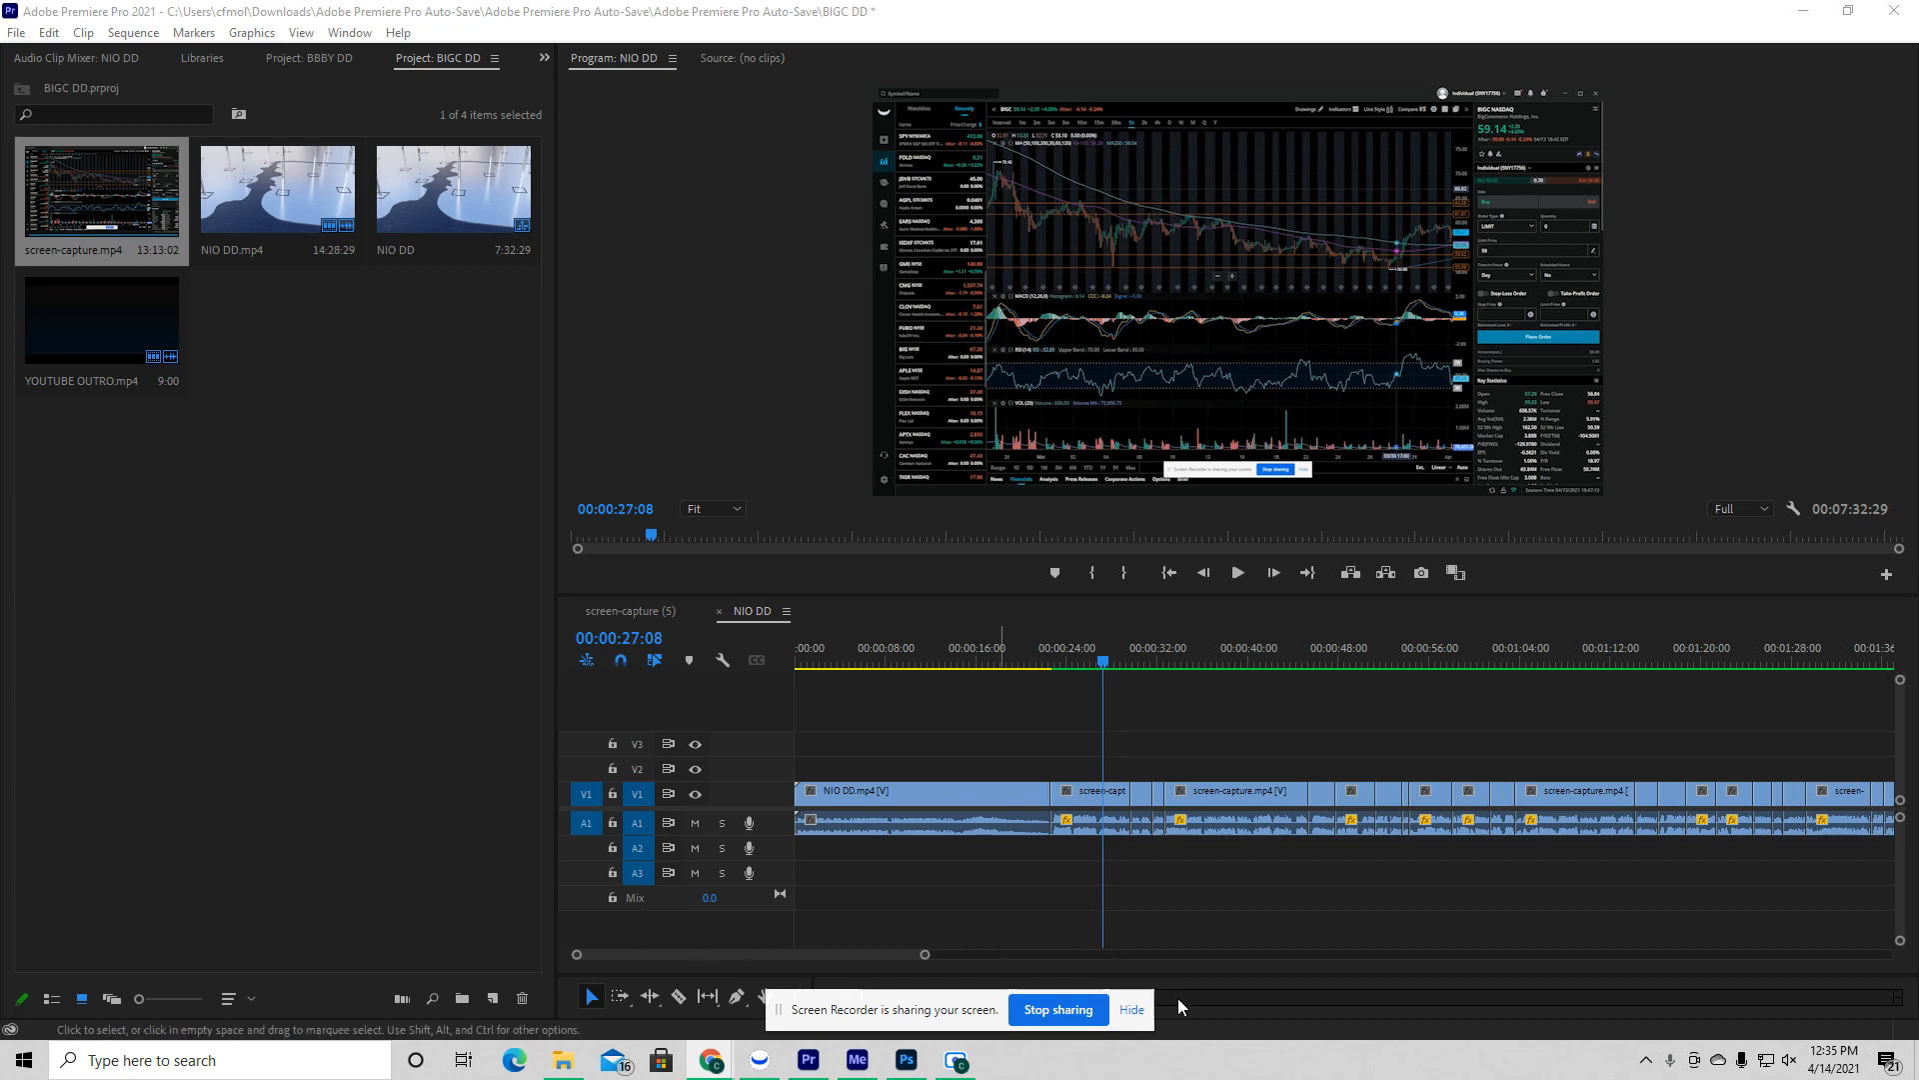
mouse_move(1128, 1042)
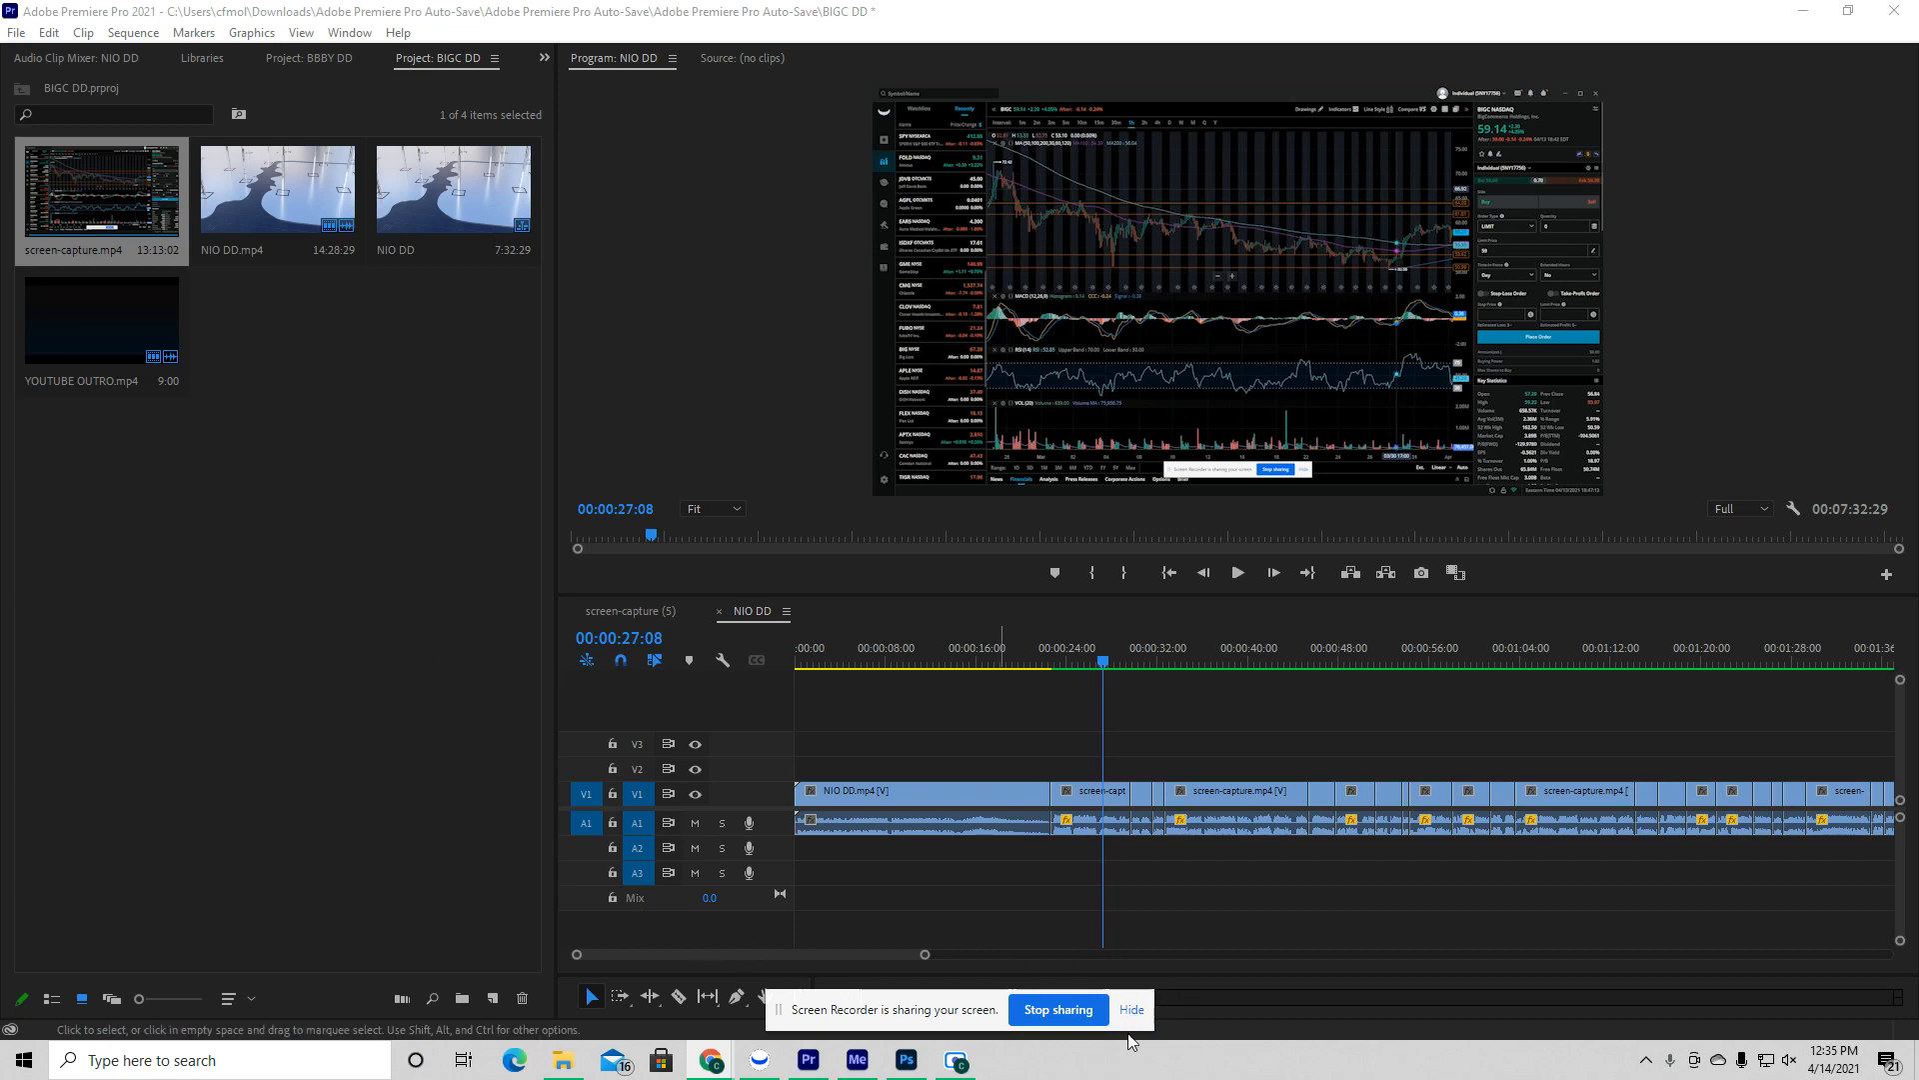
Step: Focus the NIO DD sequence timeline and move to its opening
click(1128, 1007)
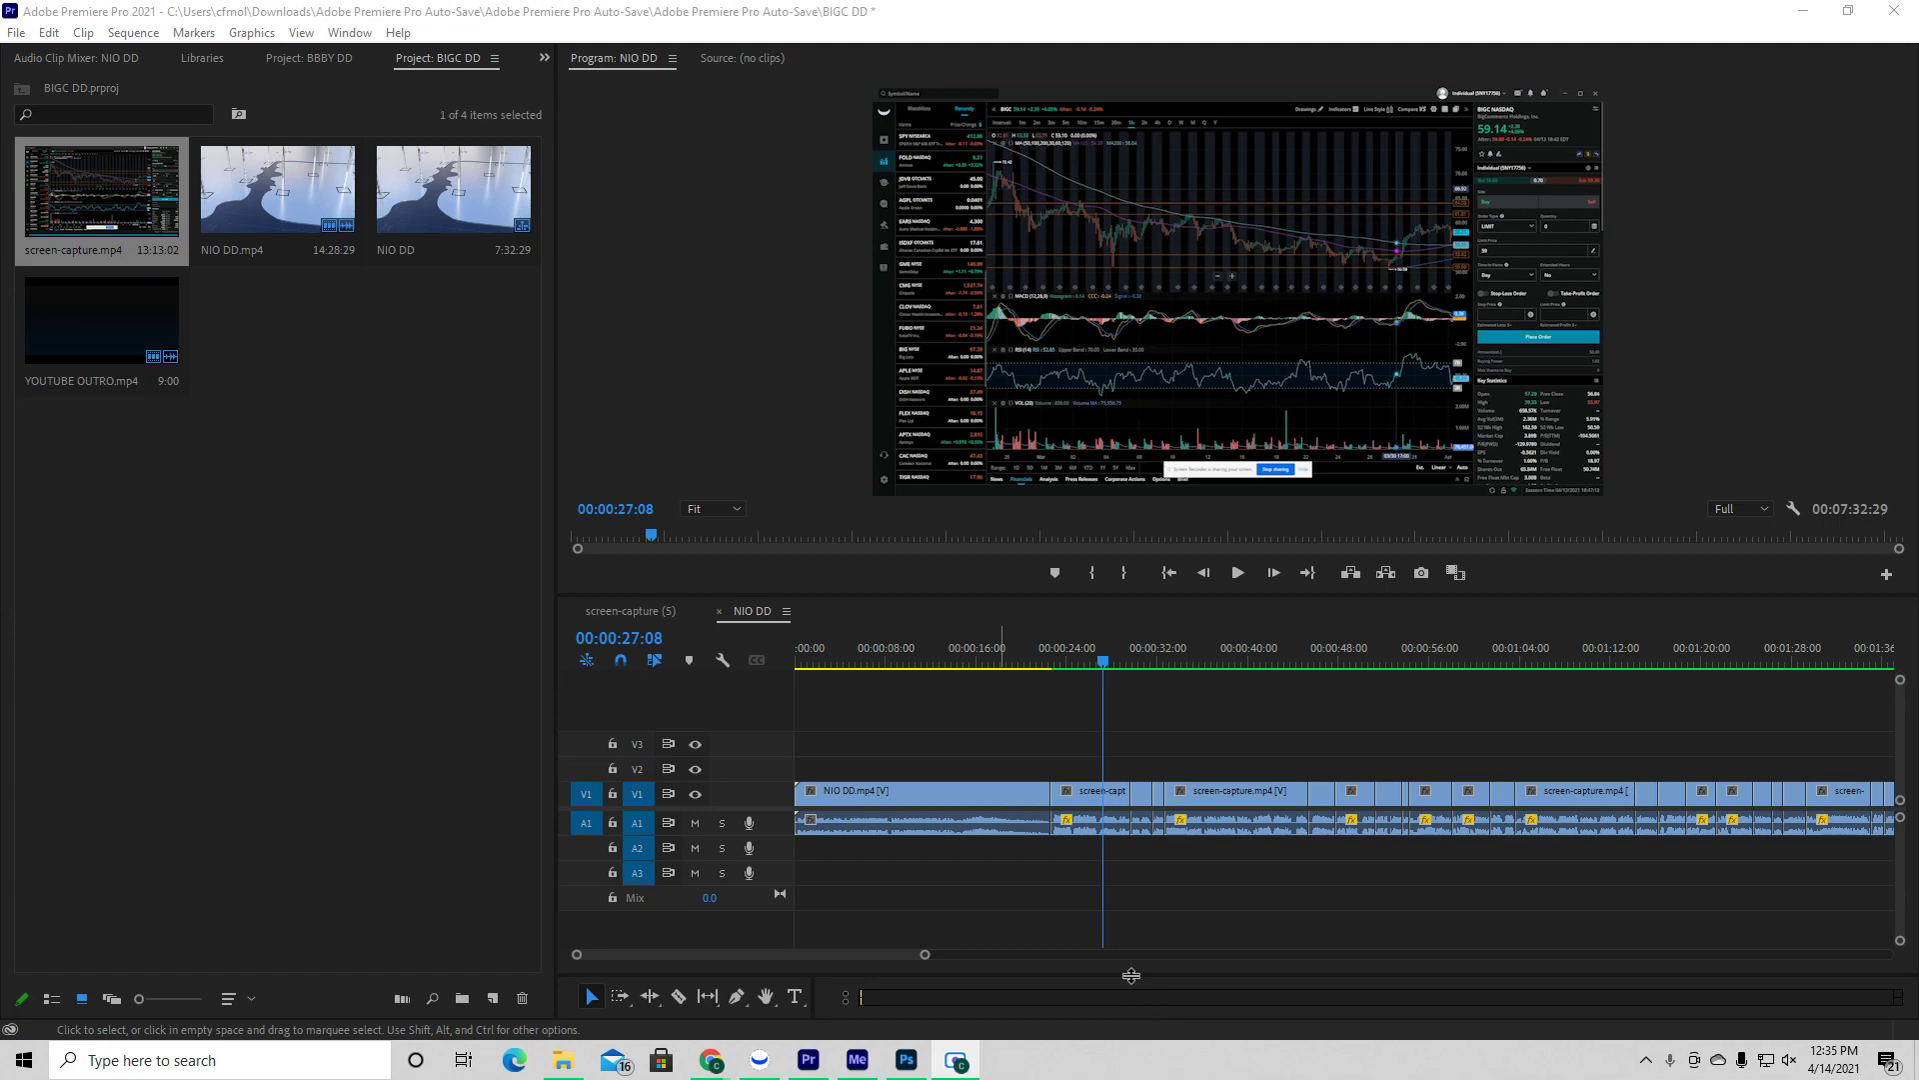
mouse_move(1046, 731)
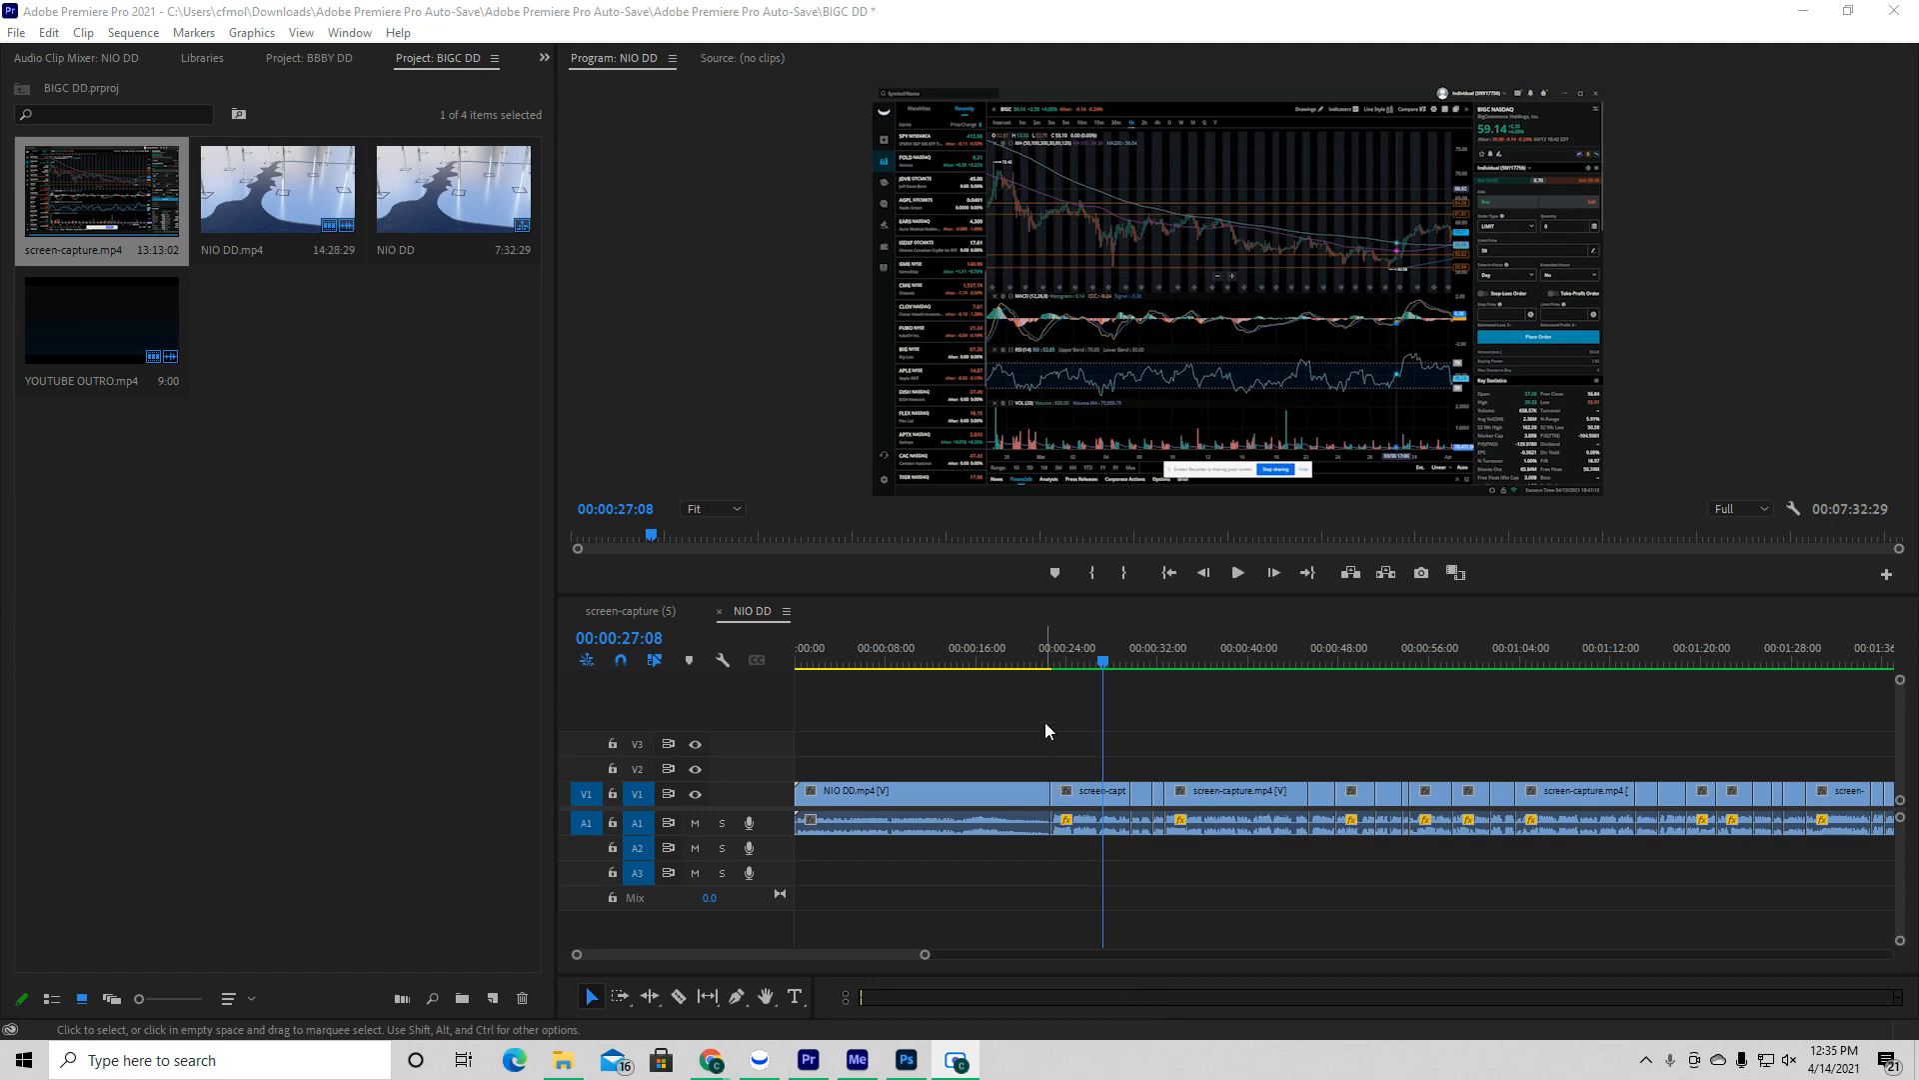
click(817, 648)
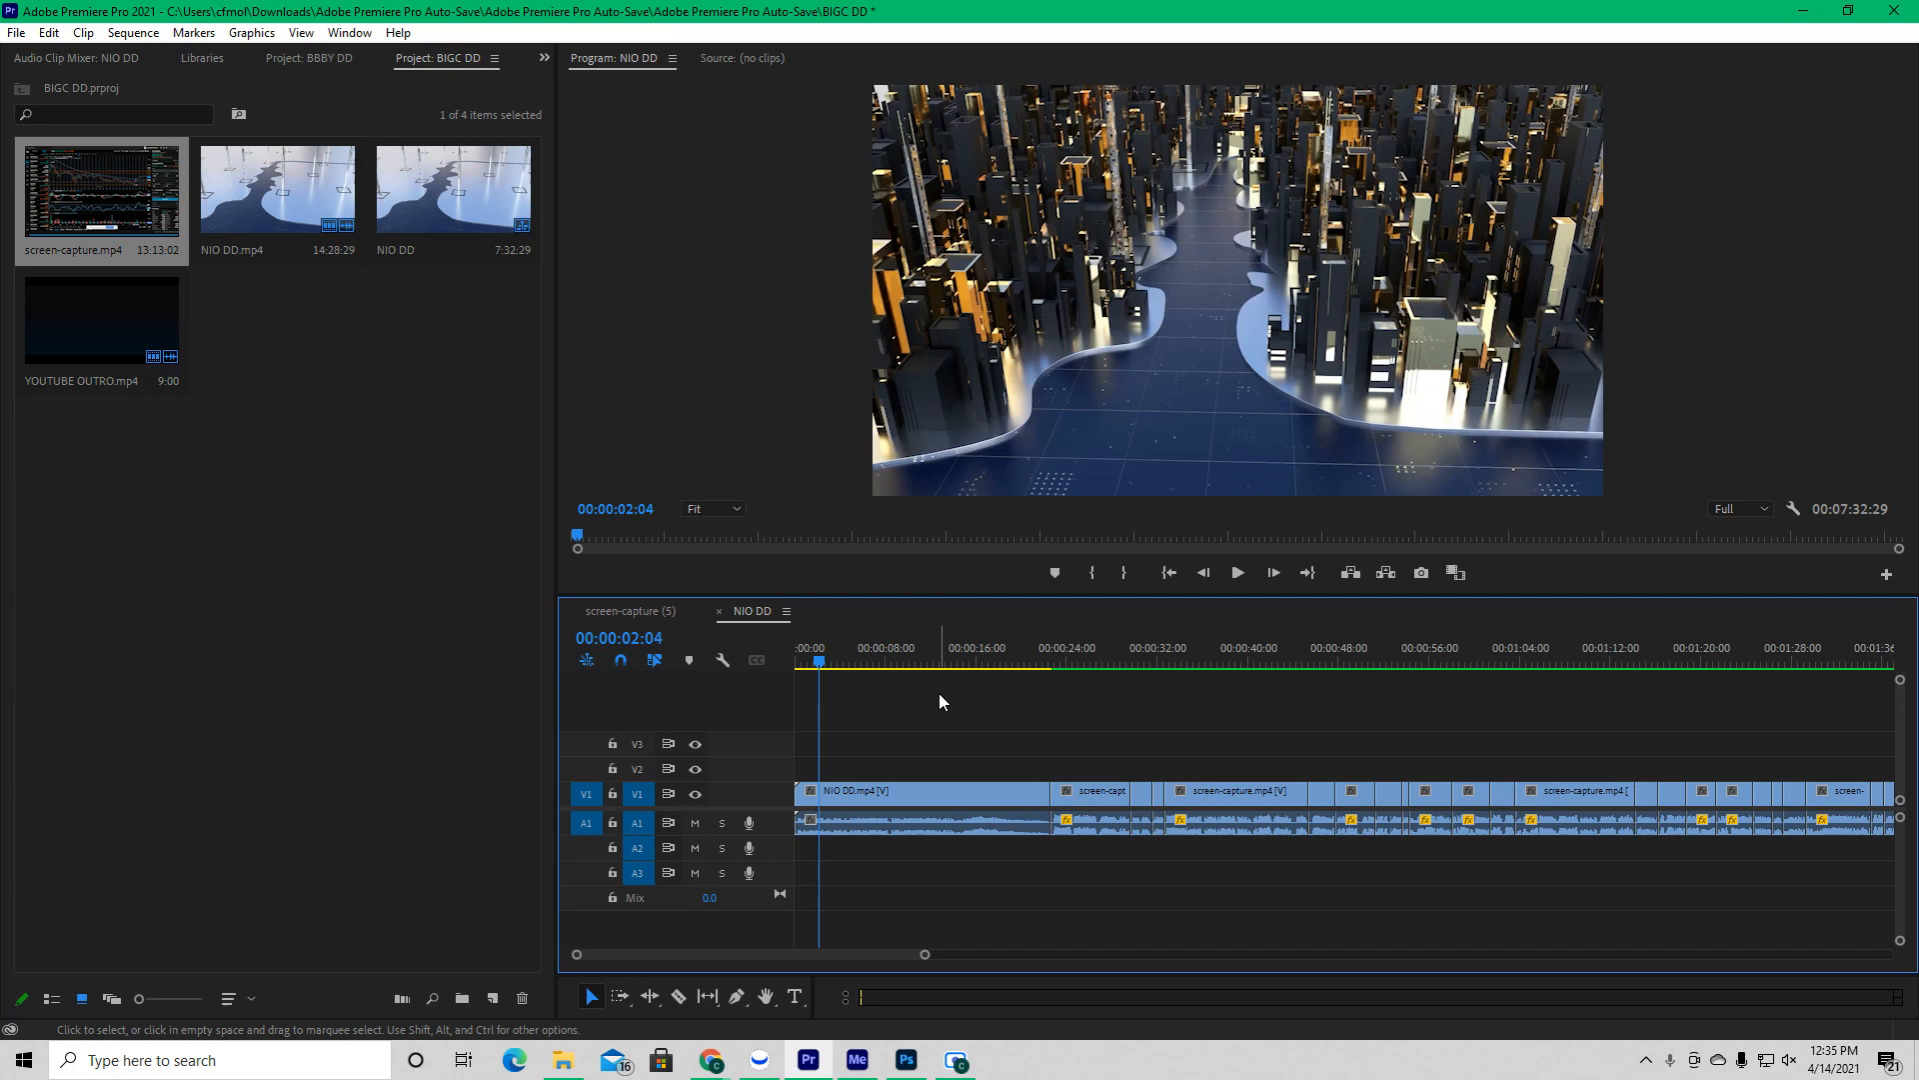
mouse_move(843, 647)
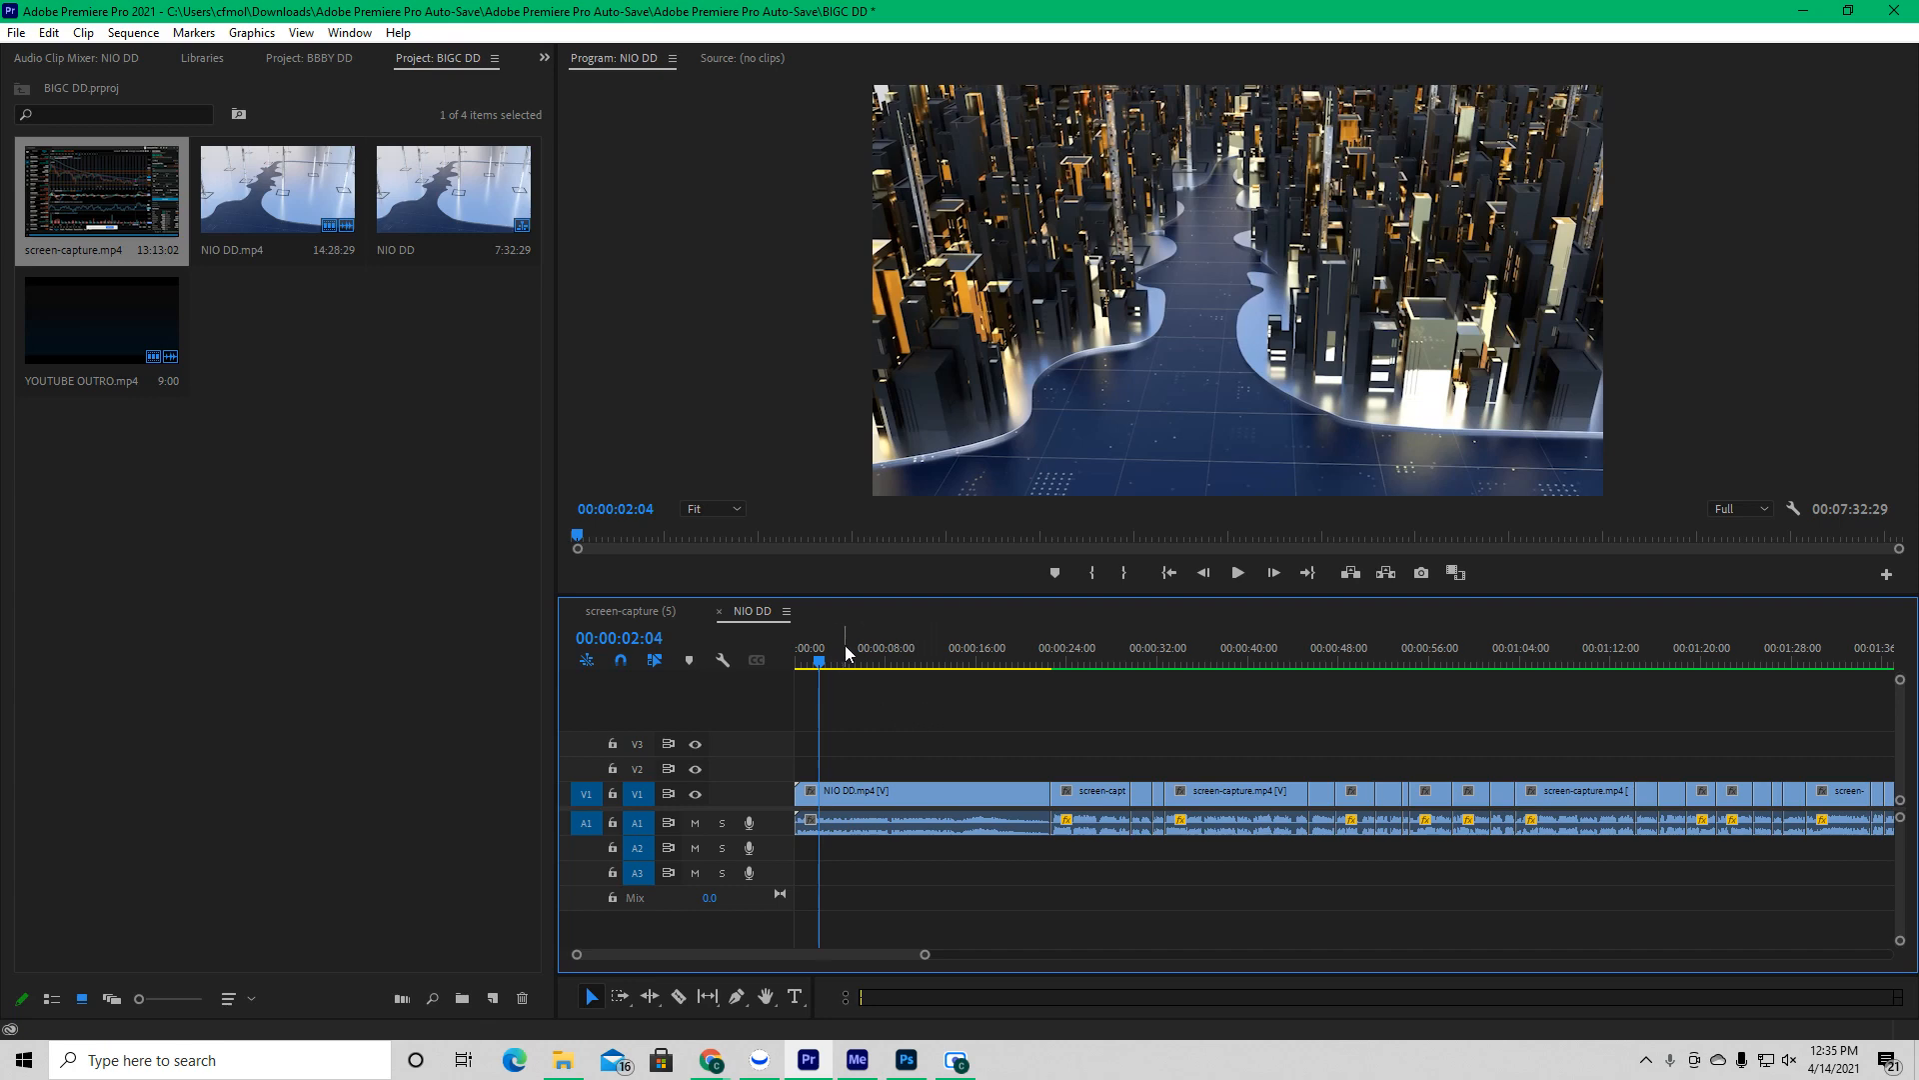
click(1307, 648)
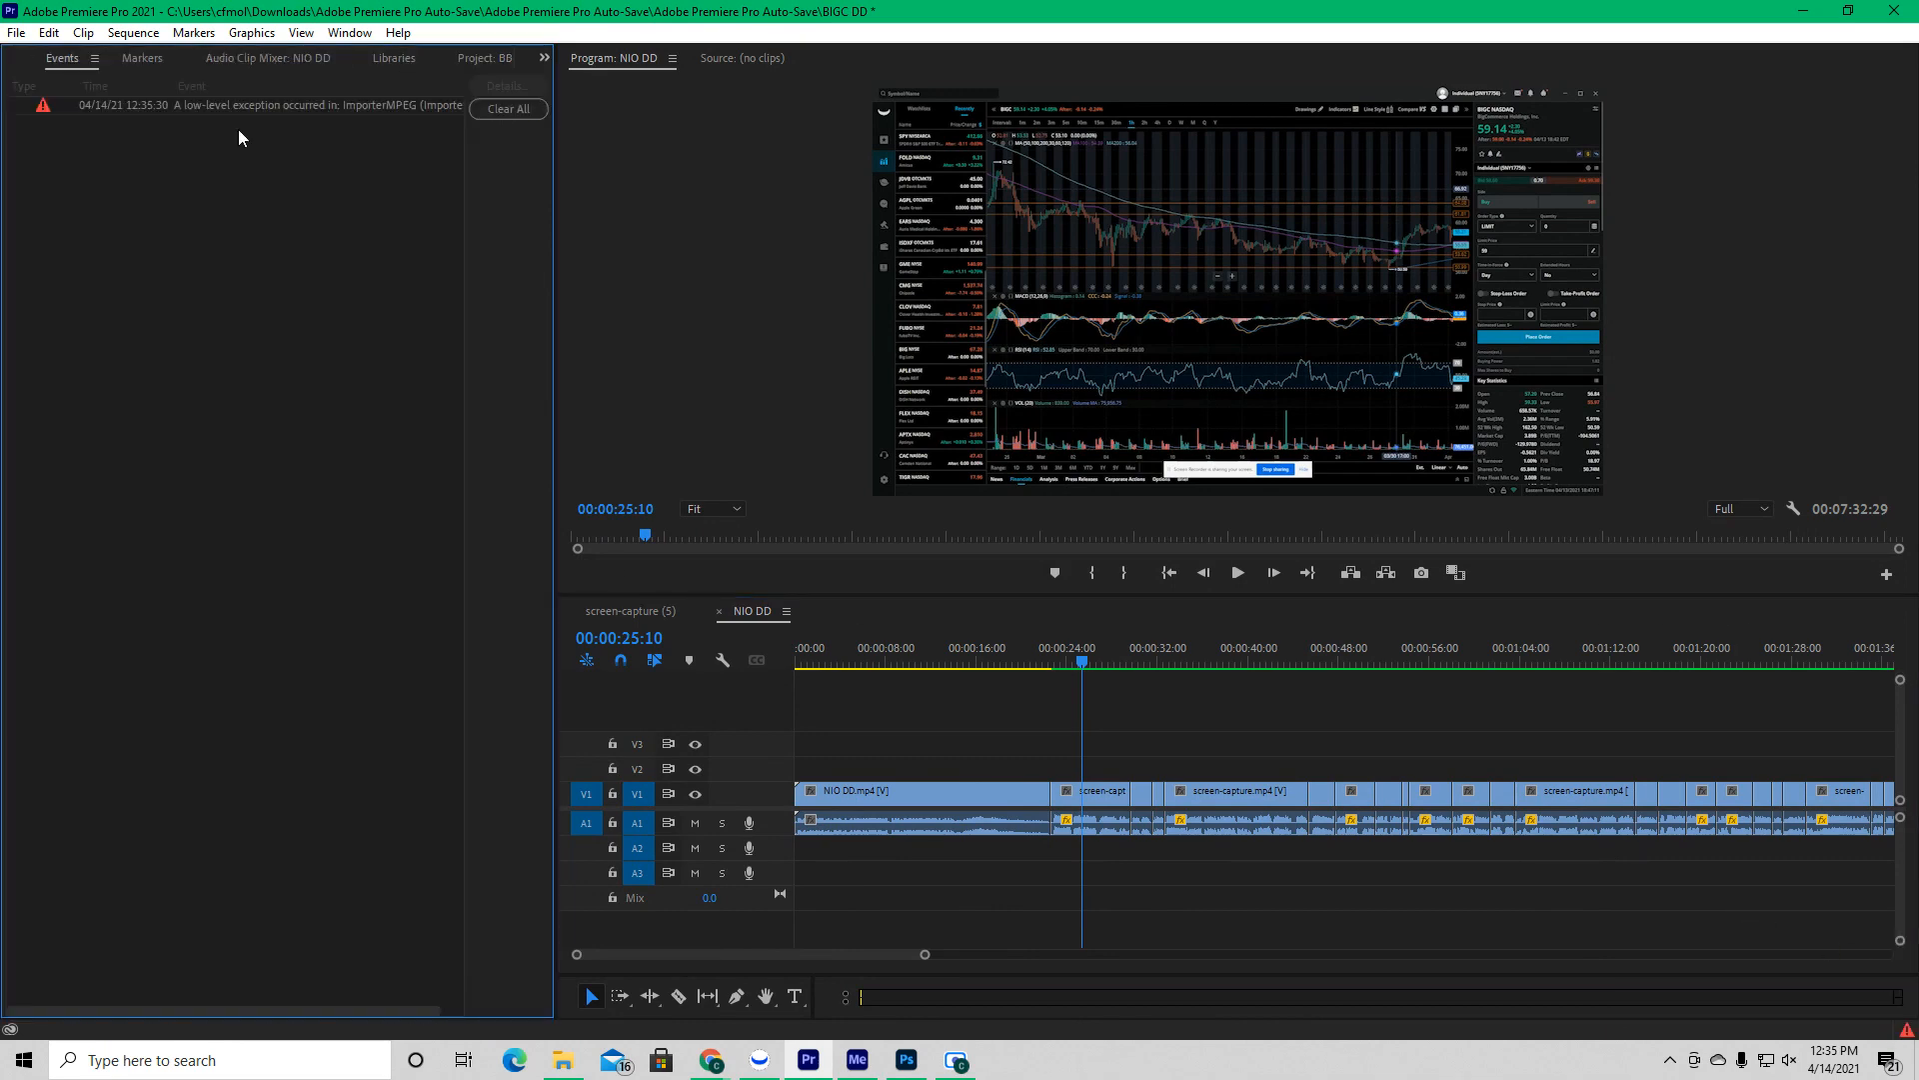
mouse_move(180, 120)
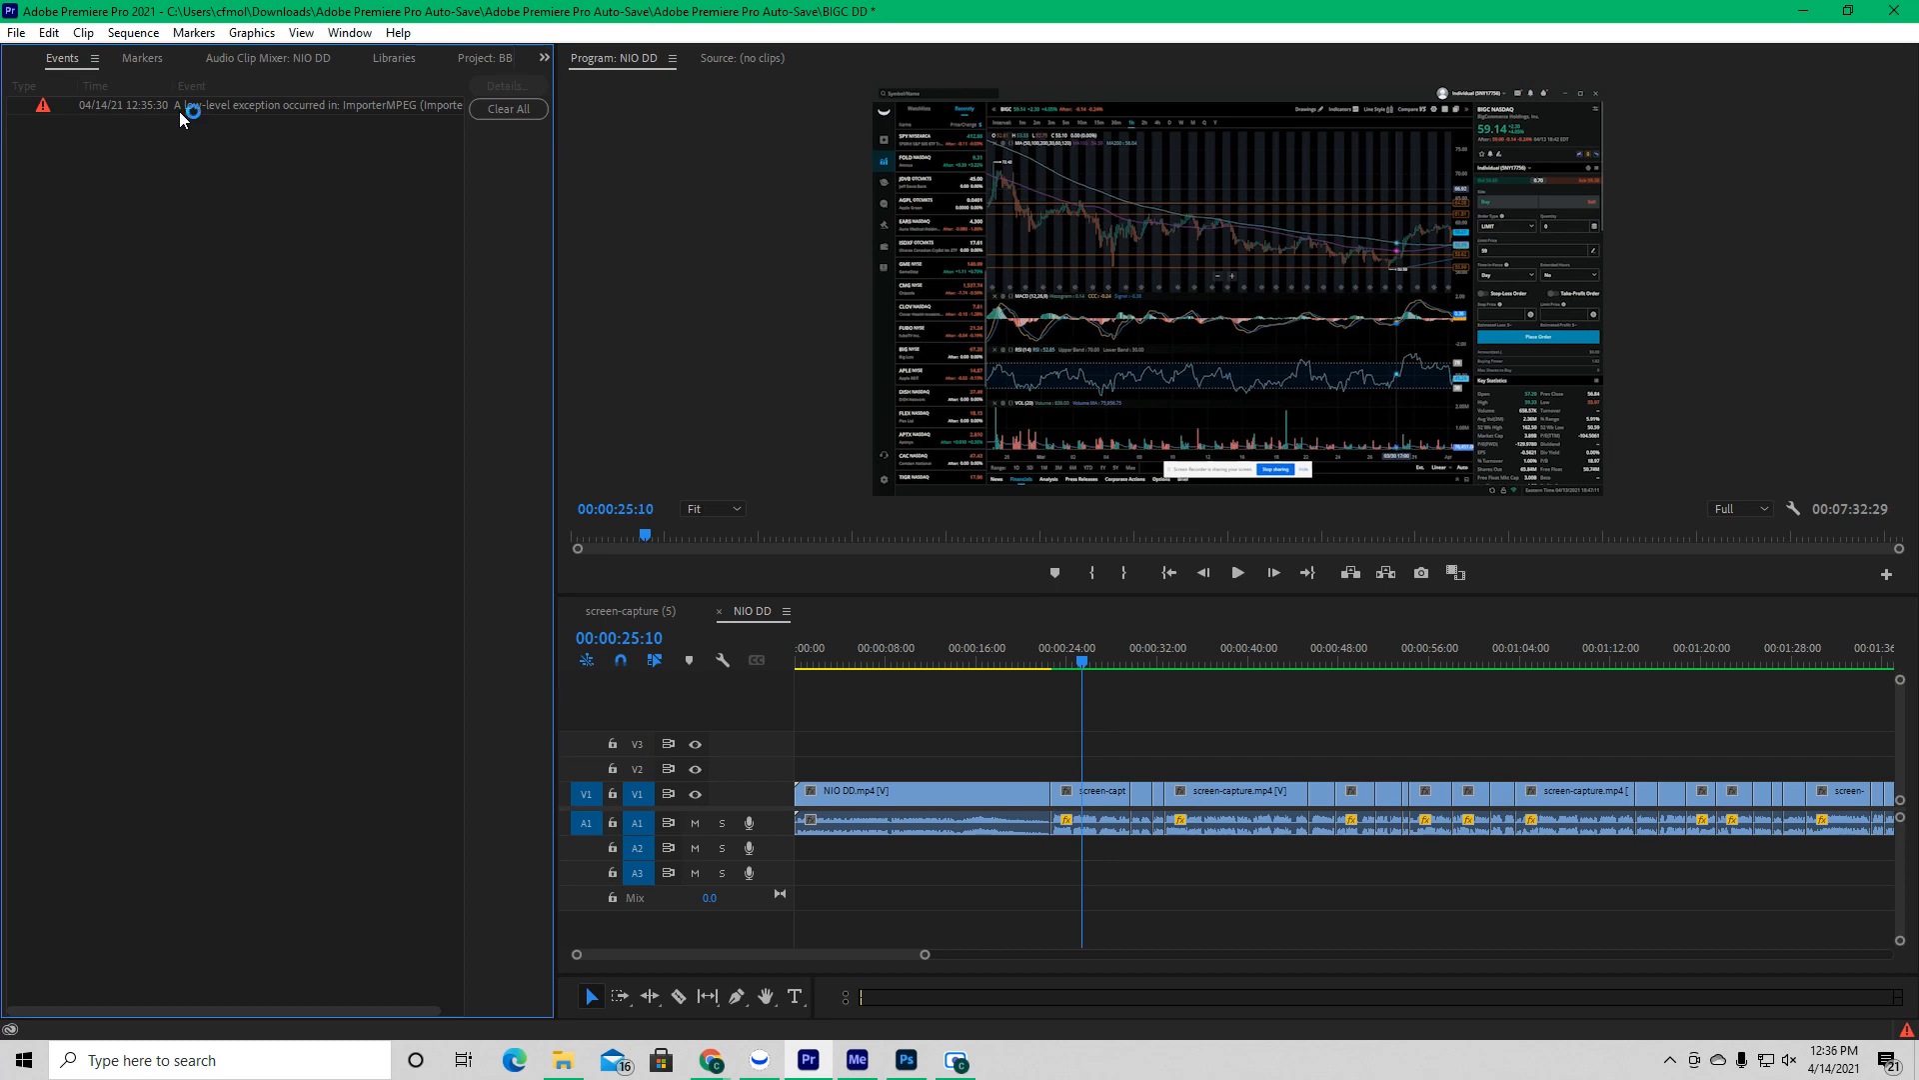
mouse_move(180, 118)
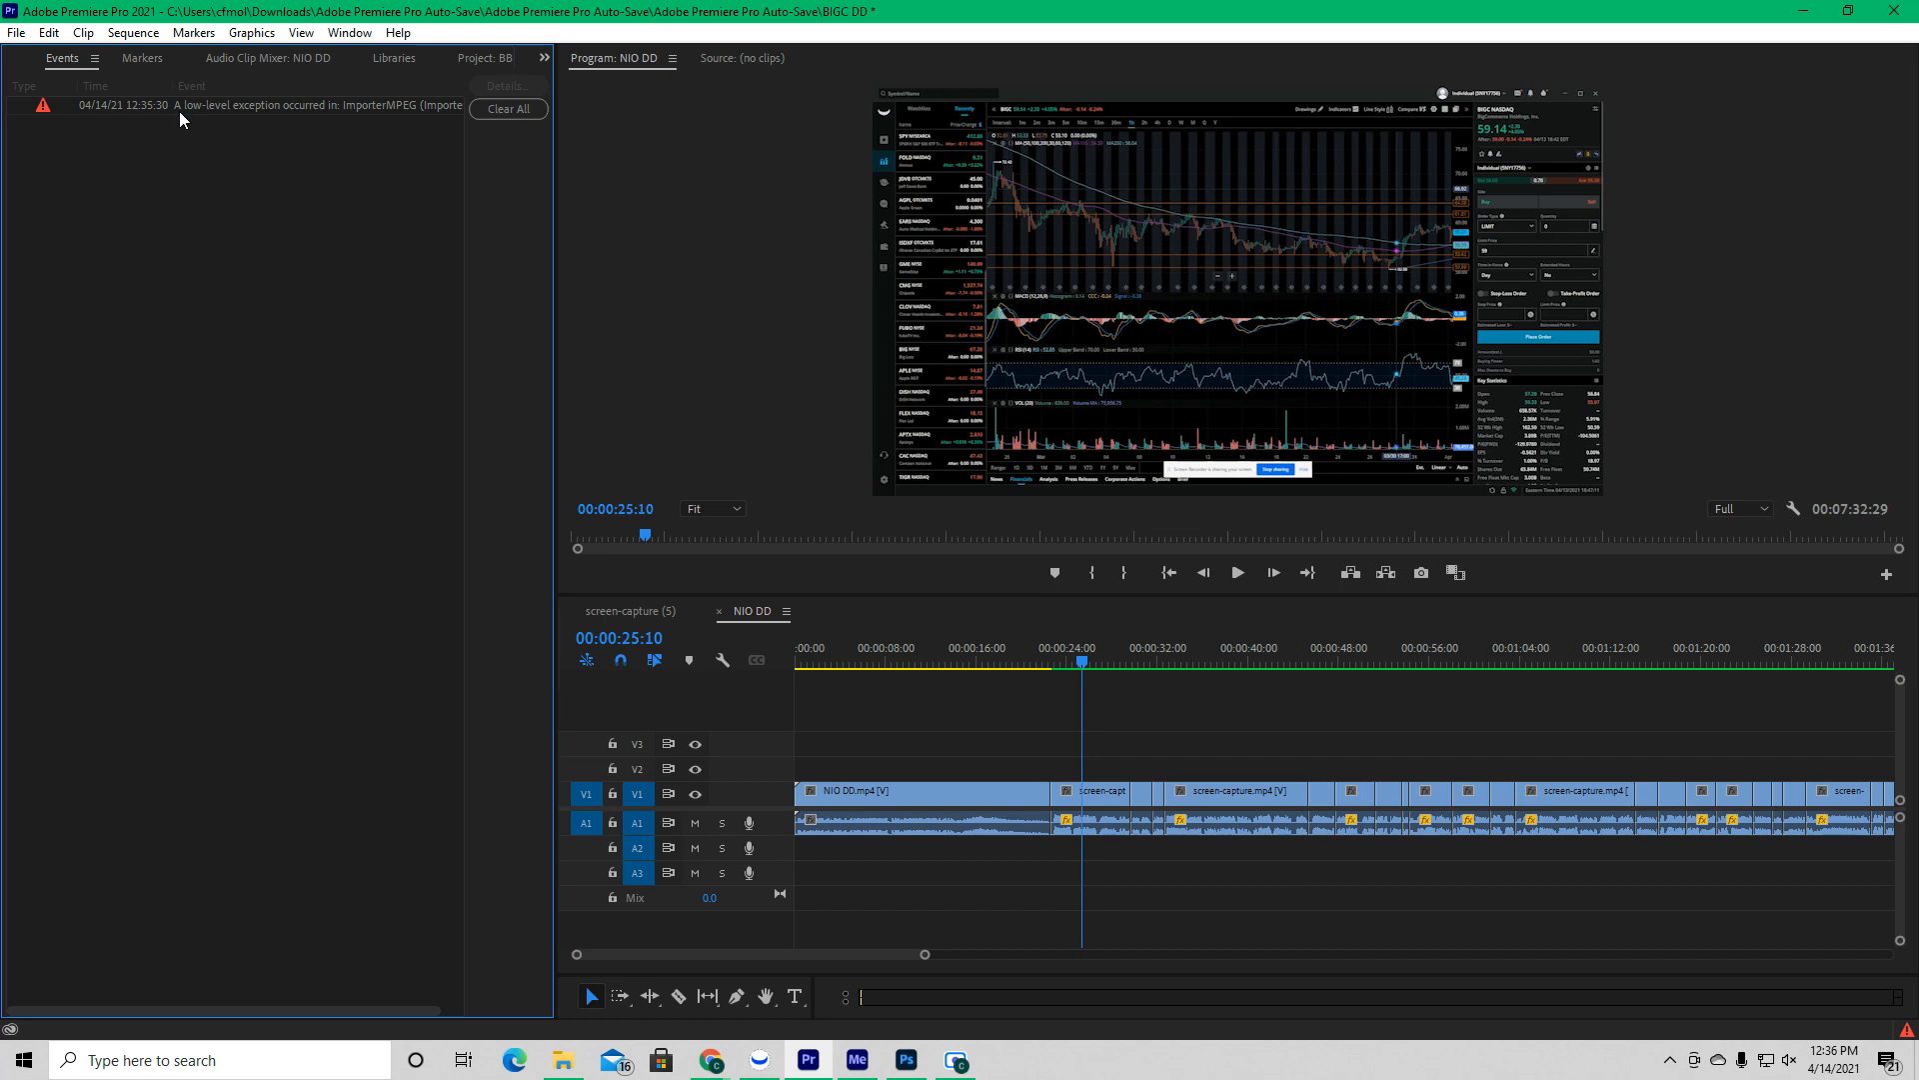
mouse_move(828, 286)
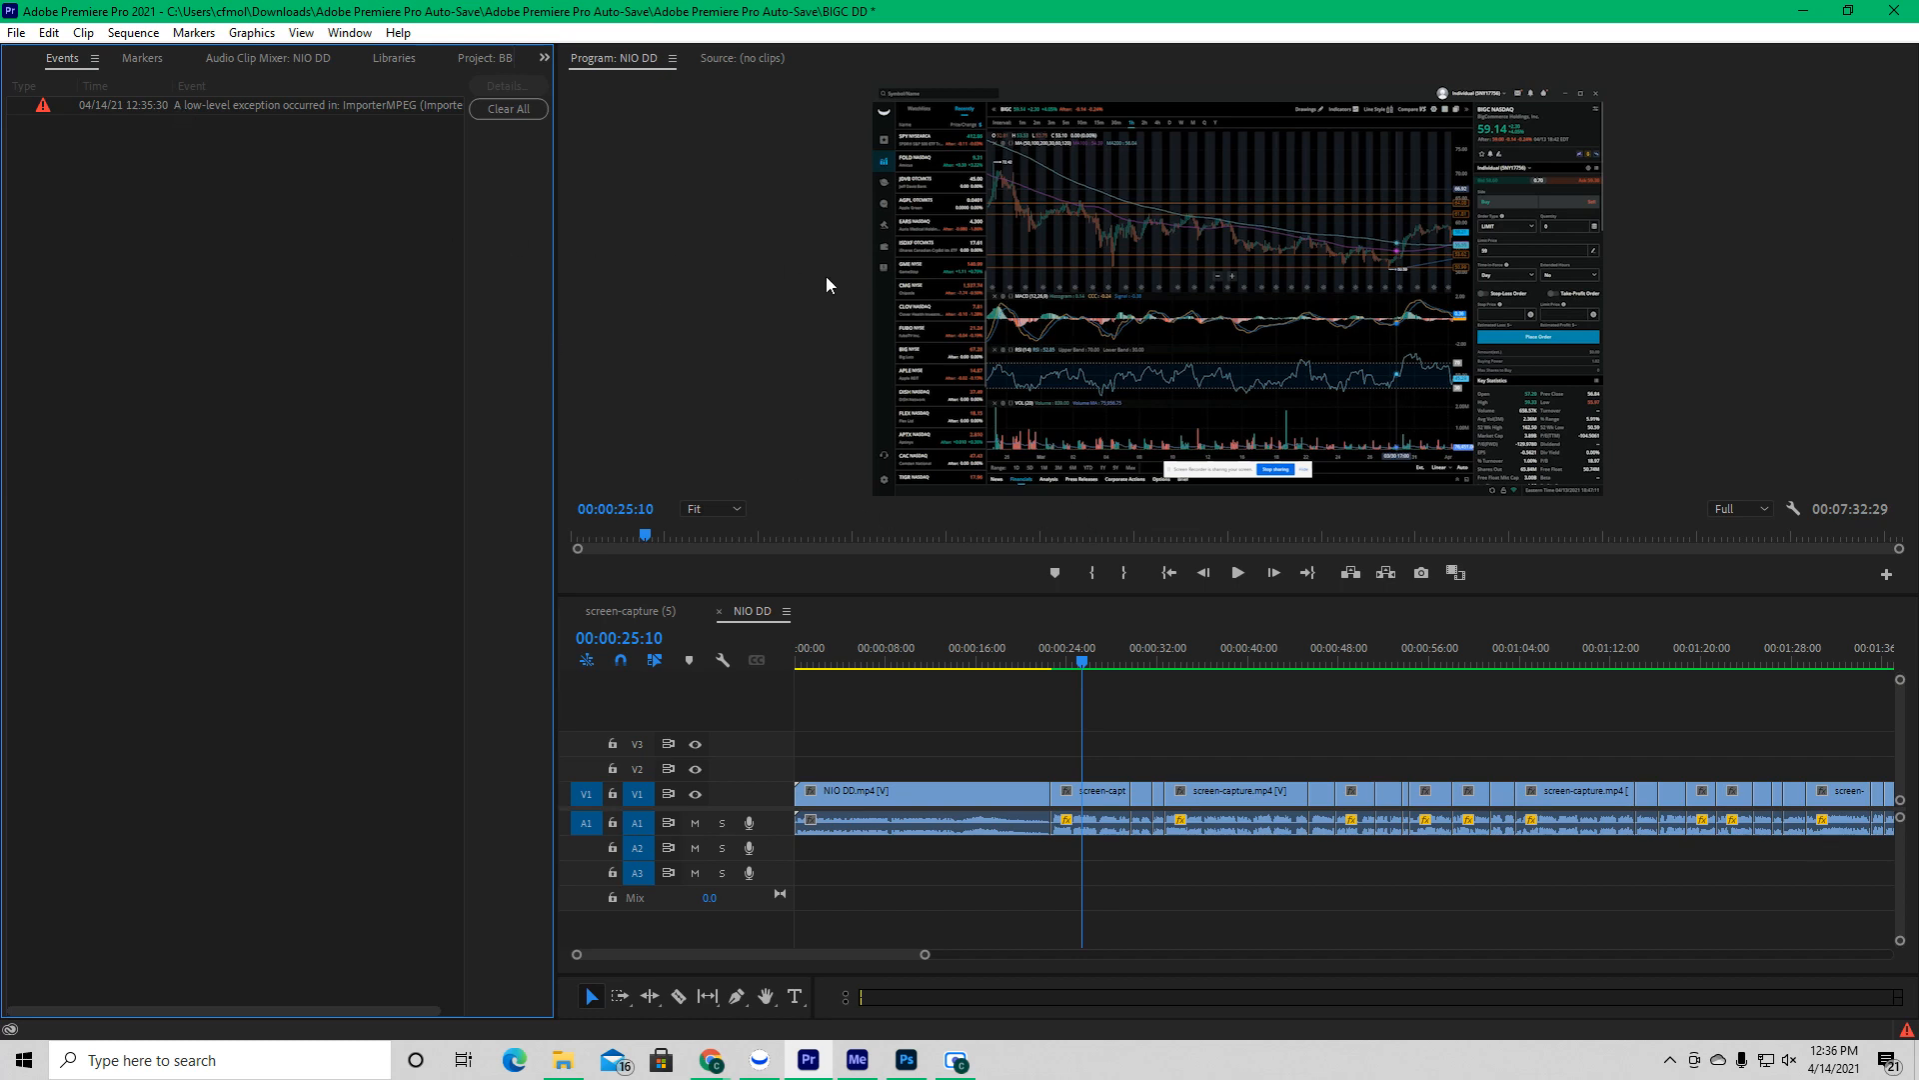
Step: Clear all logged error events so the Events panel is empty
click(506, 108)
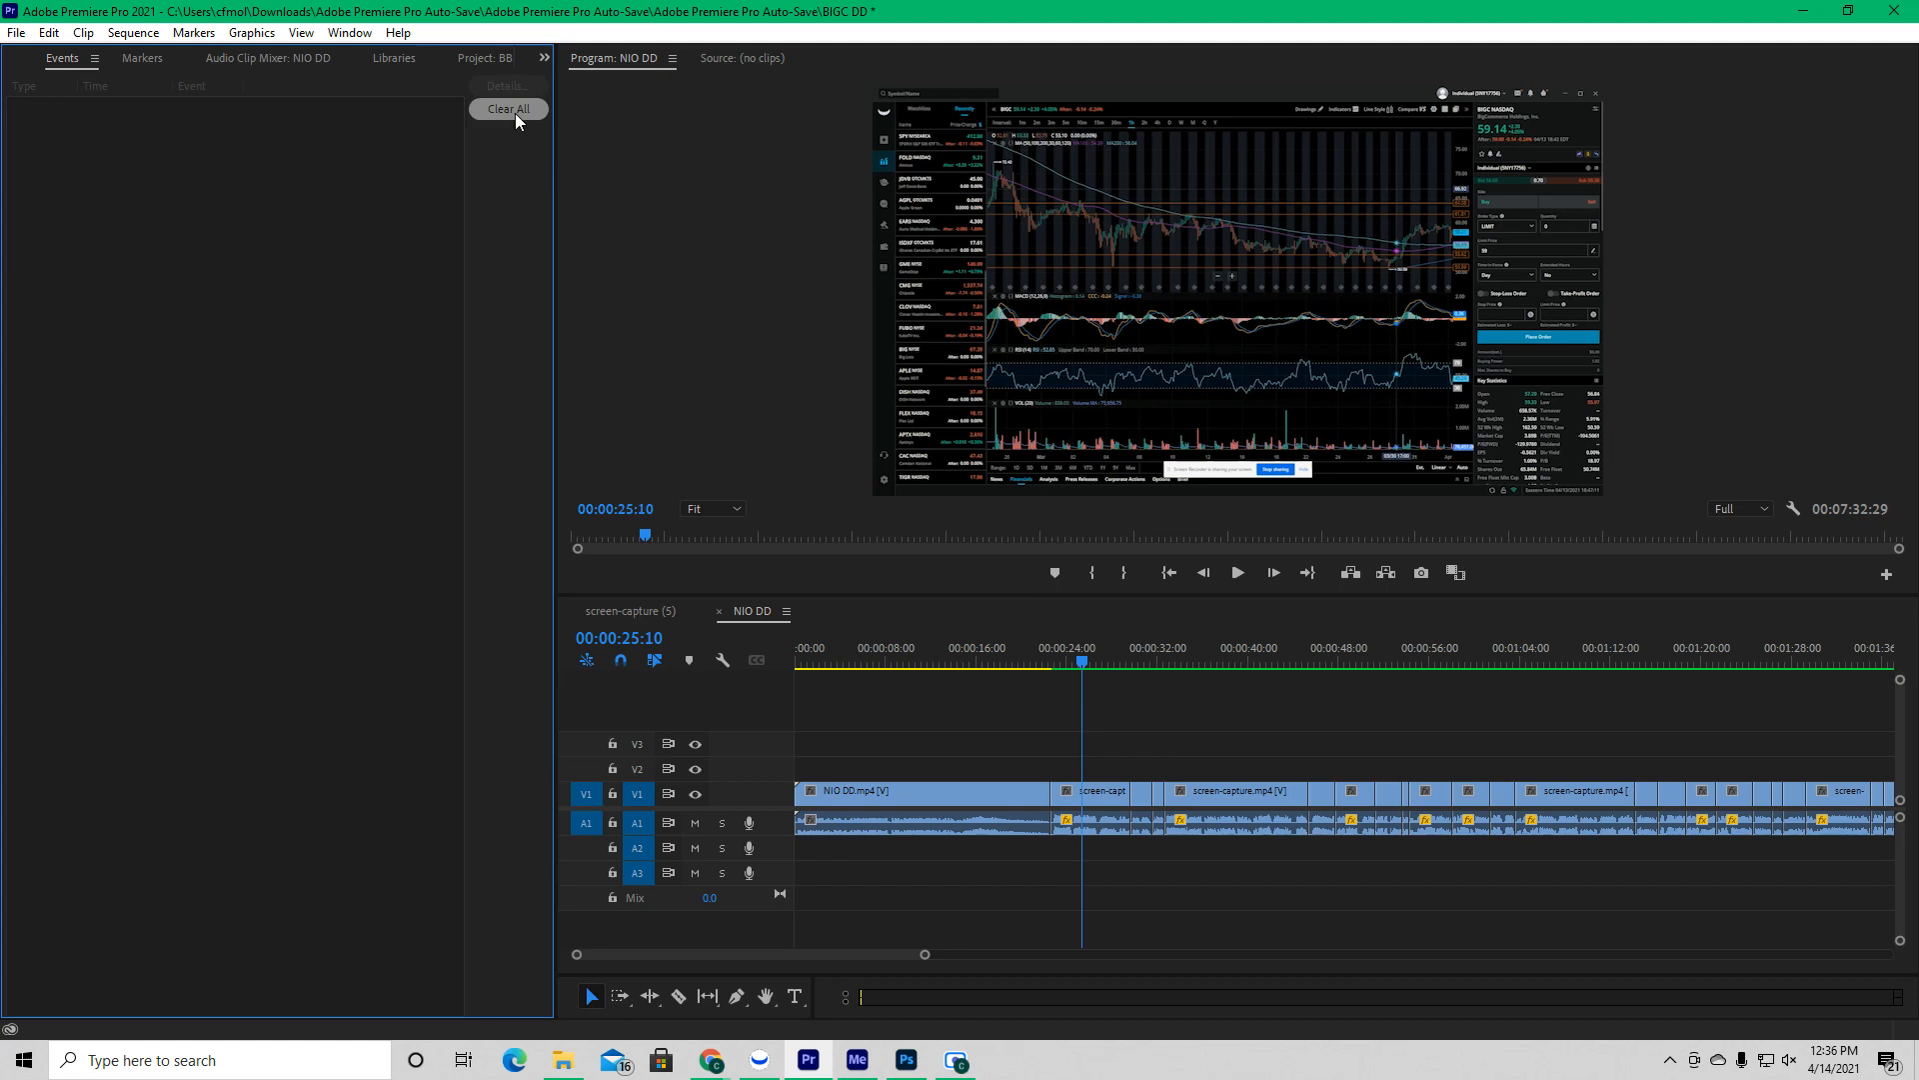
click(541, 59)
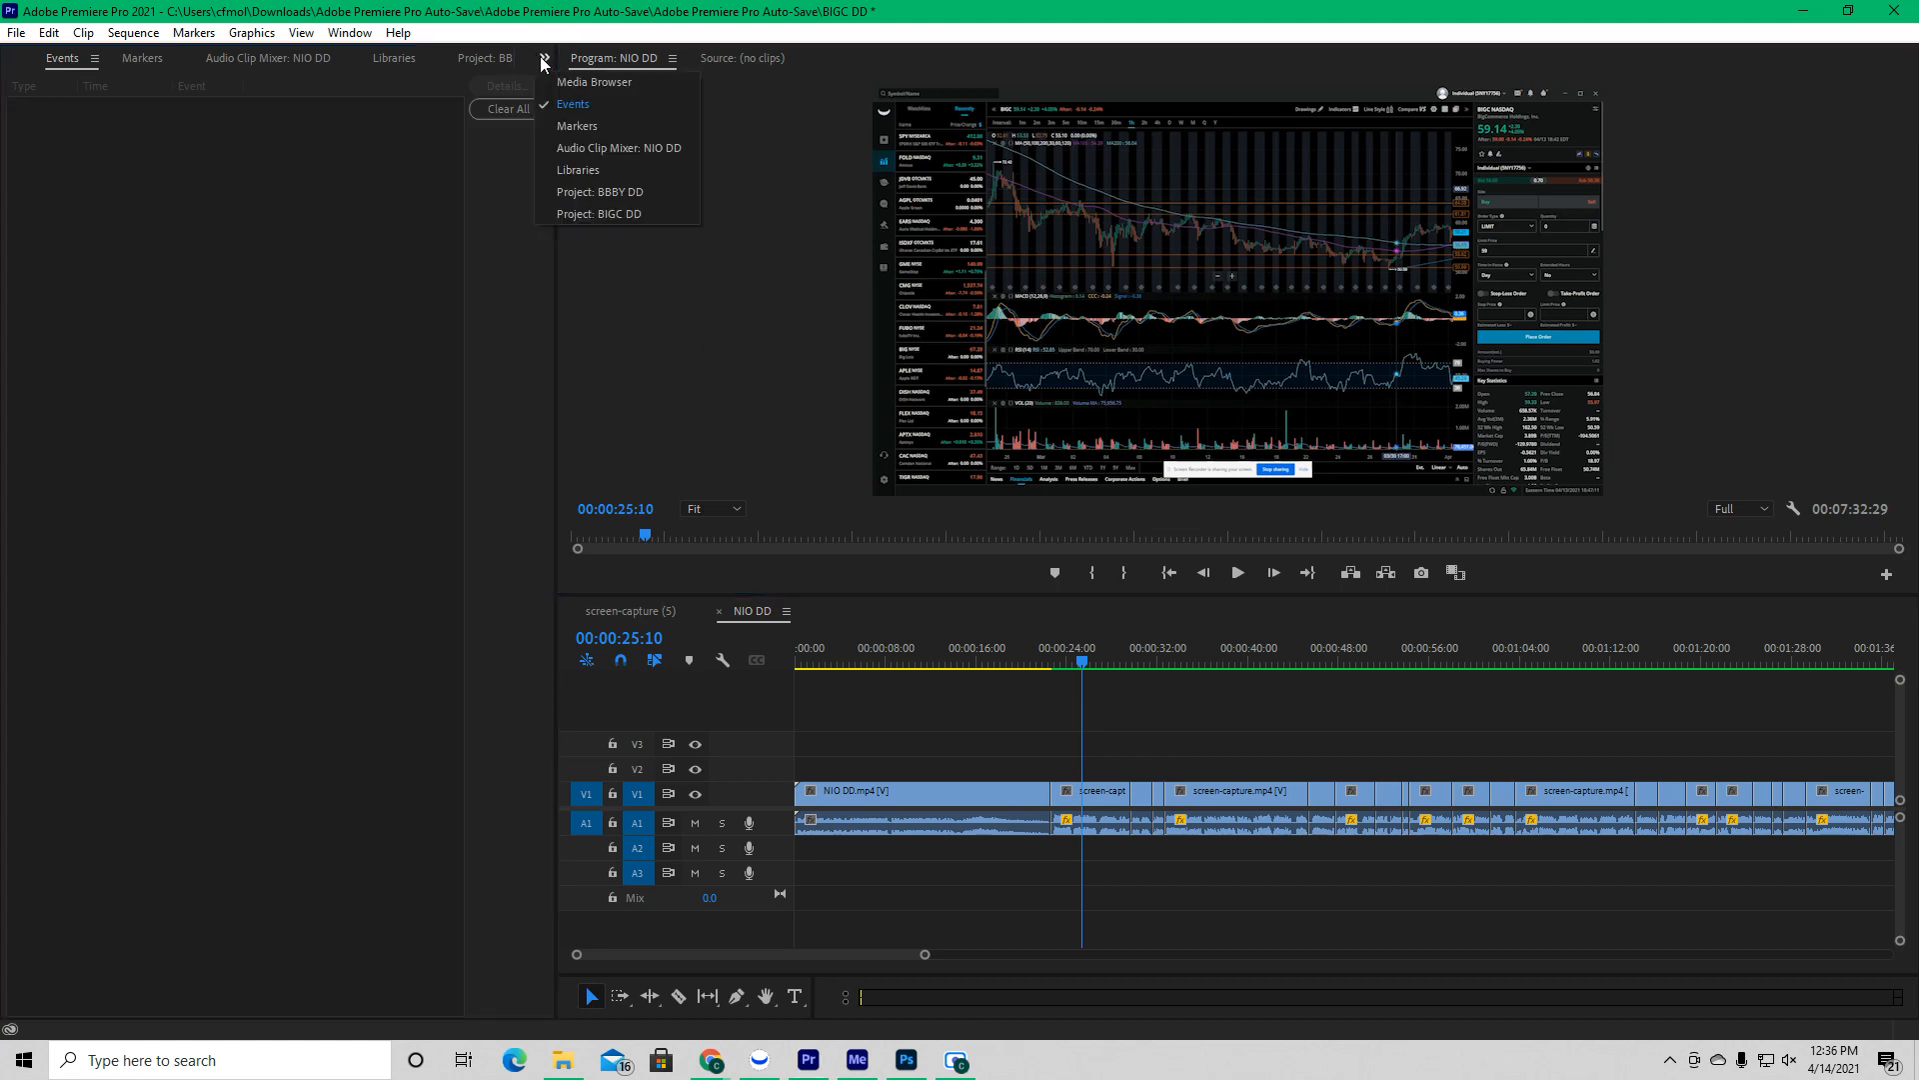
click(122, 54)
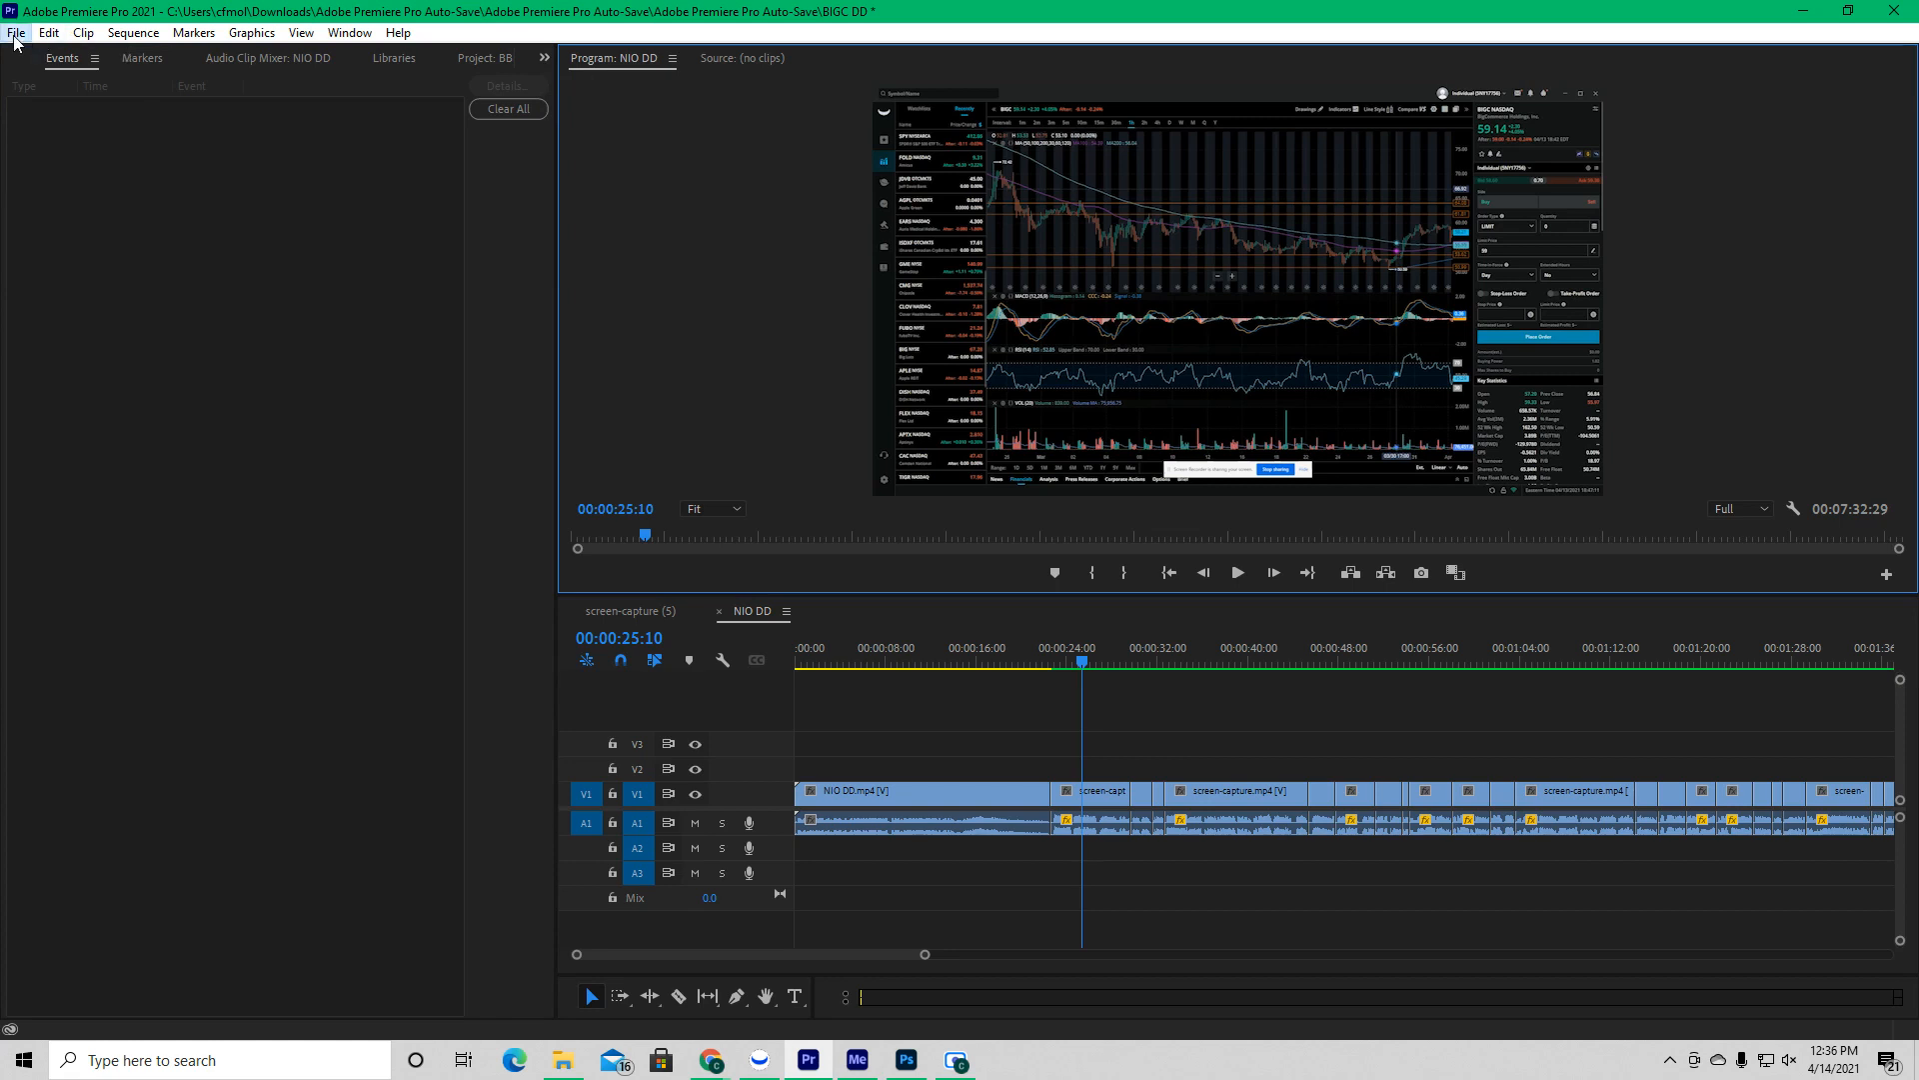
Step: Switch the project's video renderer to software-only playback in General settings
click(16, 32)
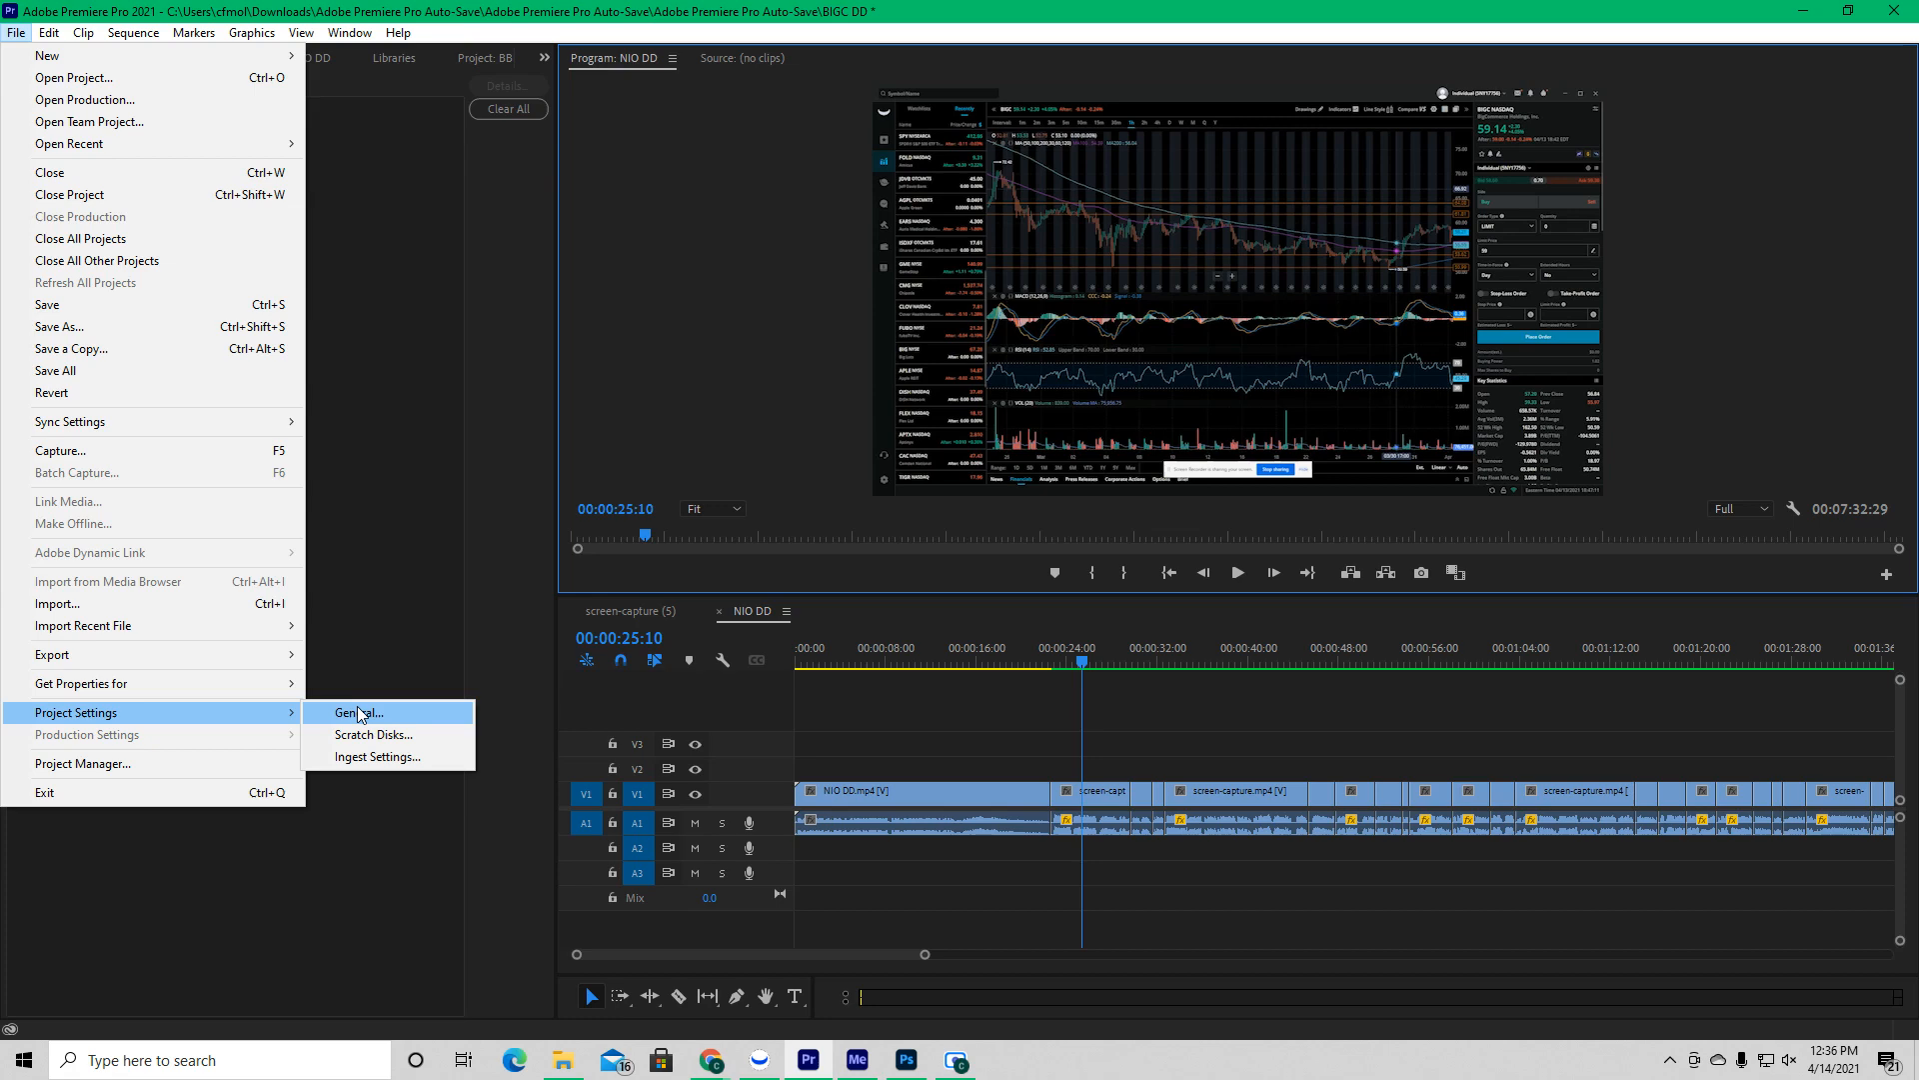
click(358, 712)
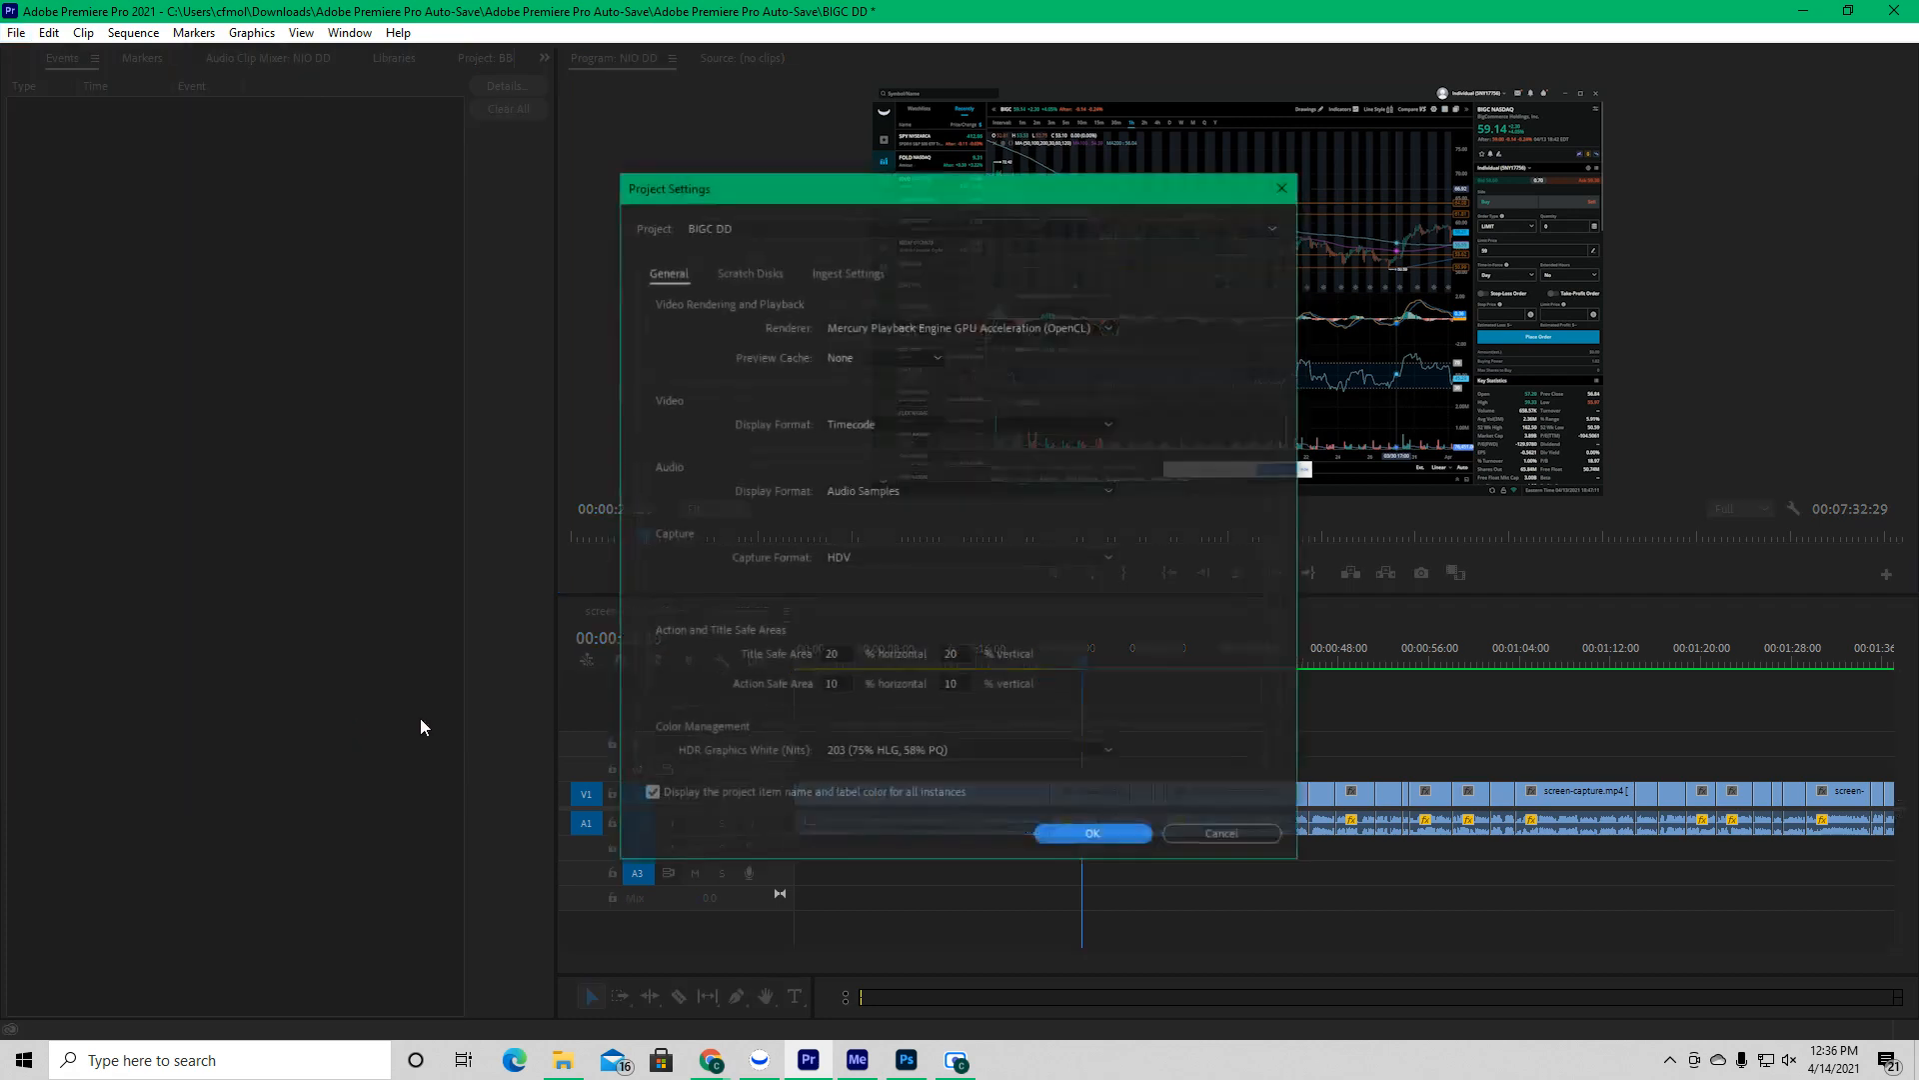
click(967, 326)
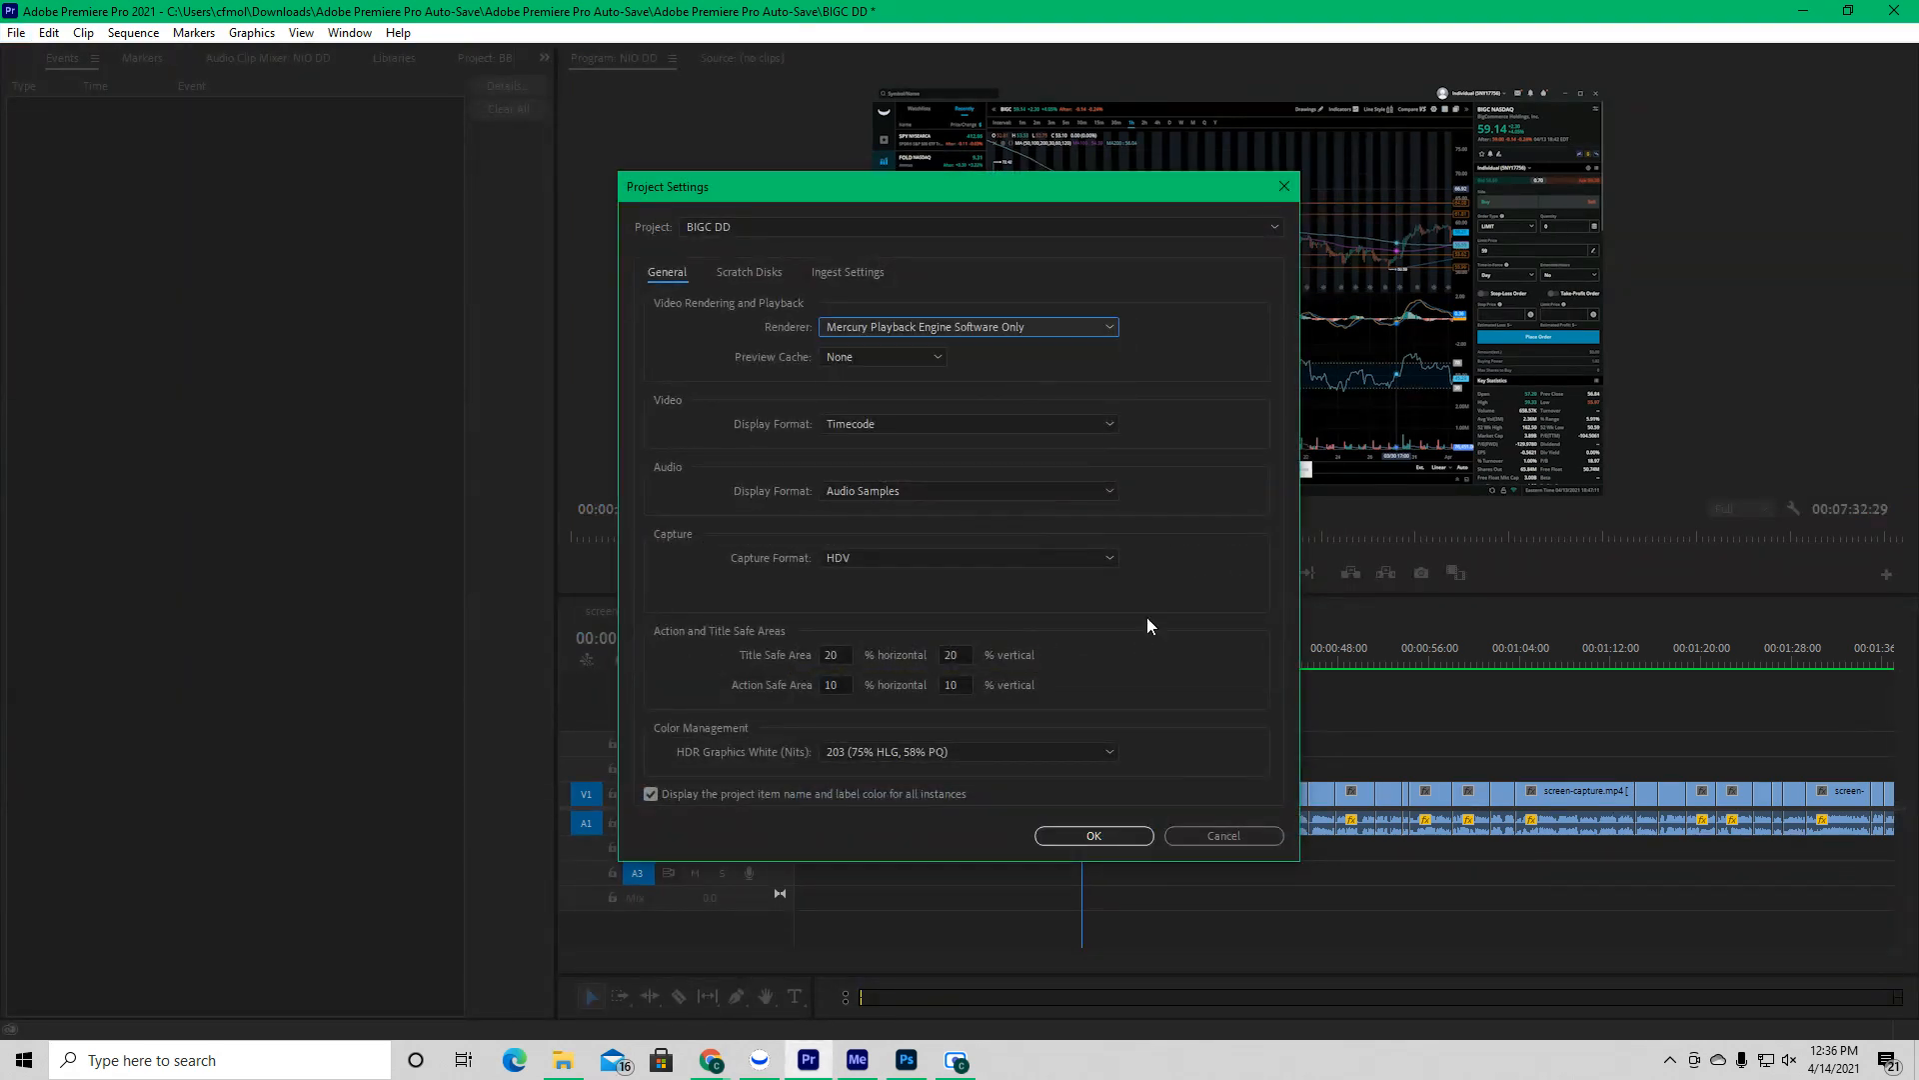
click(1092, 836)
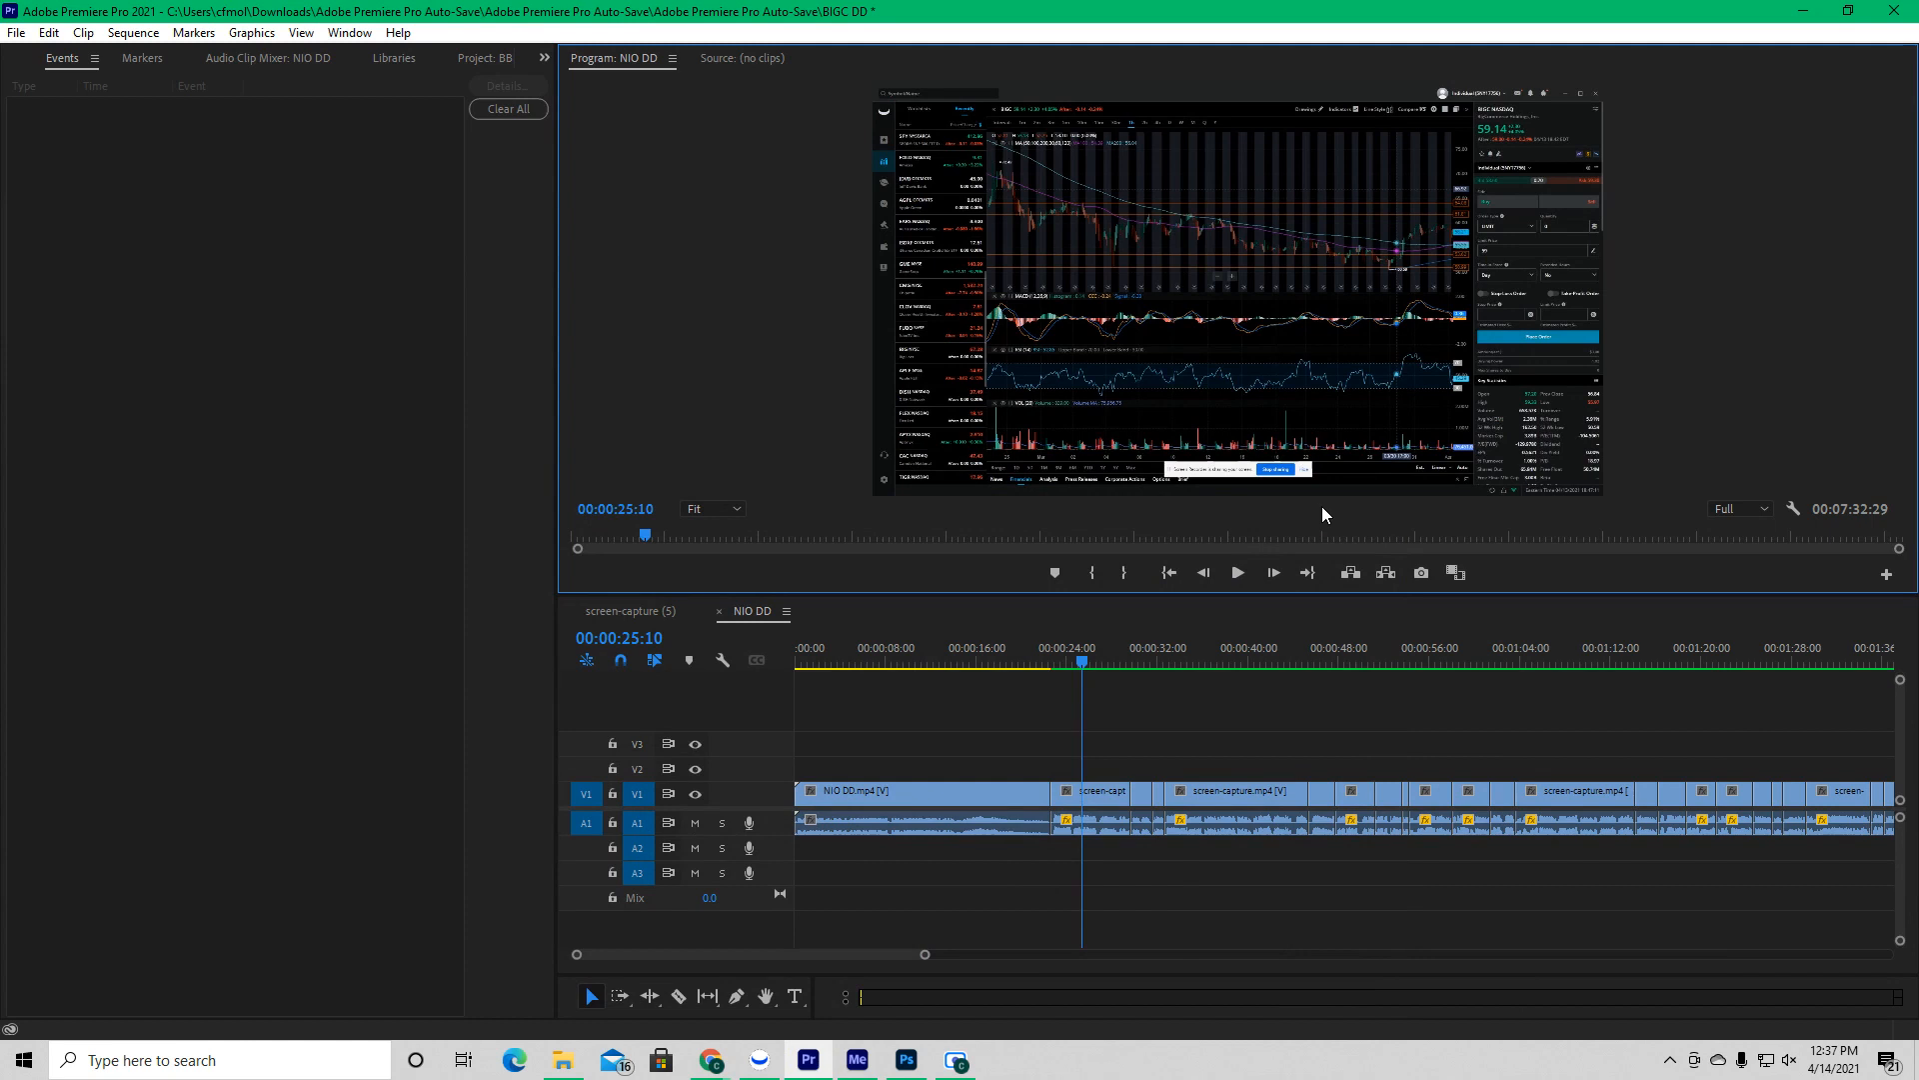
mouse_move(623, 340)
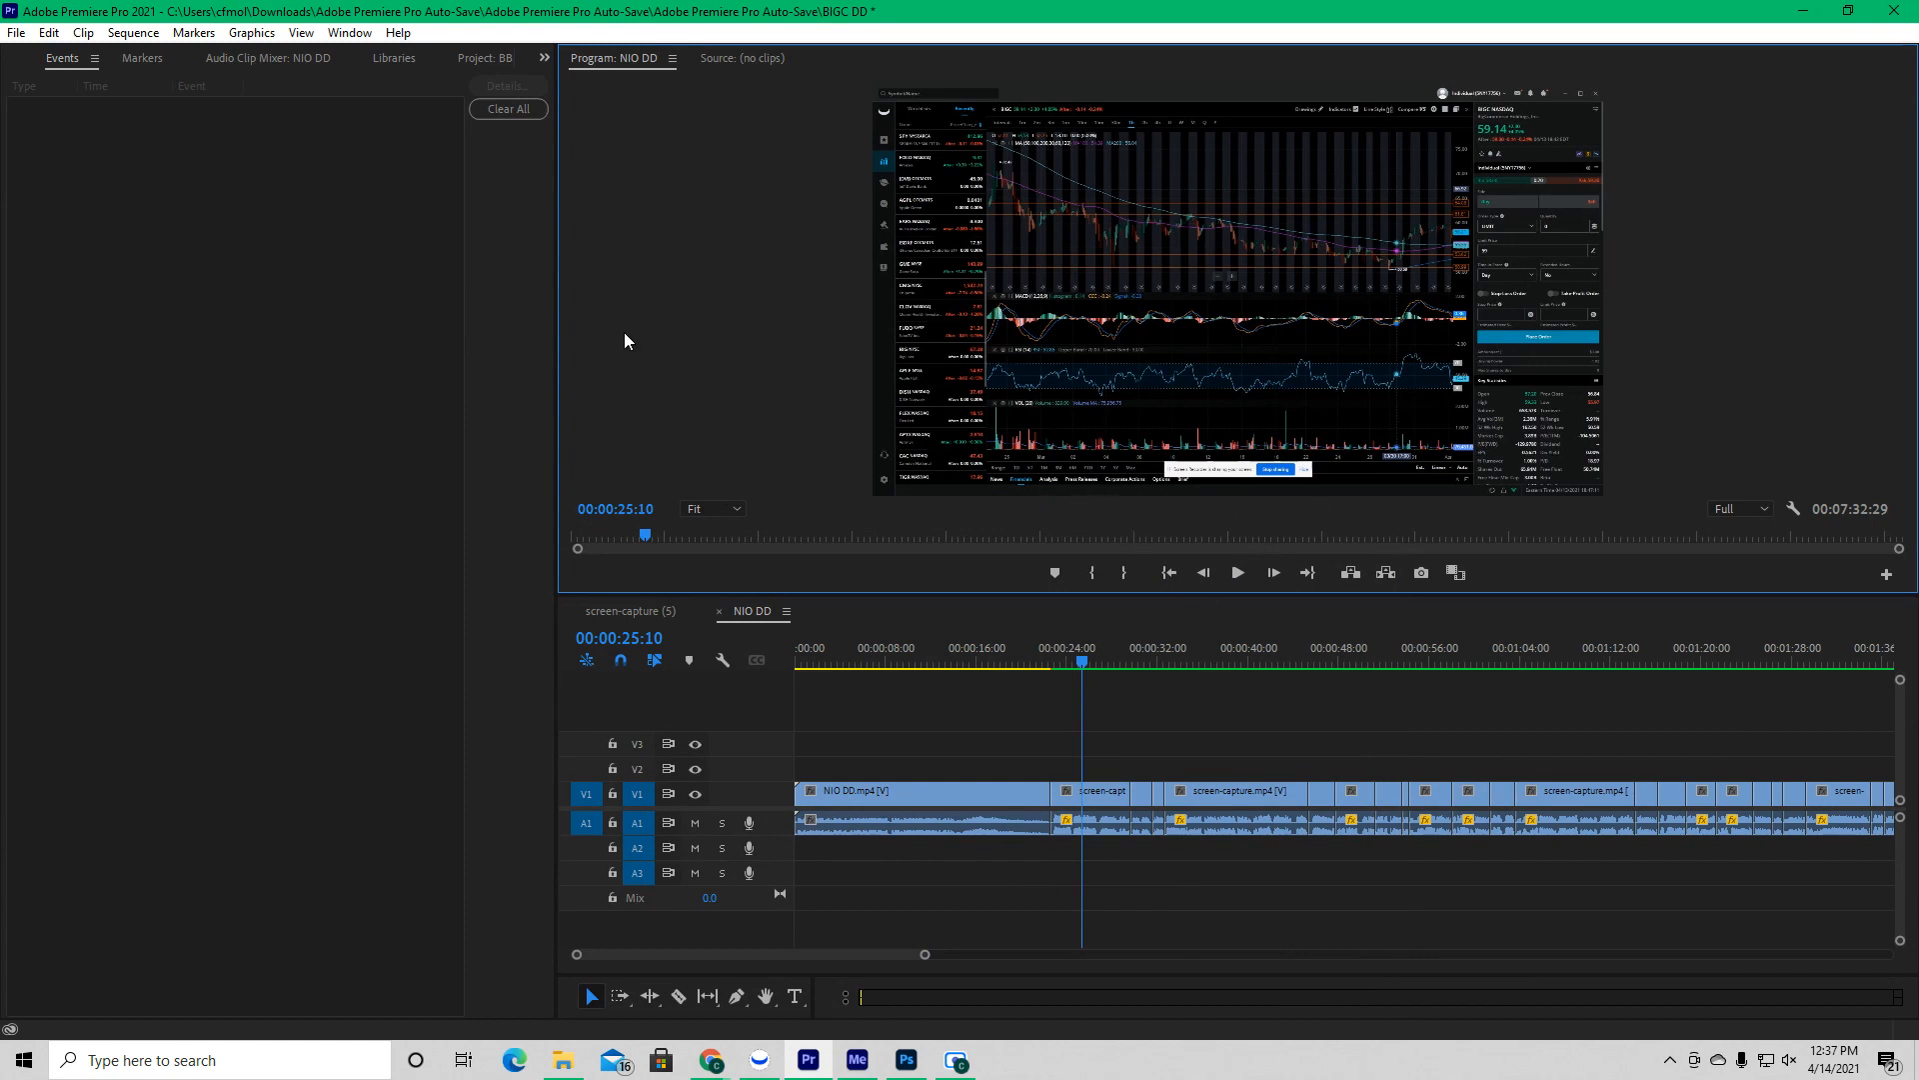
mouse_move(874, 886)
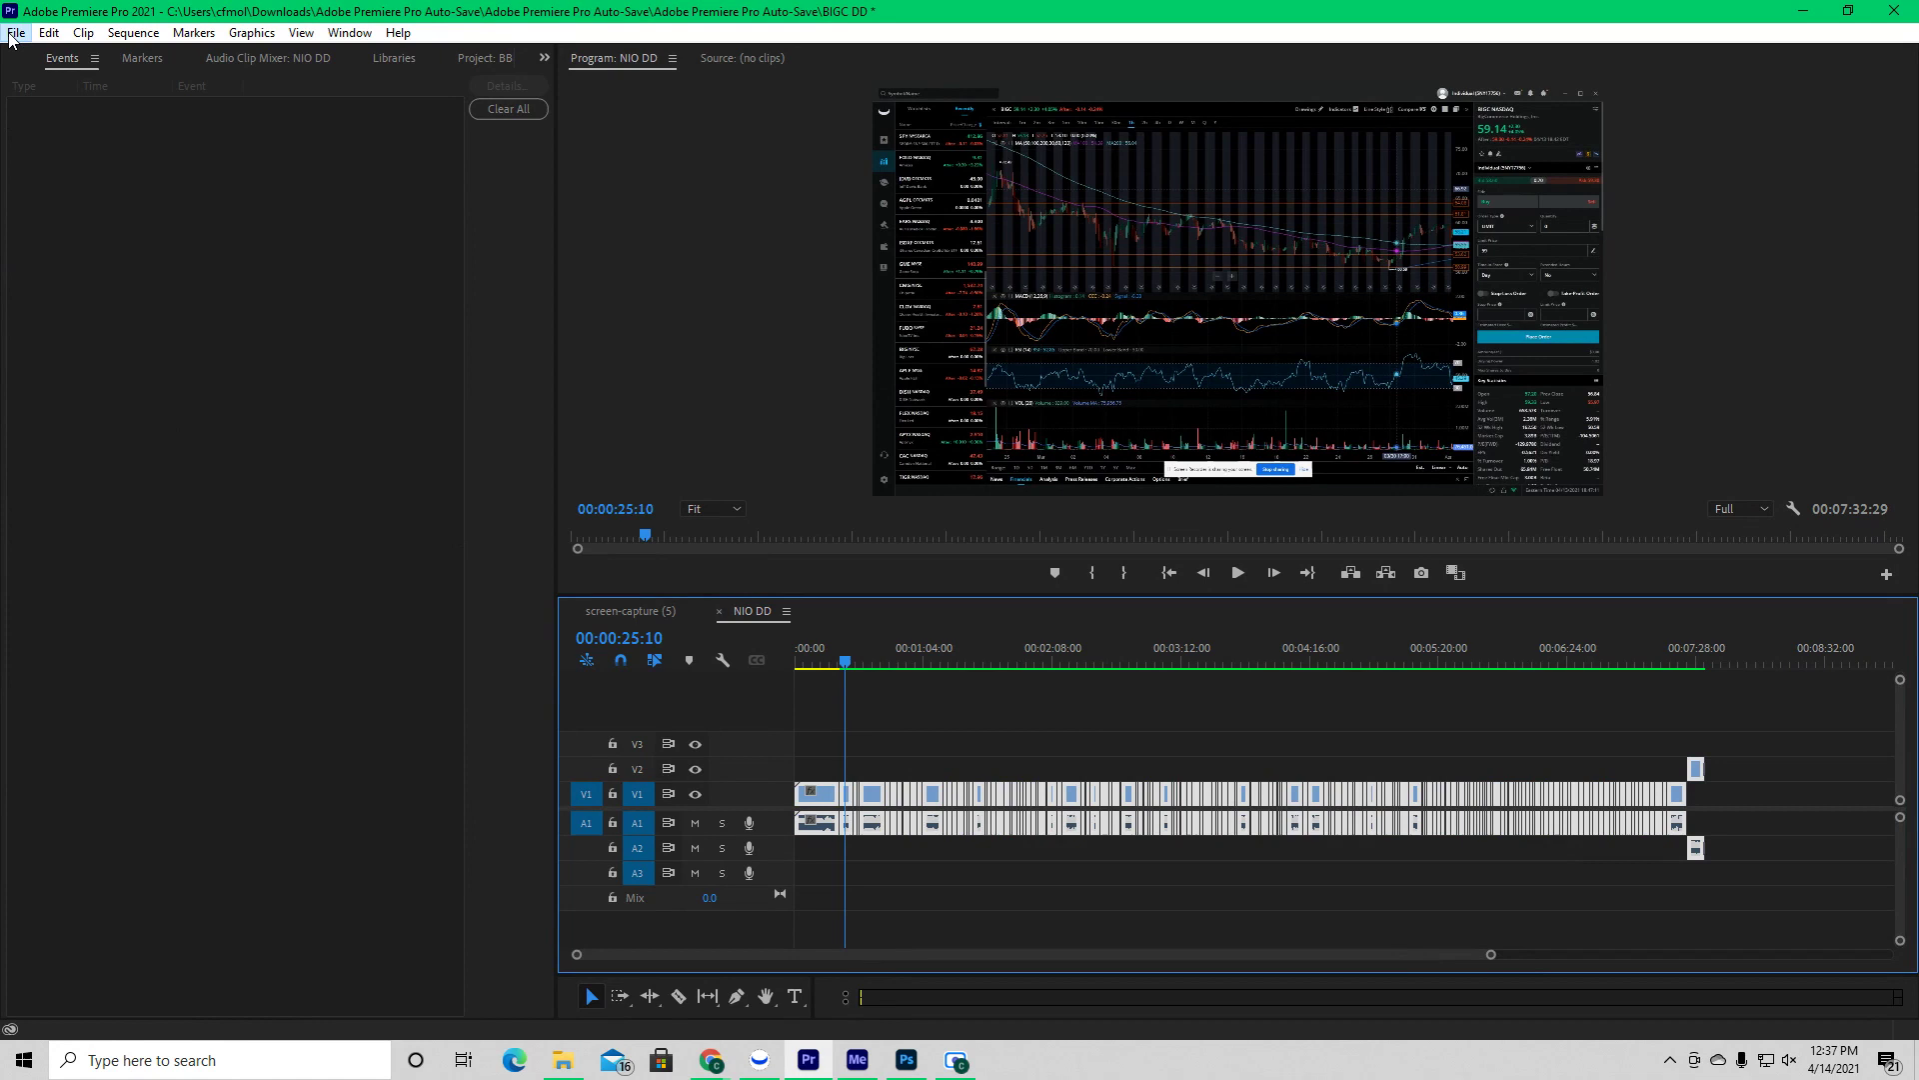
Step: Bring up Export Media settings for the NIO DD sequence from the File menu
click(16, 32)
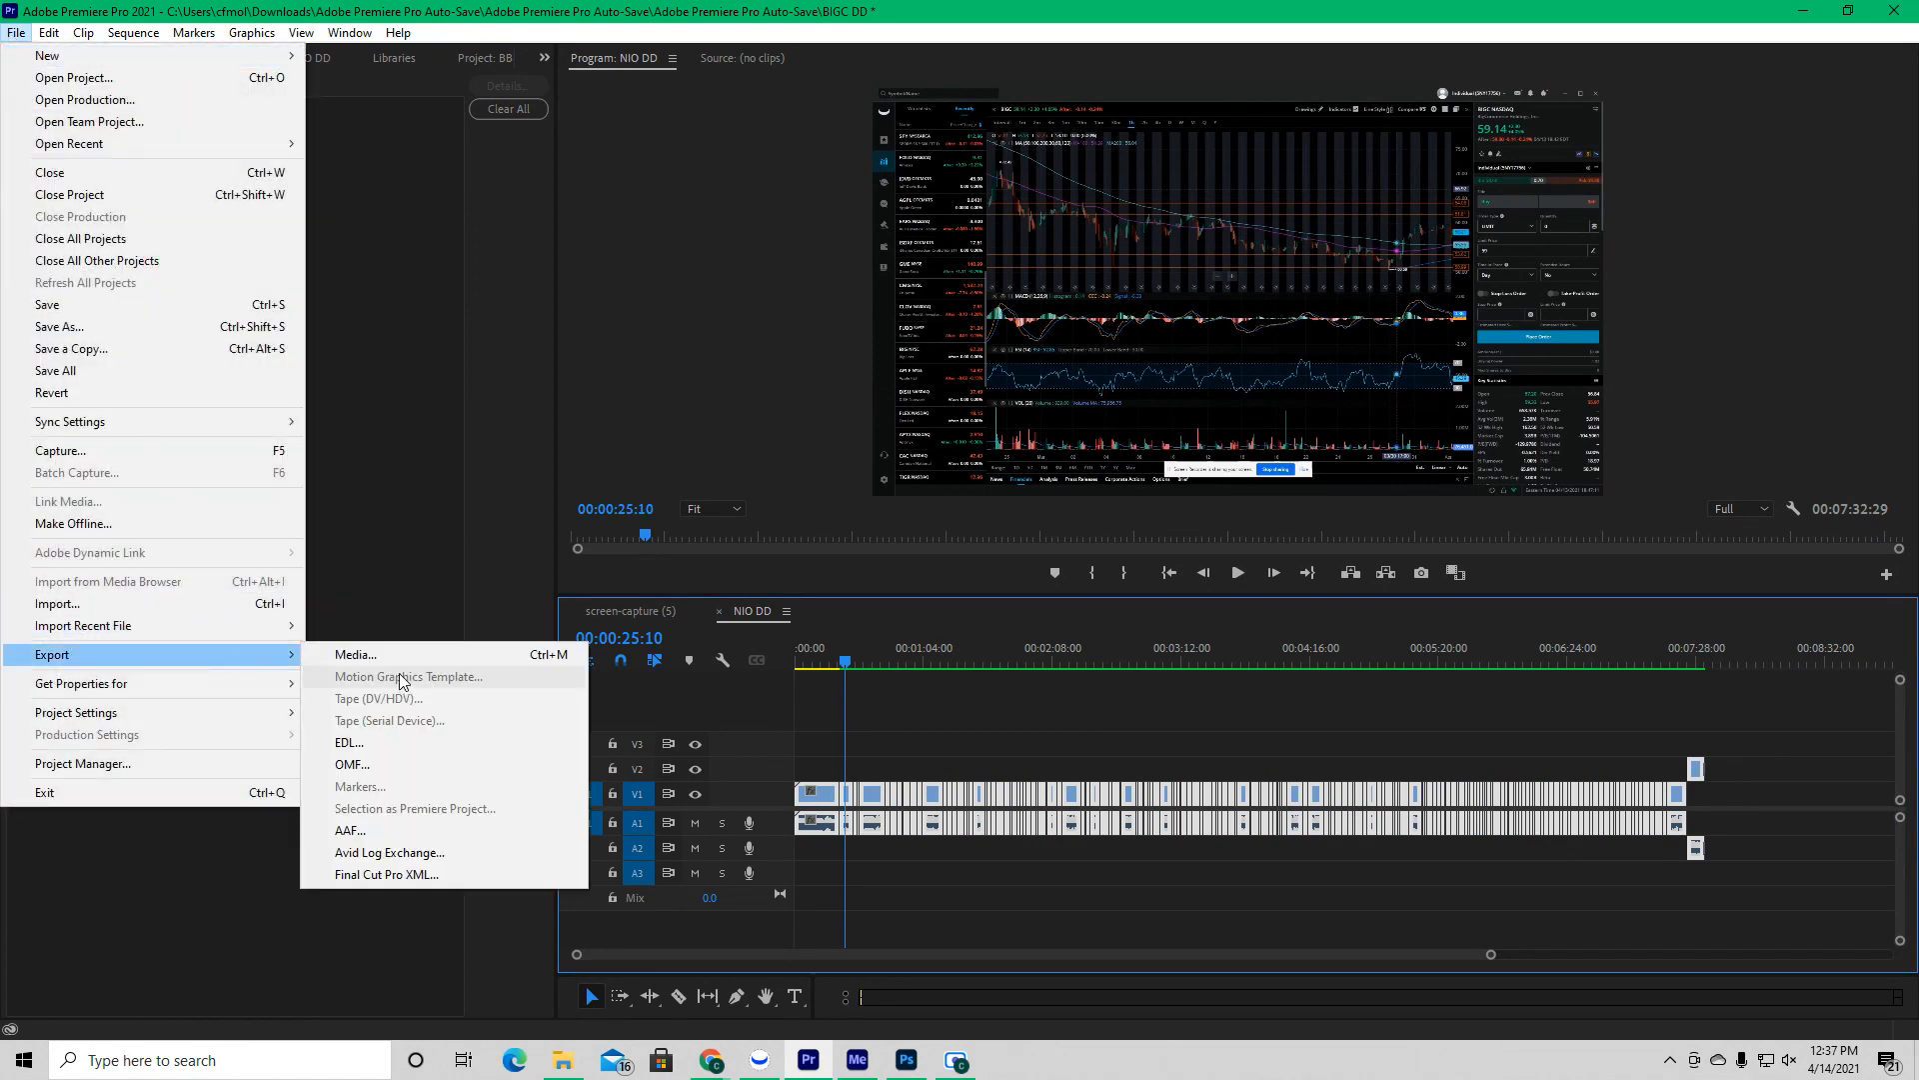
click(356, 654)
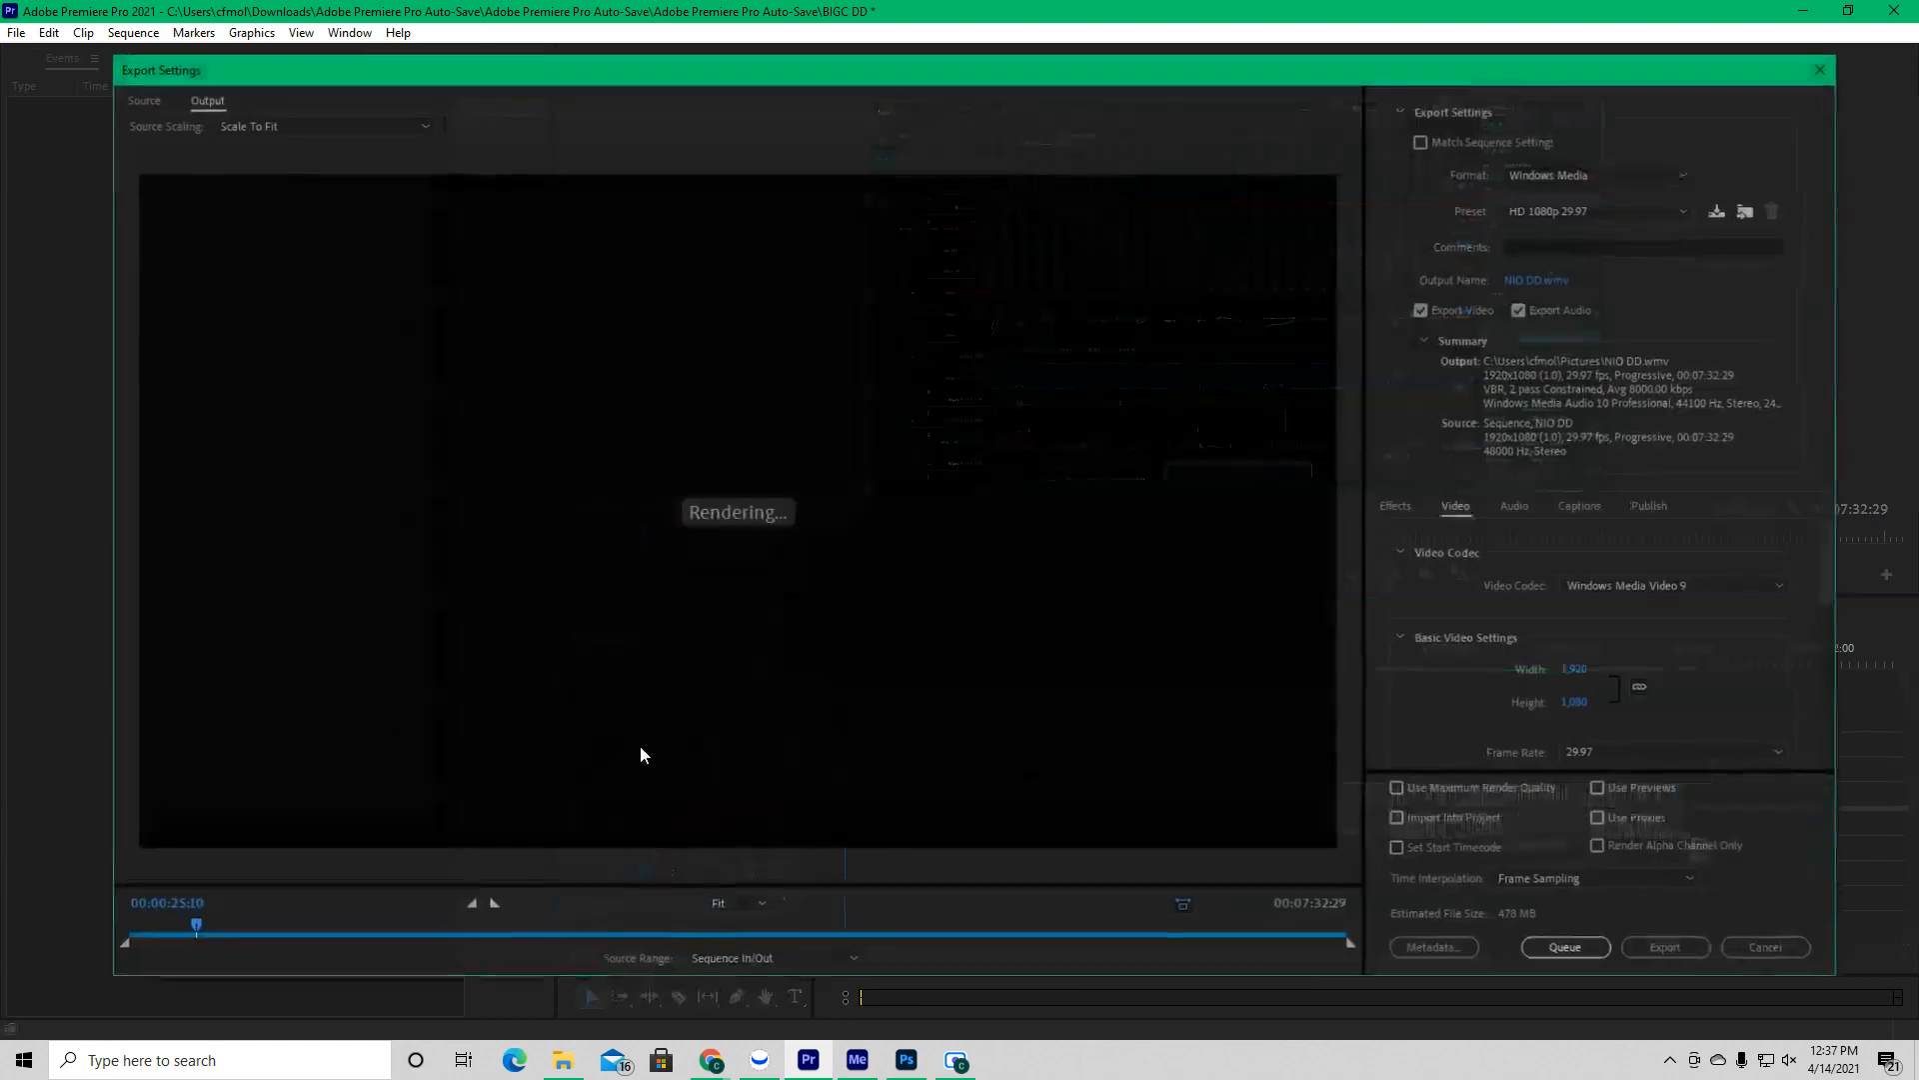
mouse_move(1597, 174)
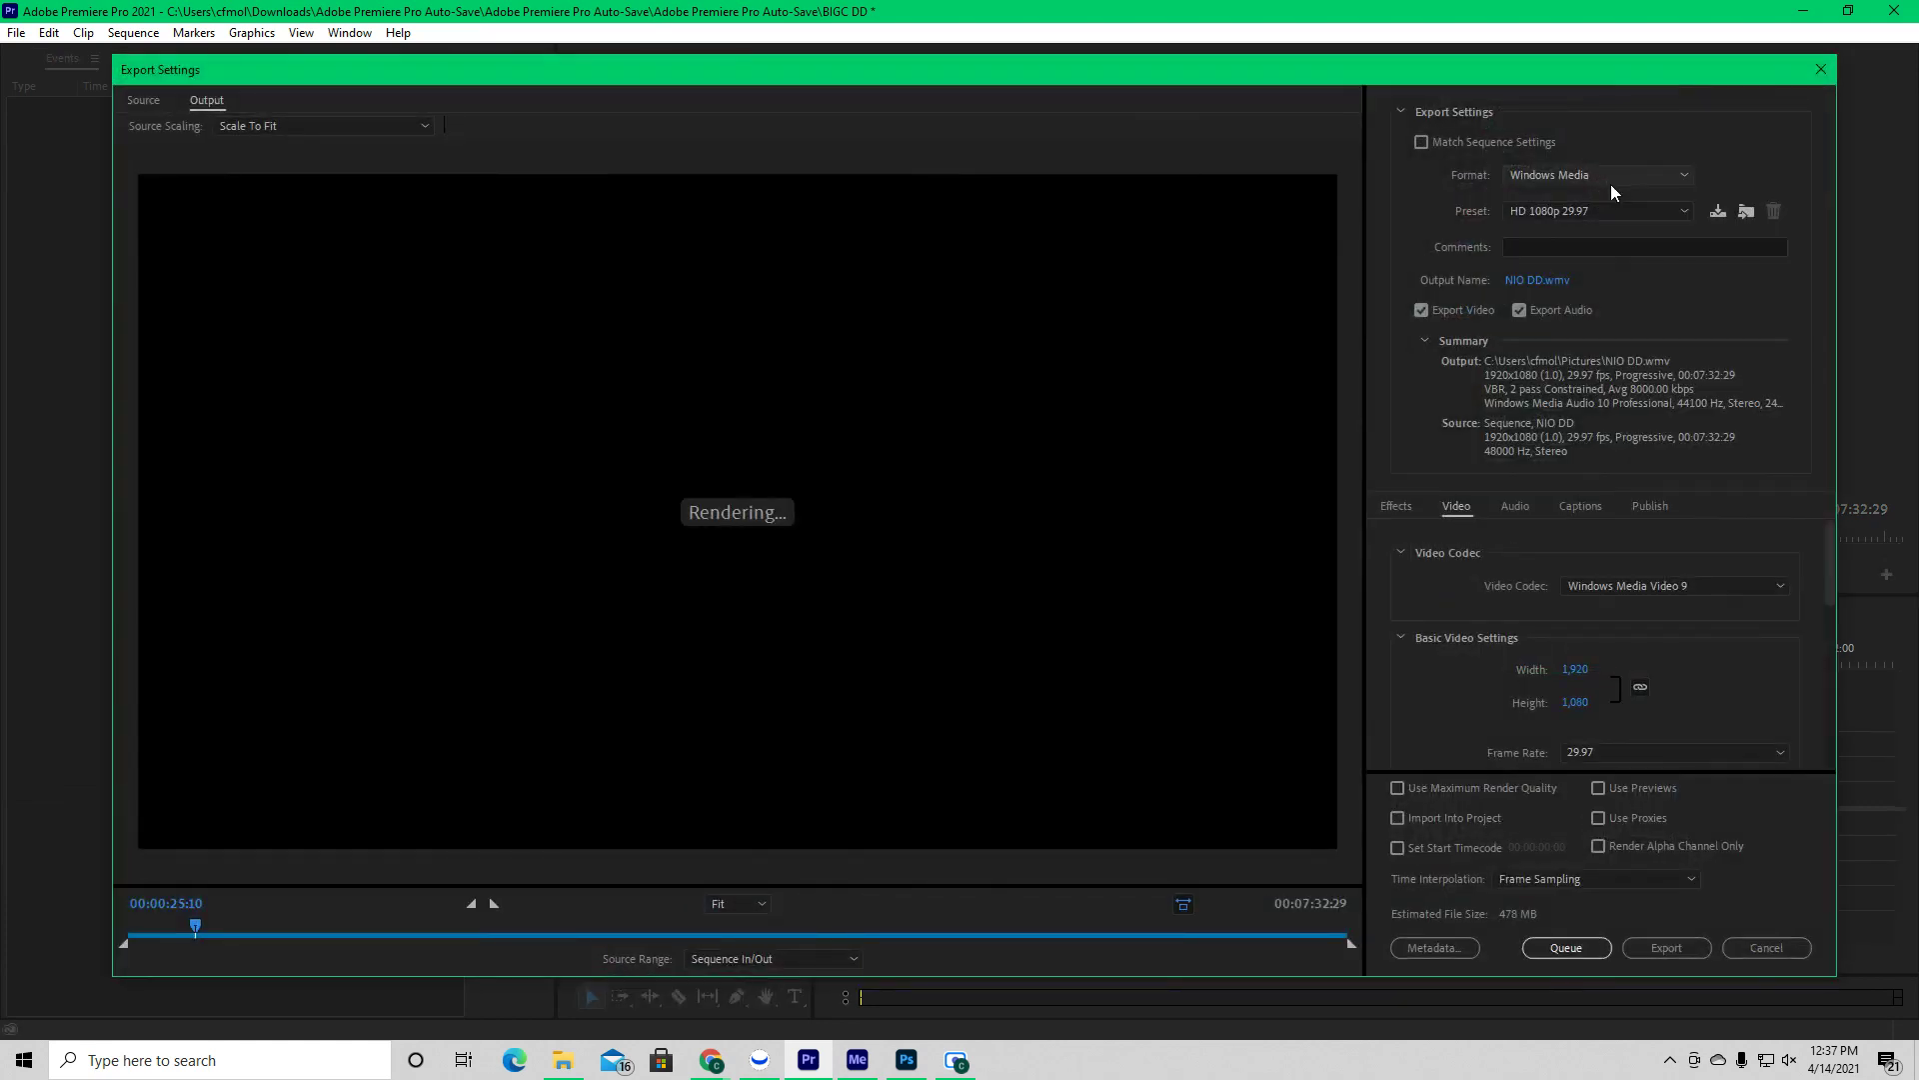
Step: Keep Windows Media as the export format and send NIO DD to the Media Encoder queue
click(1597, 174)
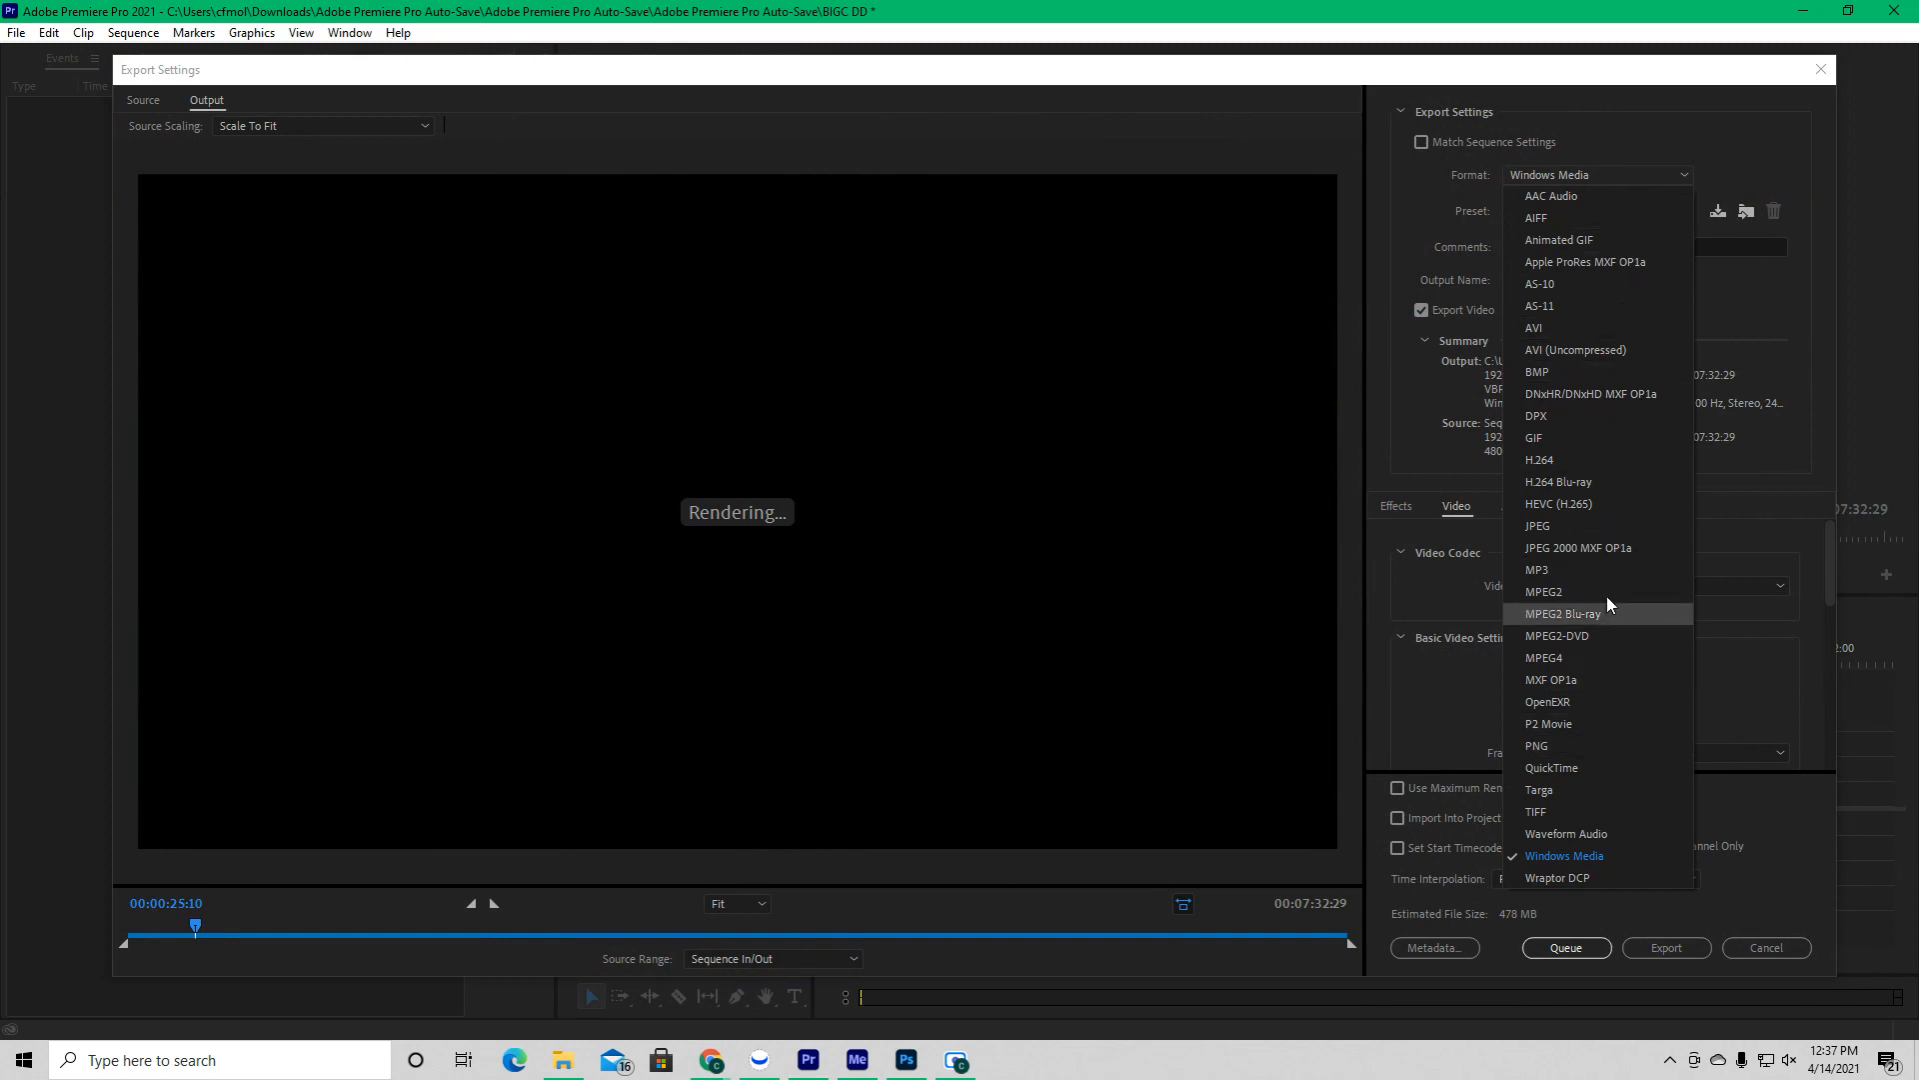
mouse_move(1571, 306)
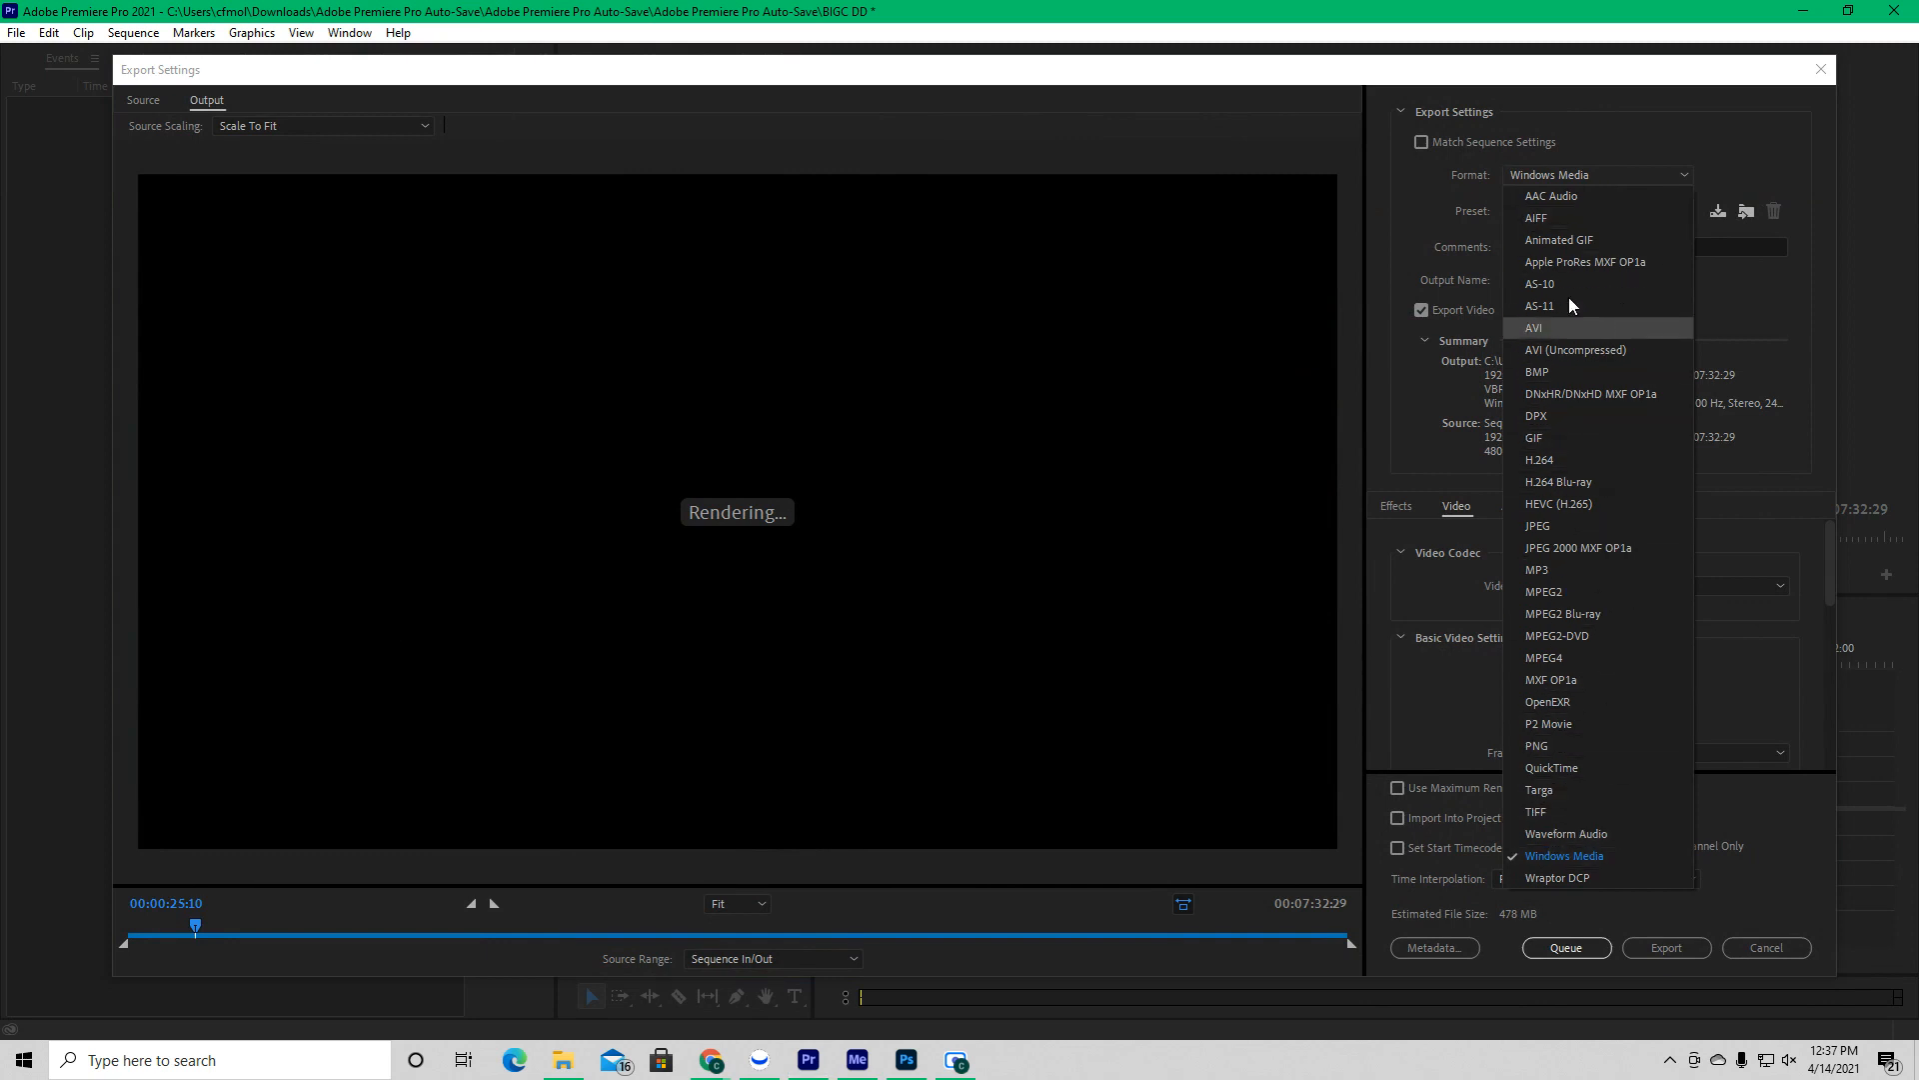
mouse_move(1650, 348)
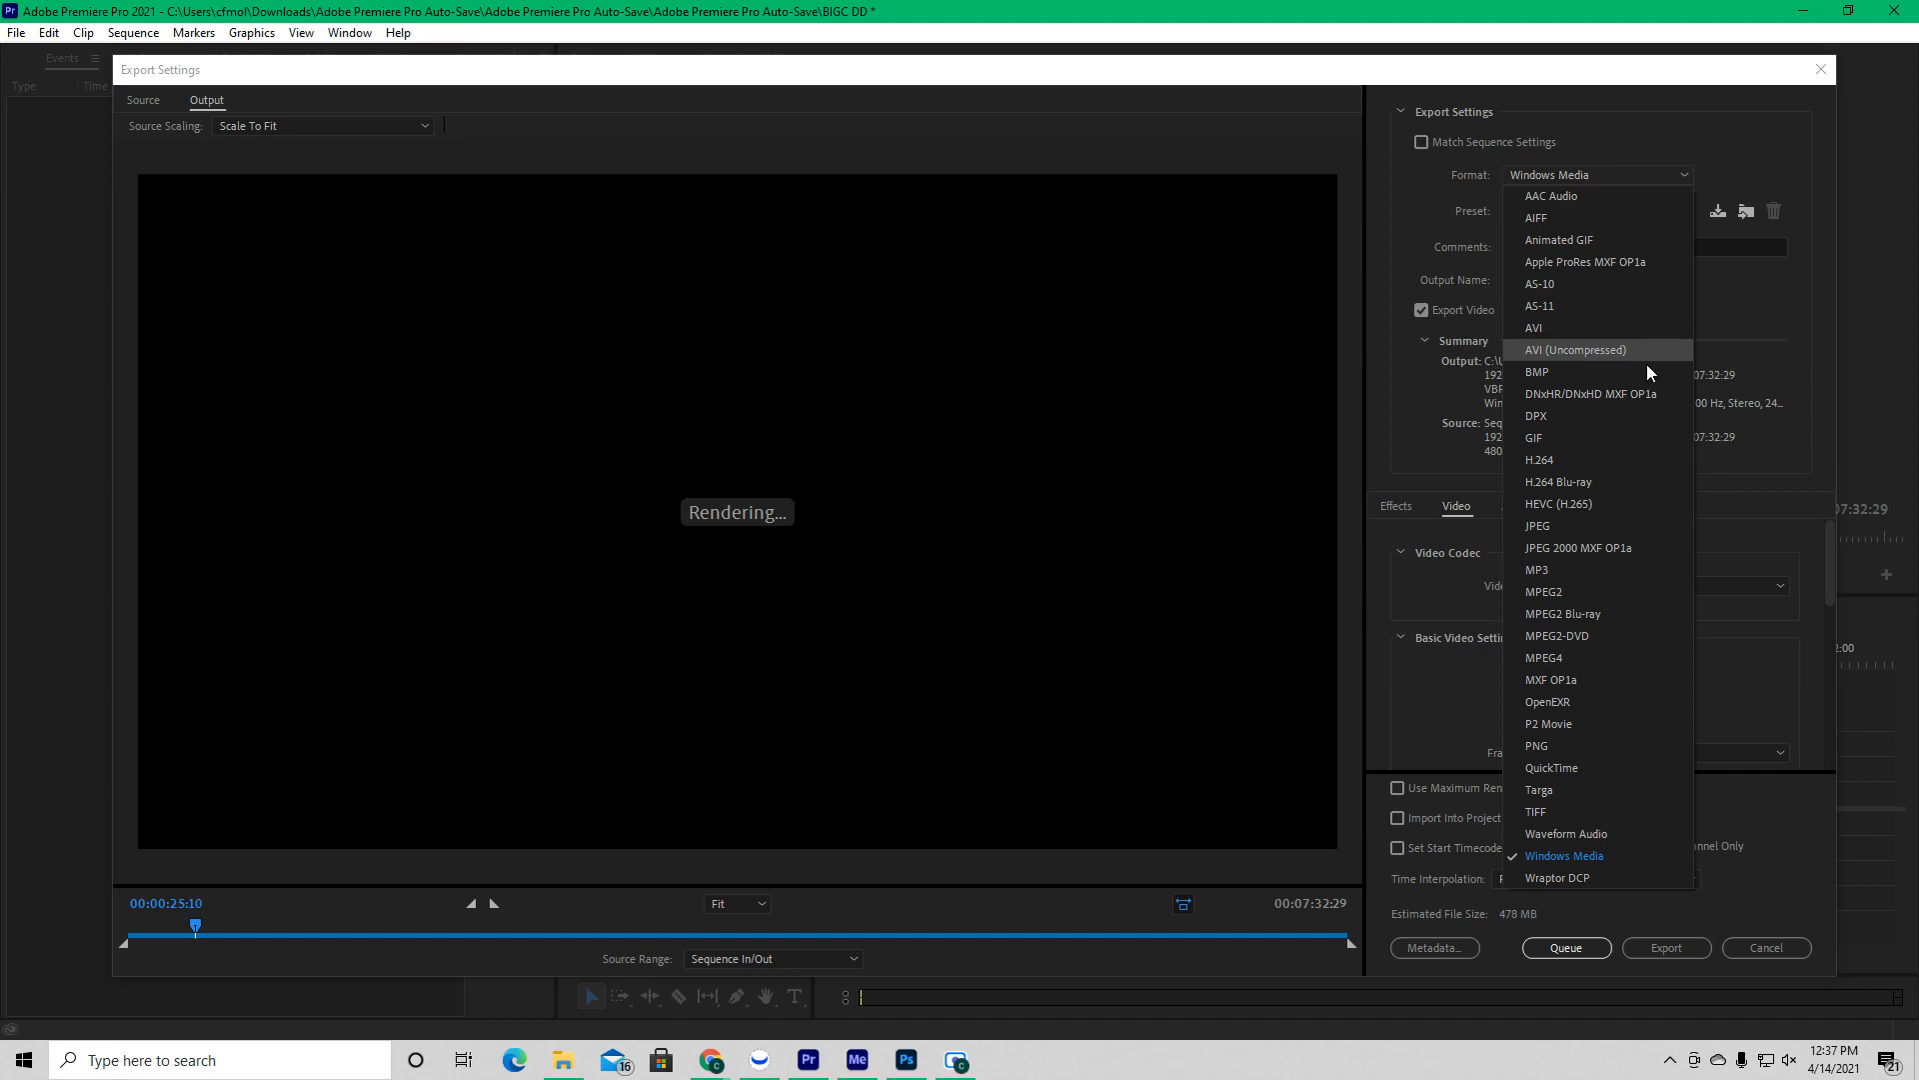
mouse_move(1564, 855)
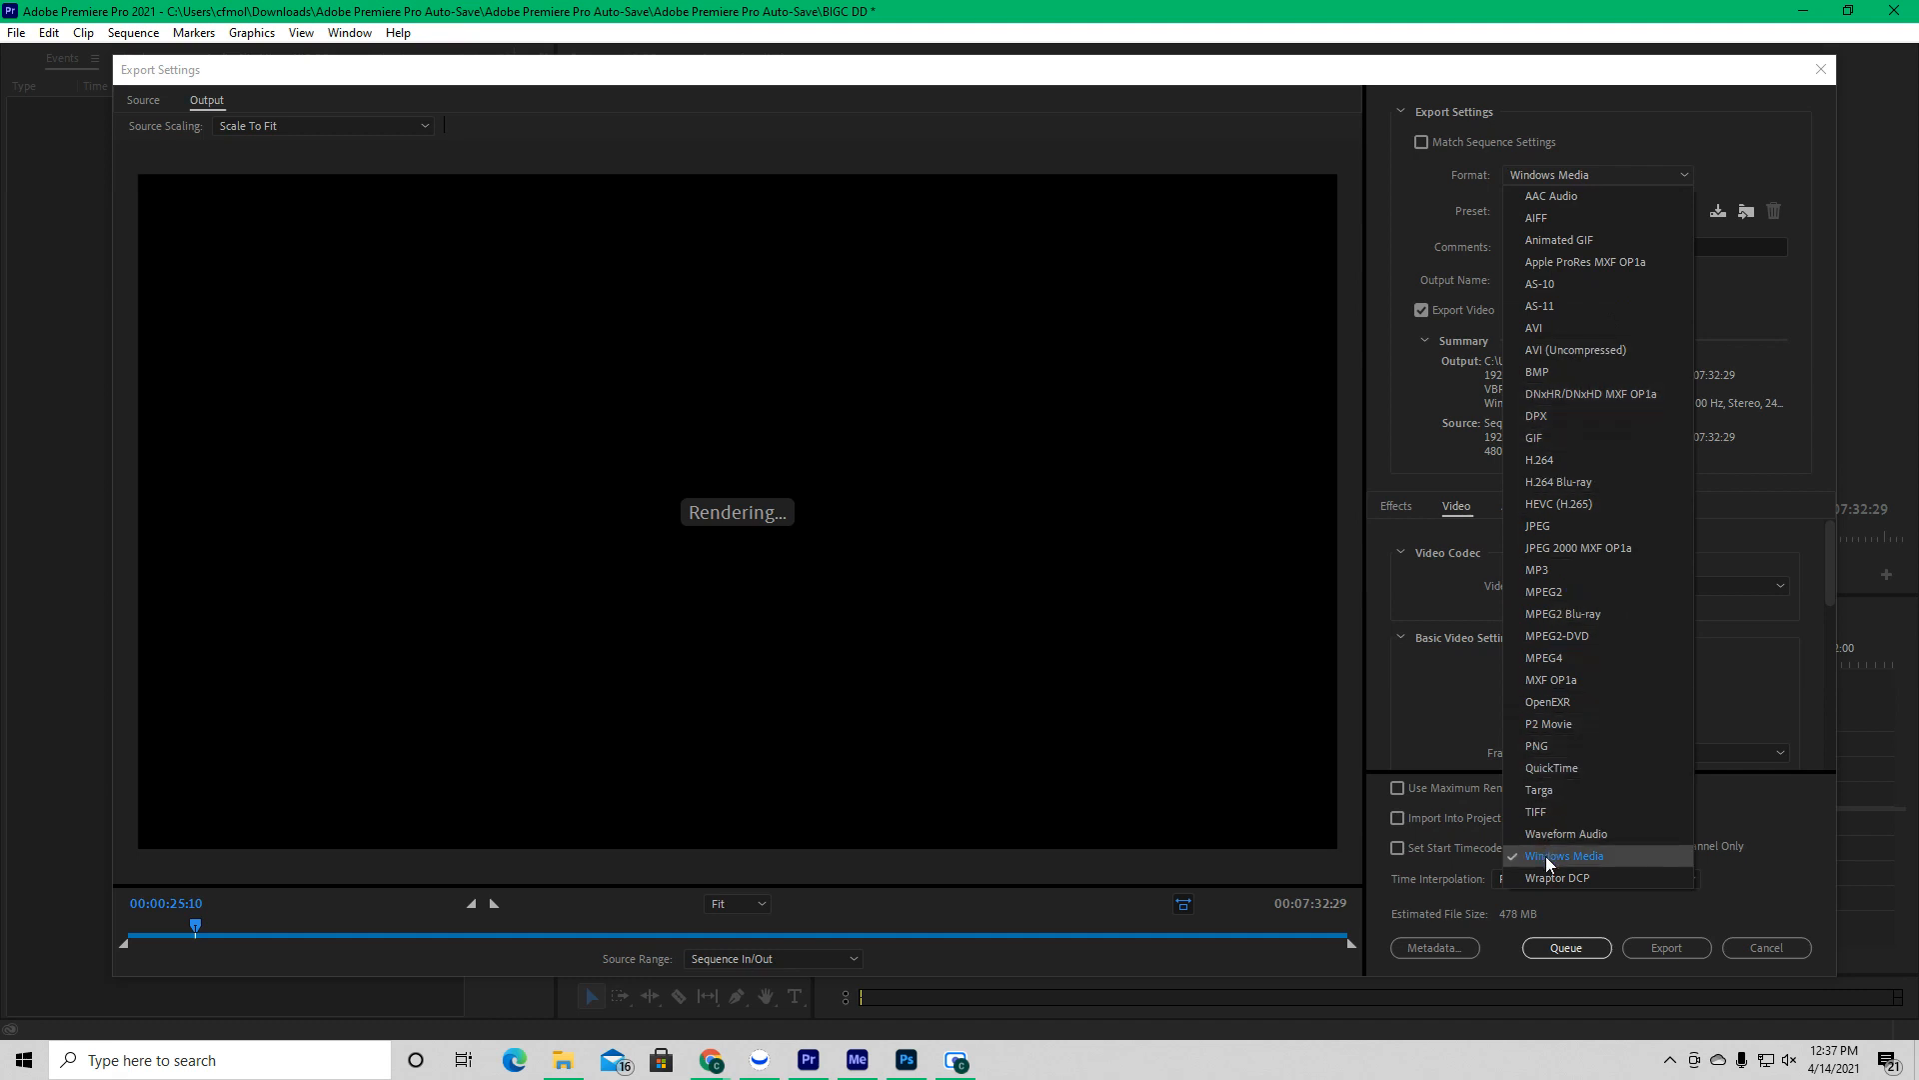
click(1564, 856)
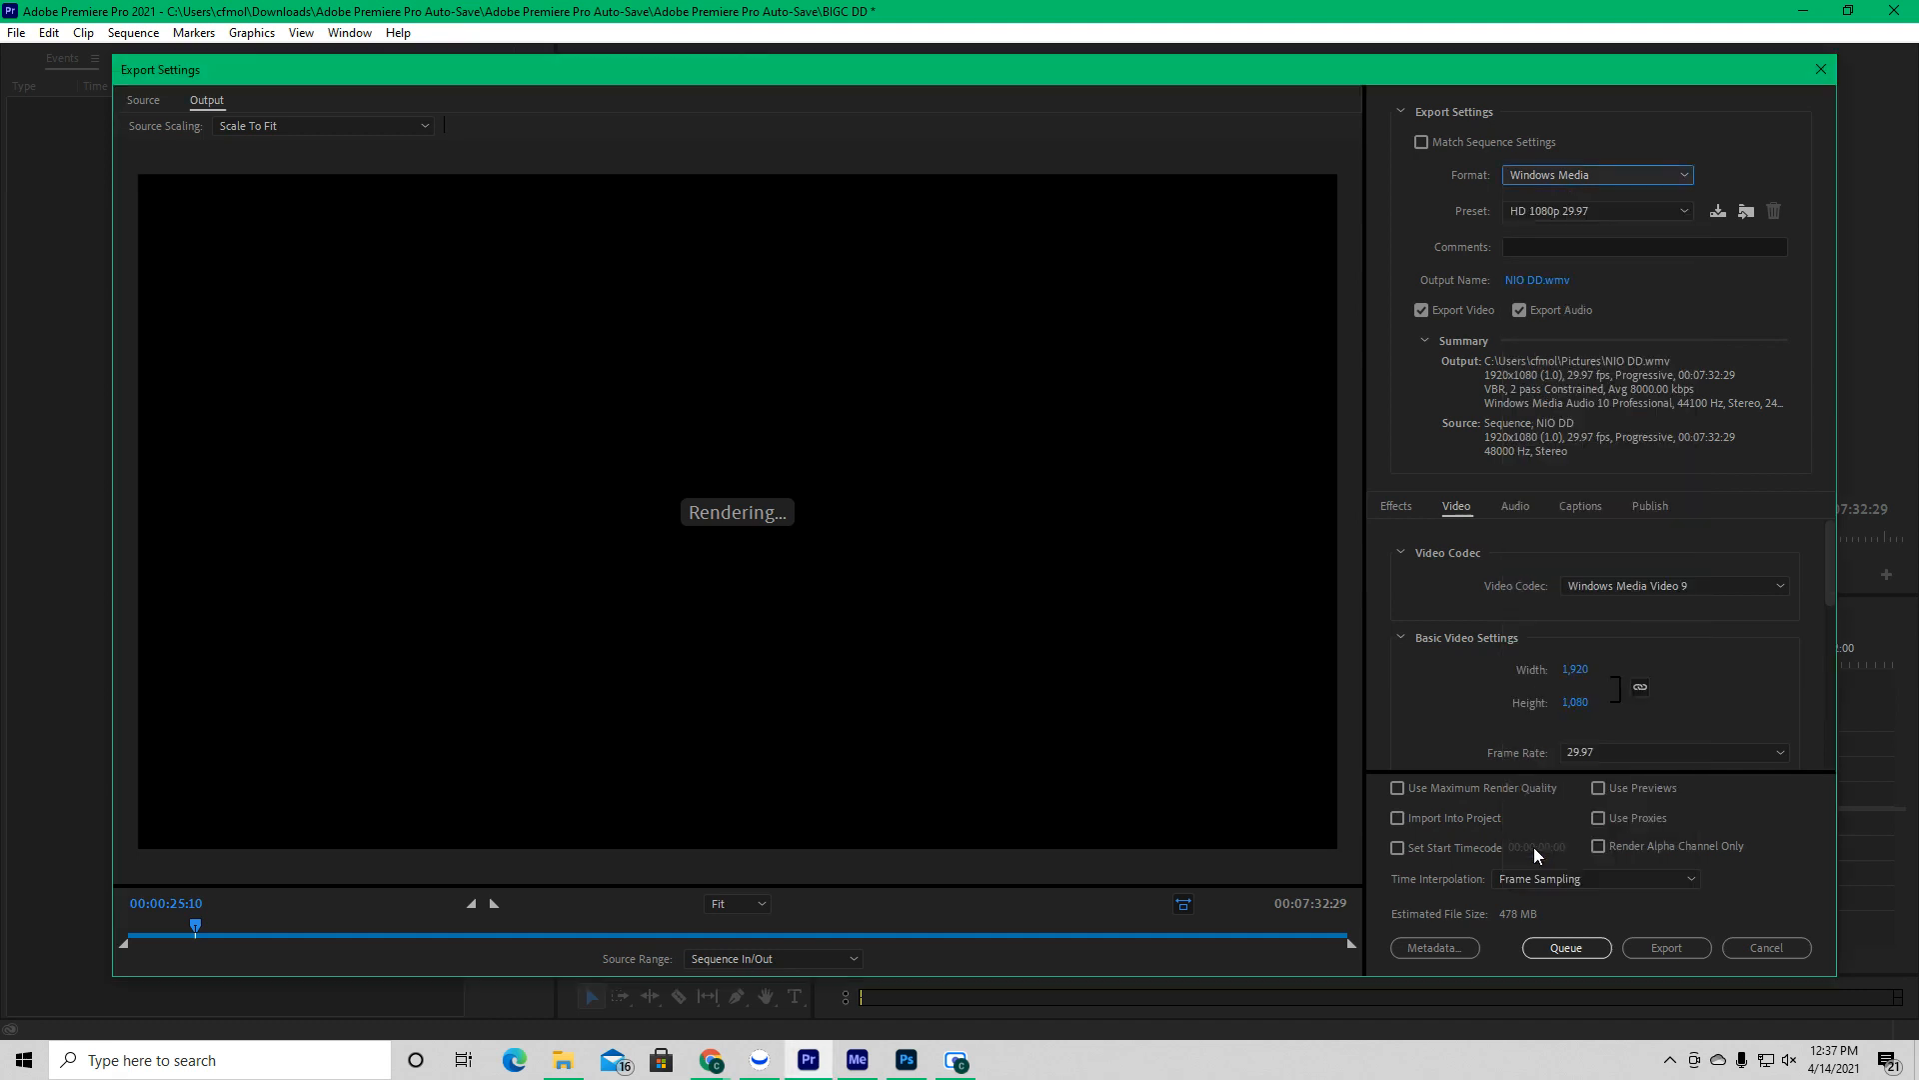
mouse_move(1665, 946)
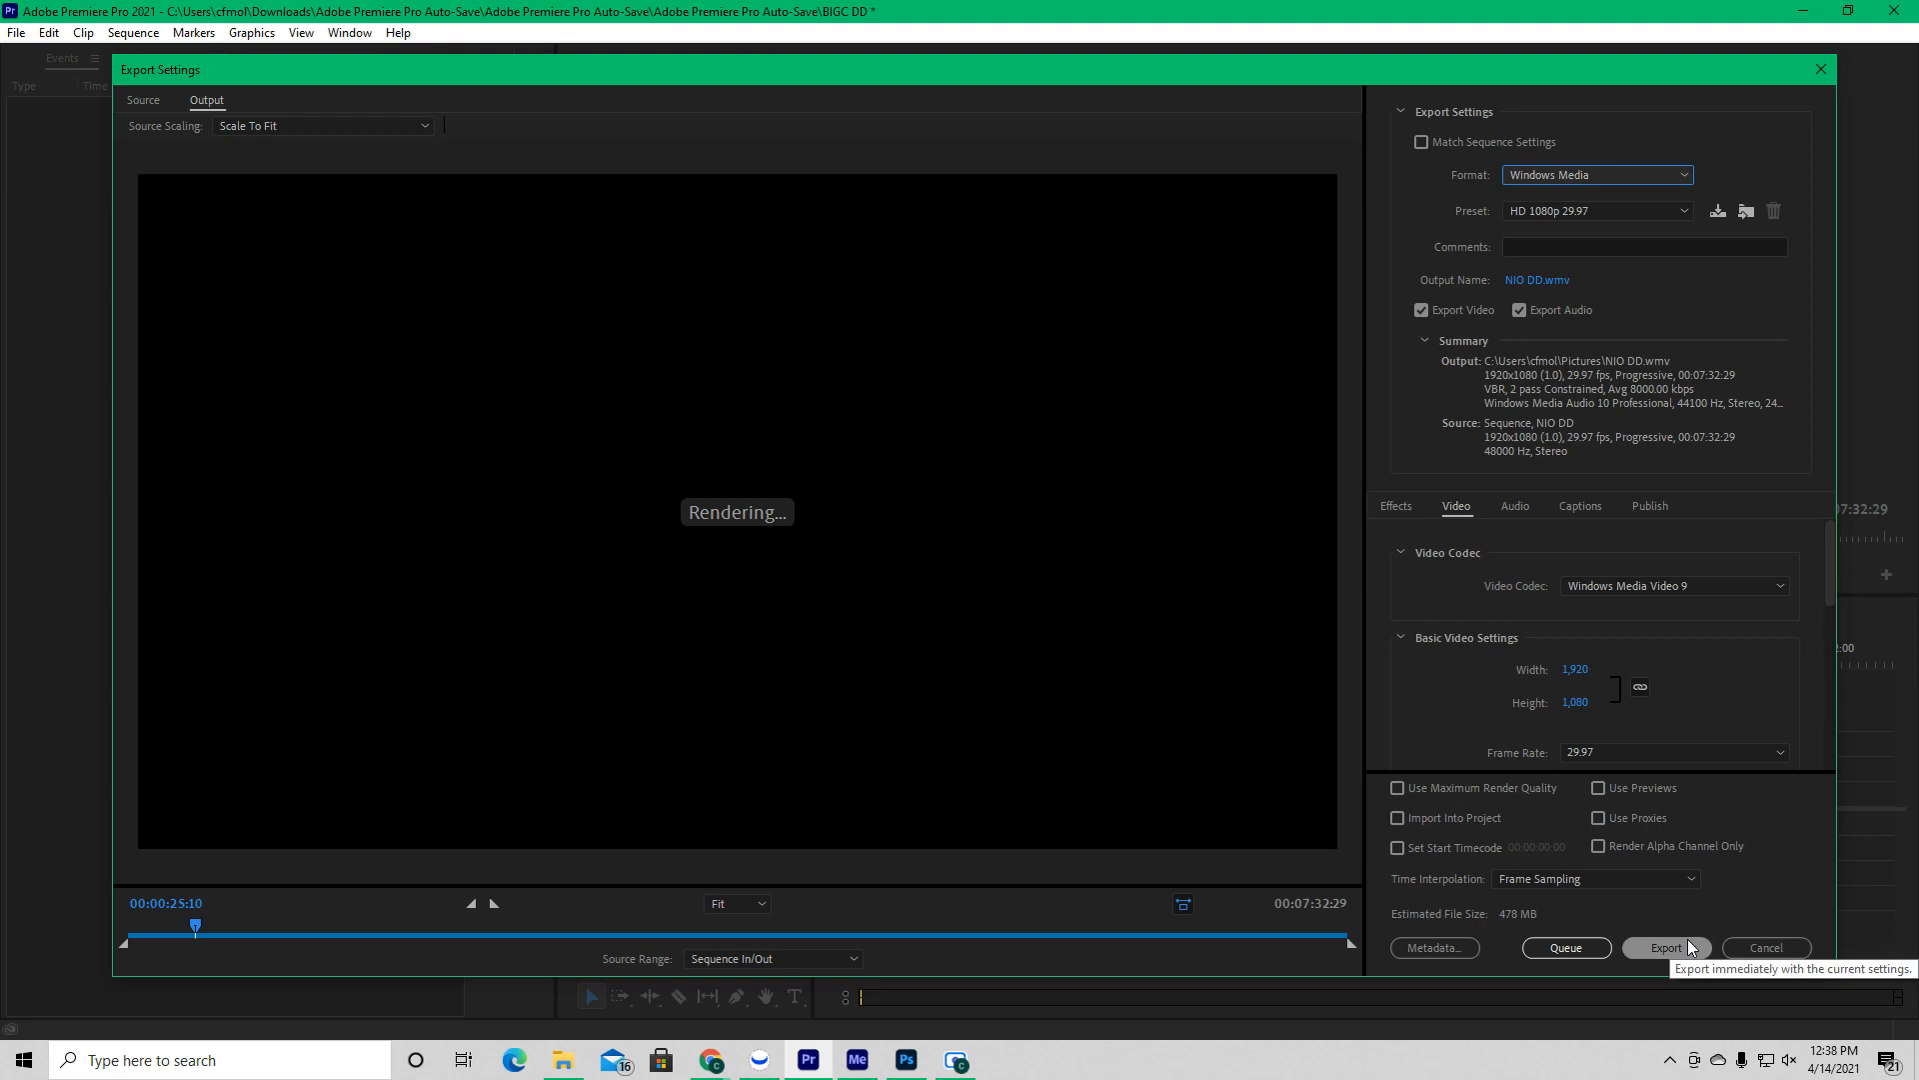
click(1564, 945)
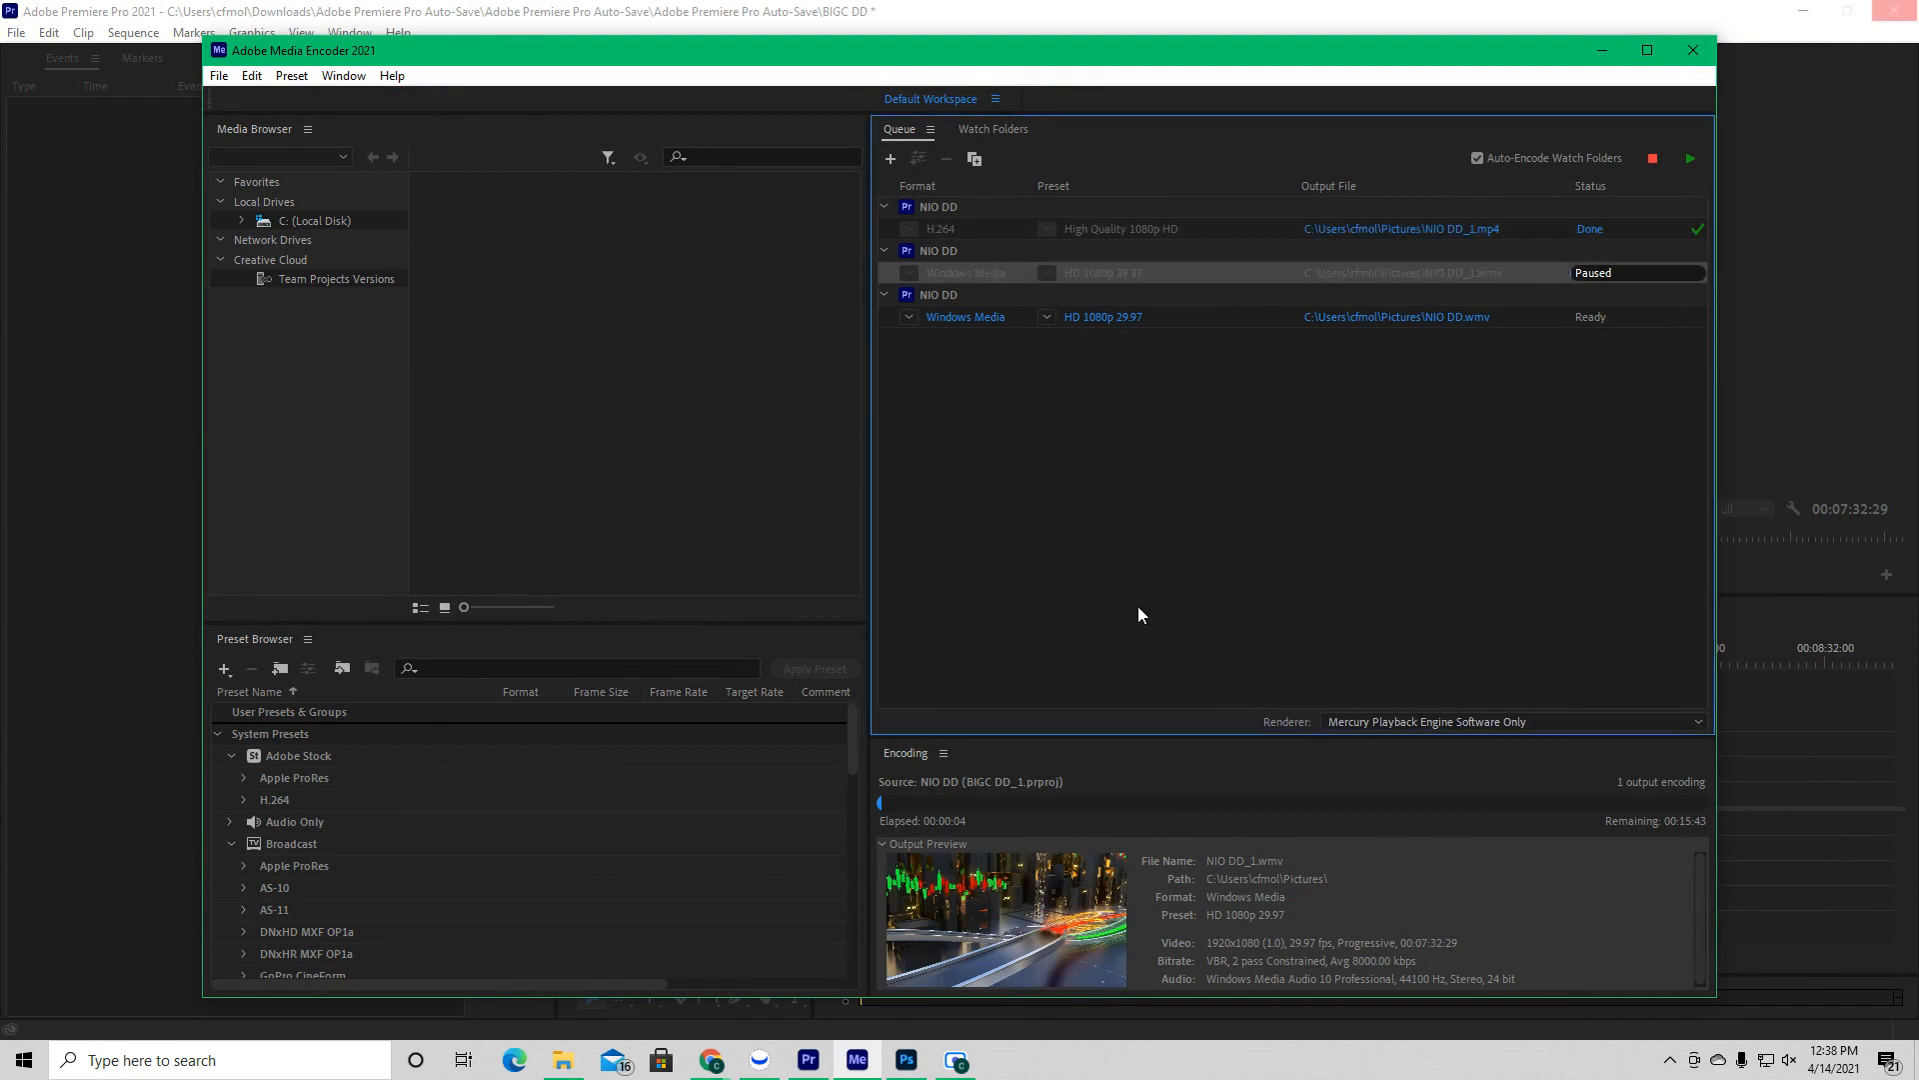
mouse_move(1269, 296)
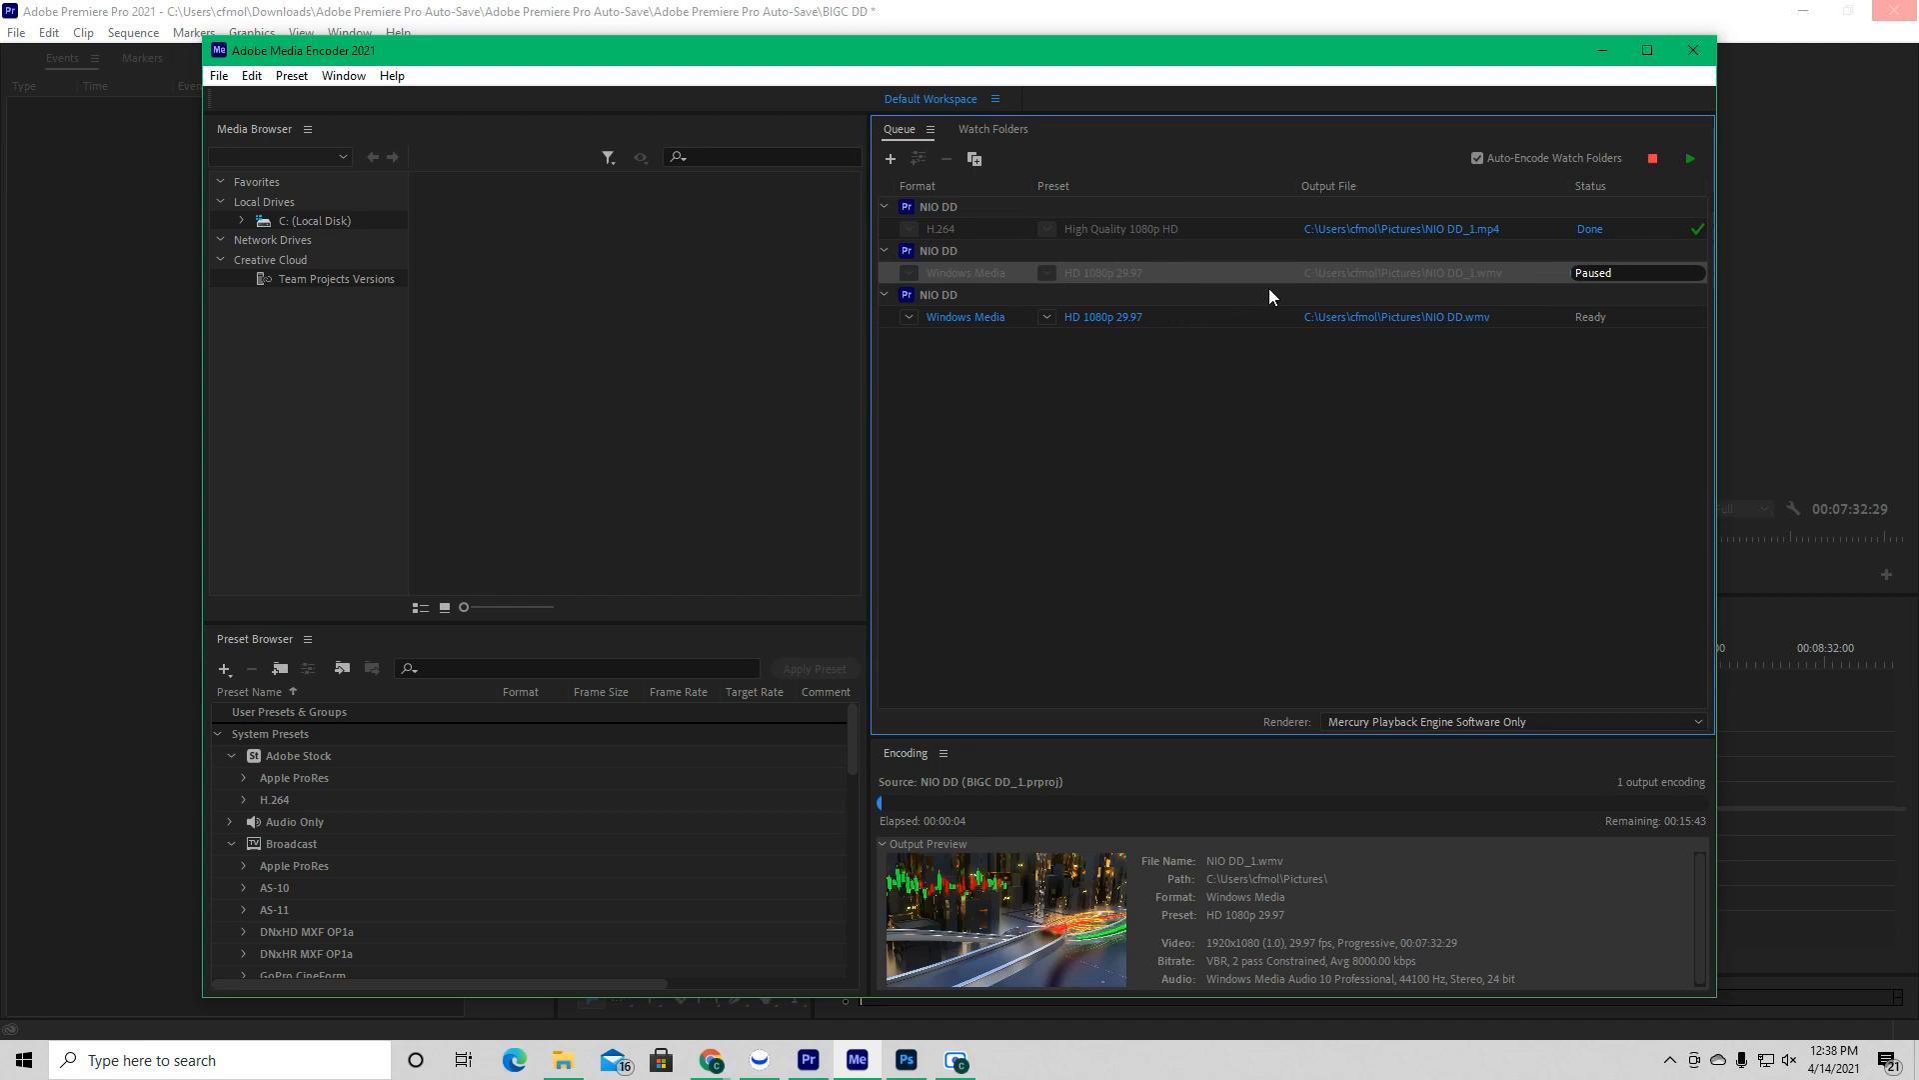
mouse_move(1662, 203)
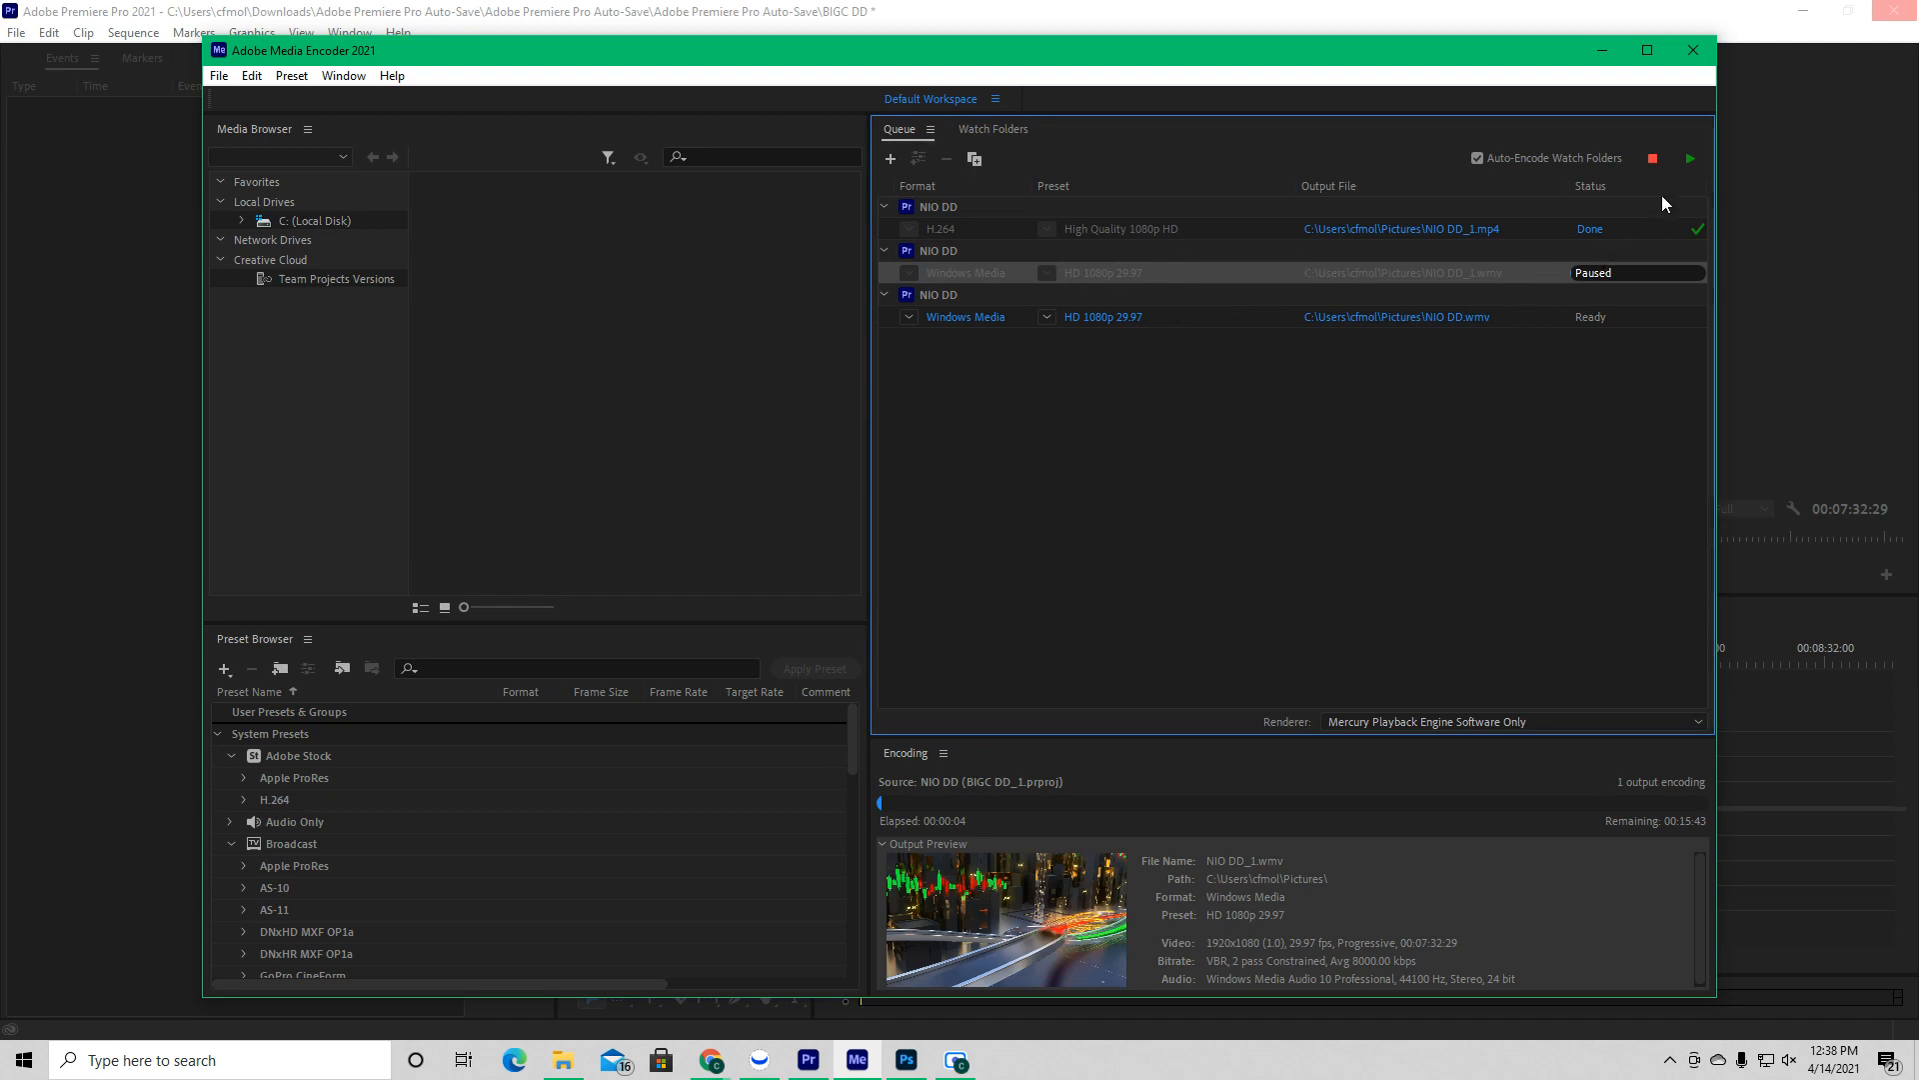
Step: Start the encoding queue, let NIO DD_1 encode briefly, then pause it
click(1691, 158)
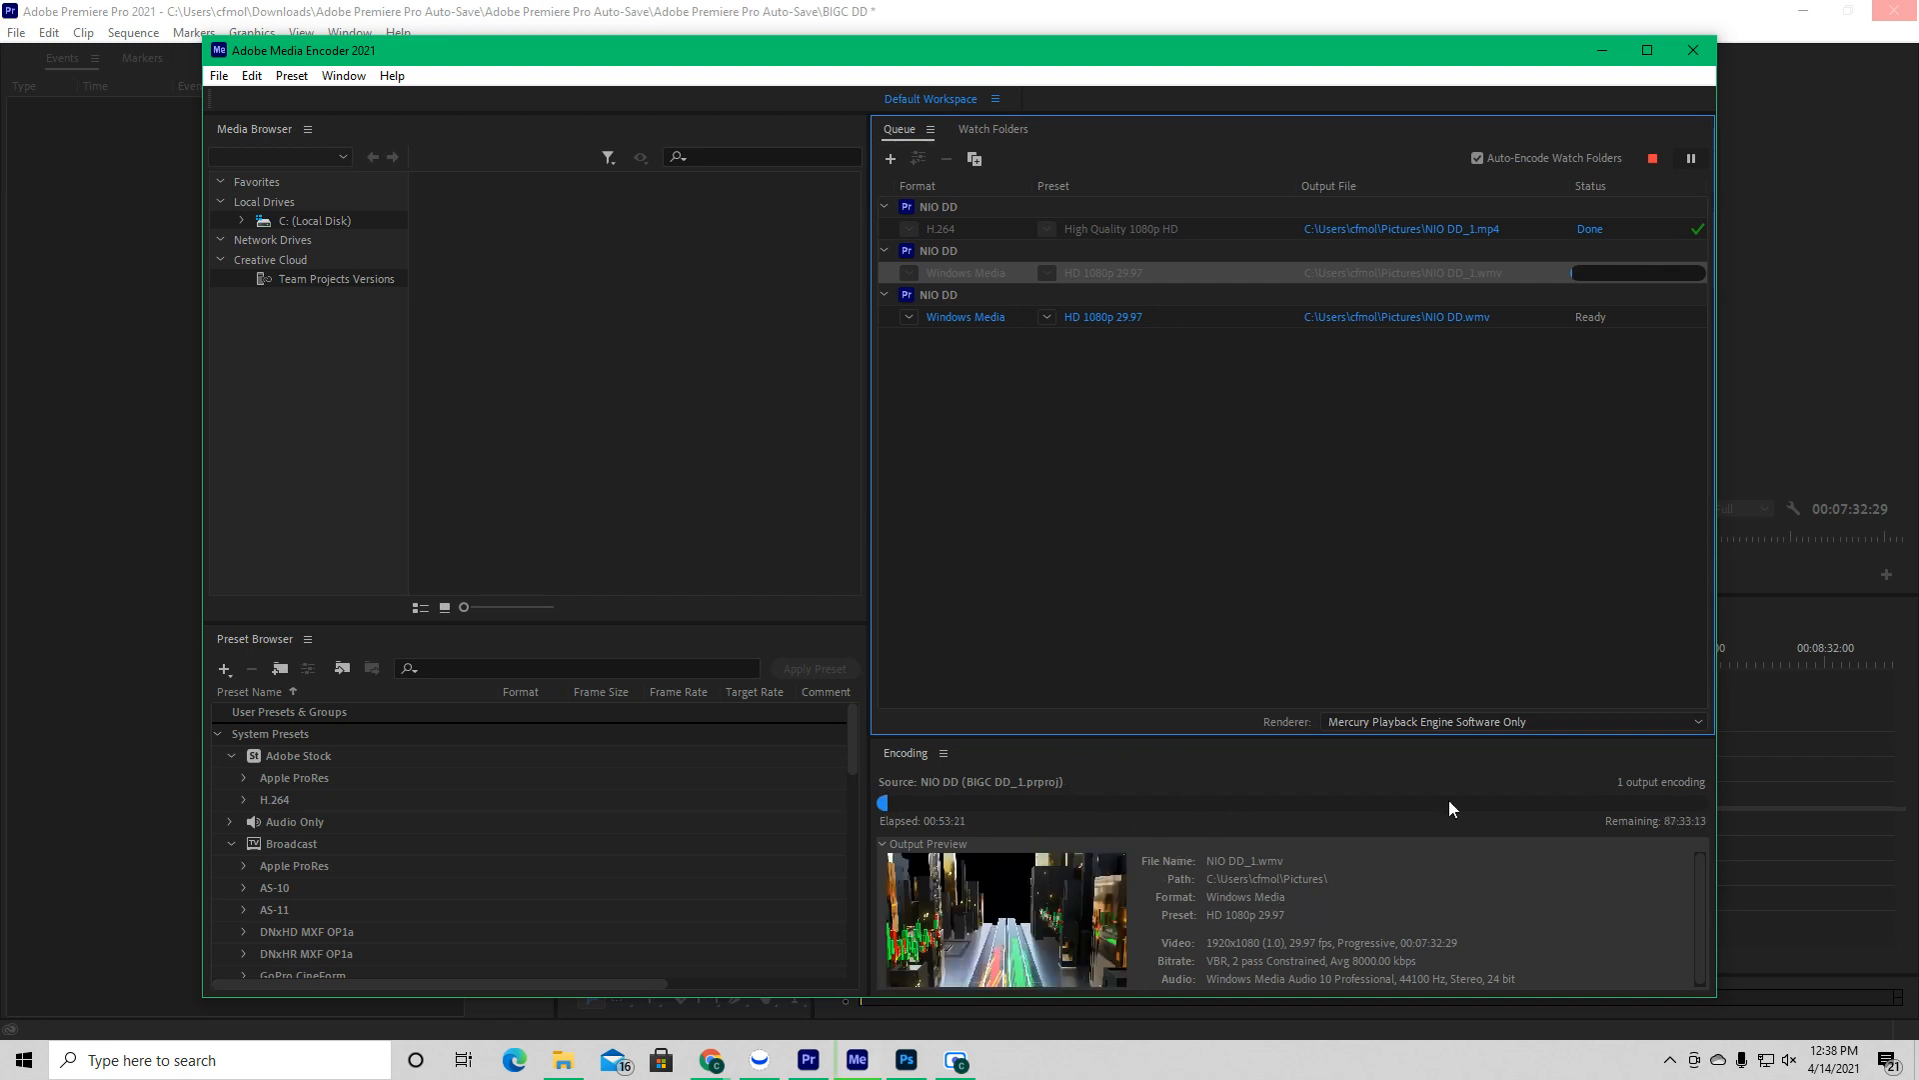
click(1691, 158)
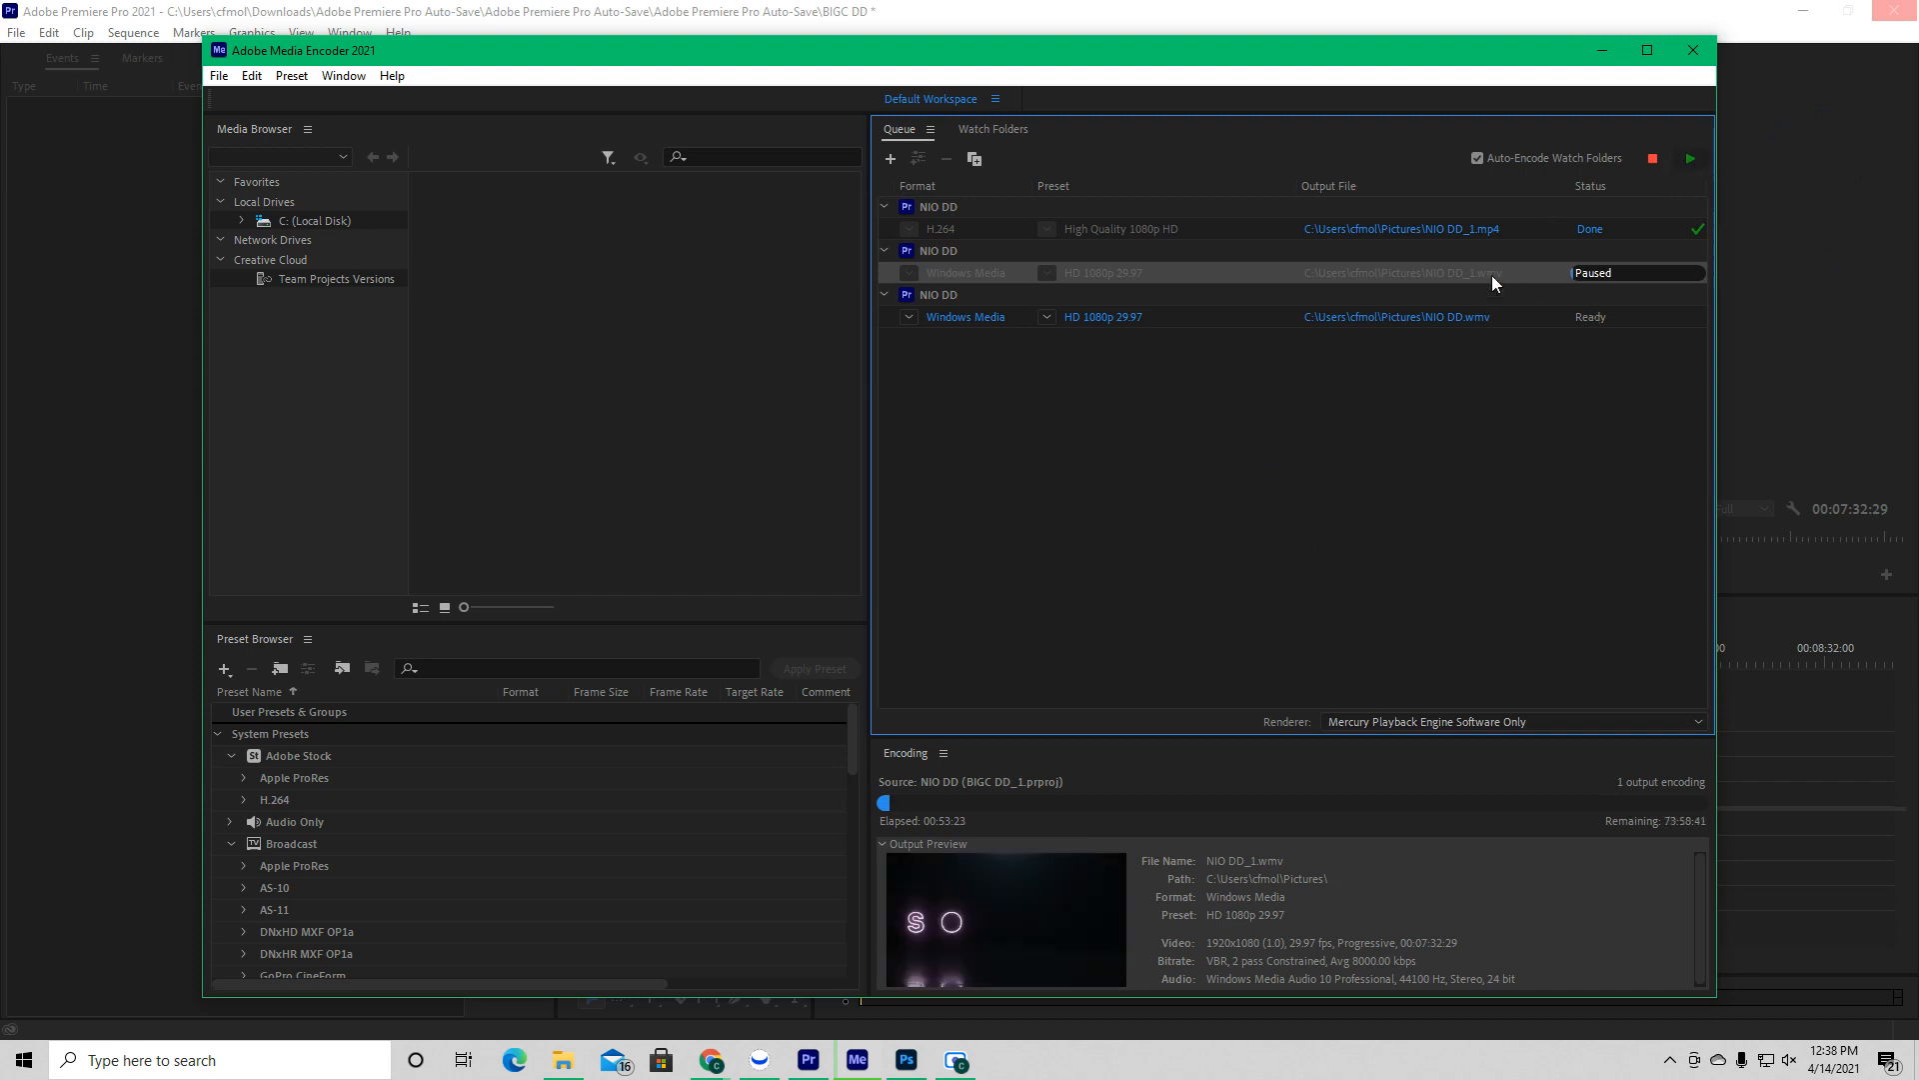
mouse_move(1537, 243)
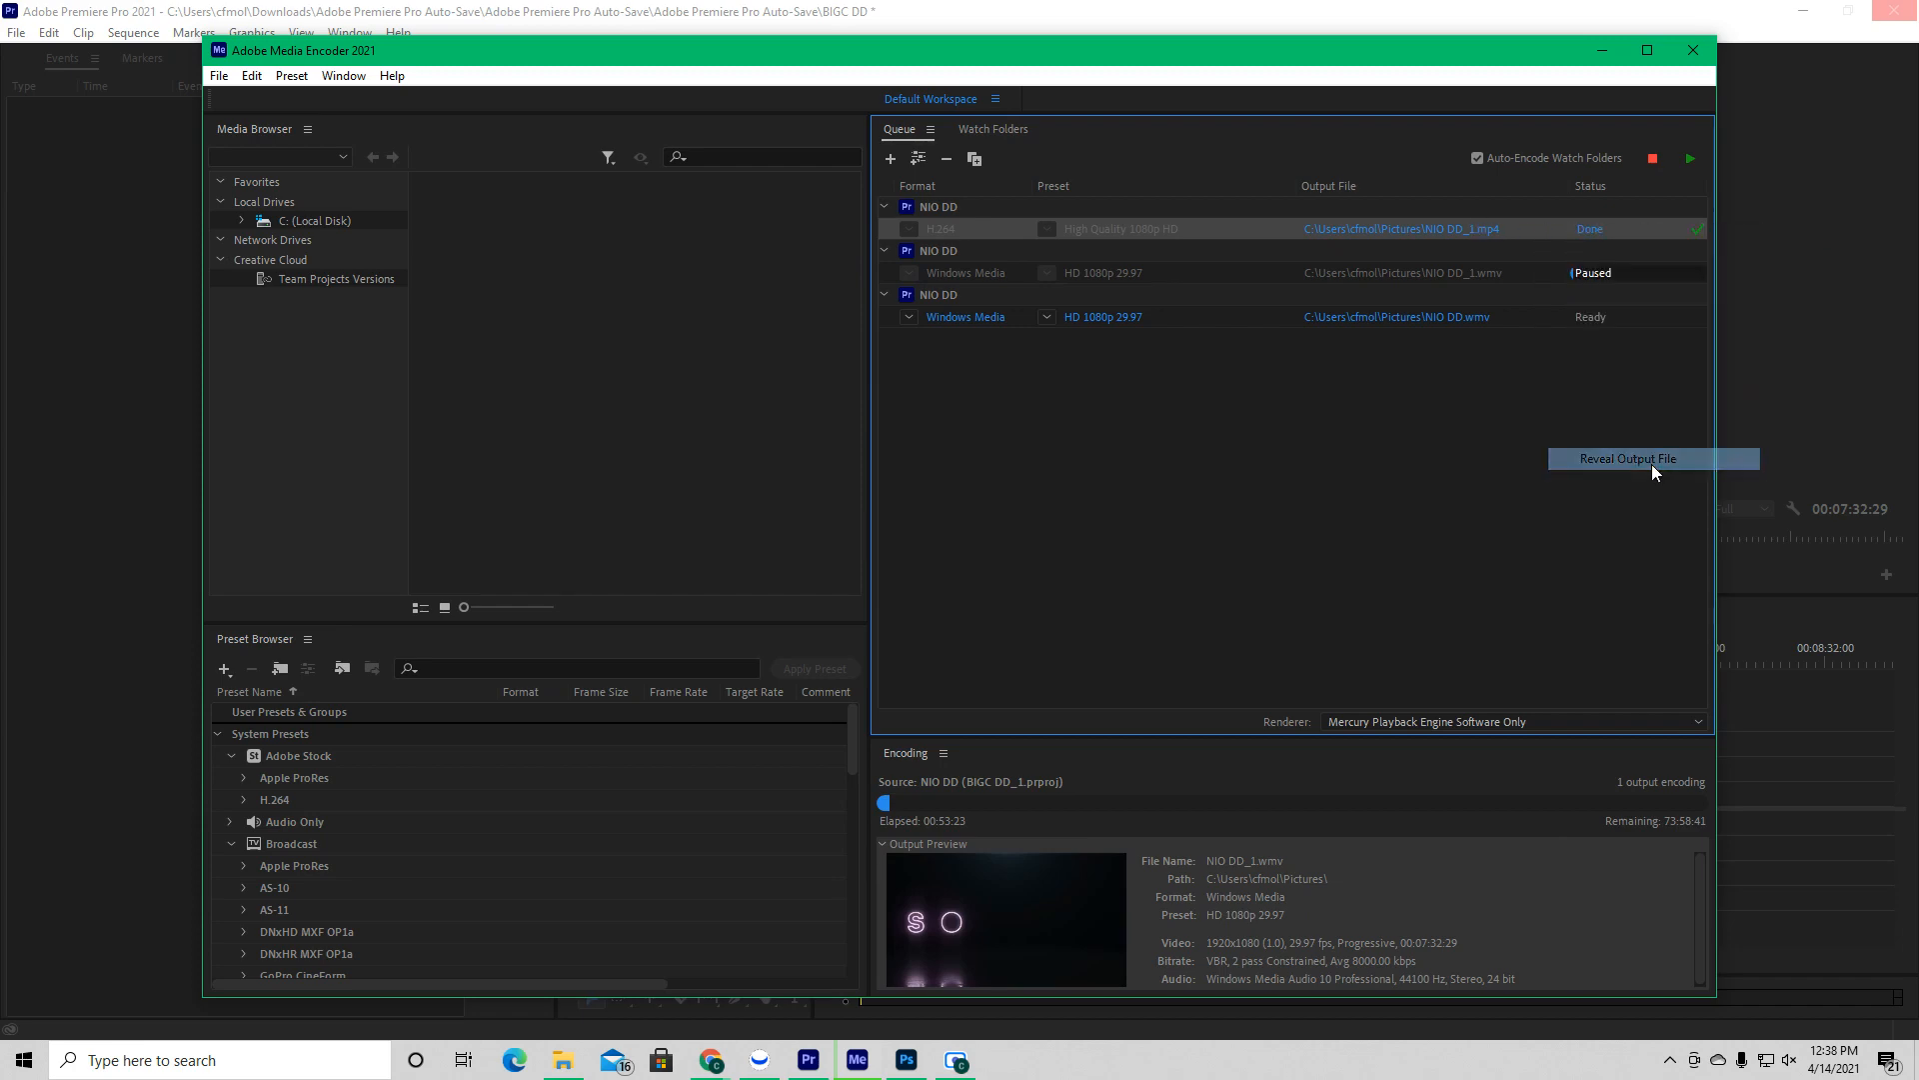
Step: Reveal the output in Explorer, enter Pictures, and select the 725 MB BBBY DD video
click(1629, 458)
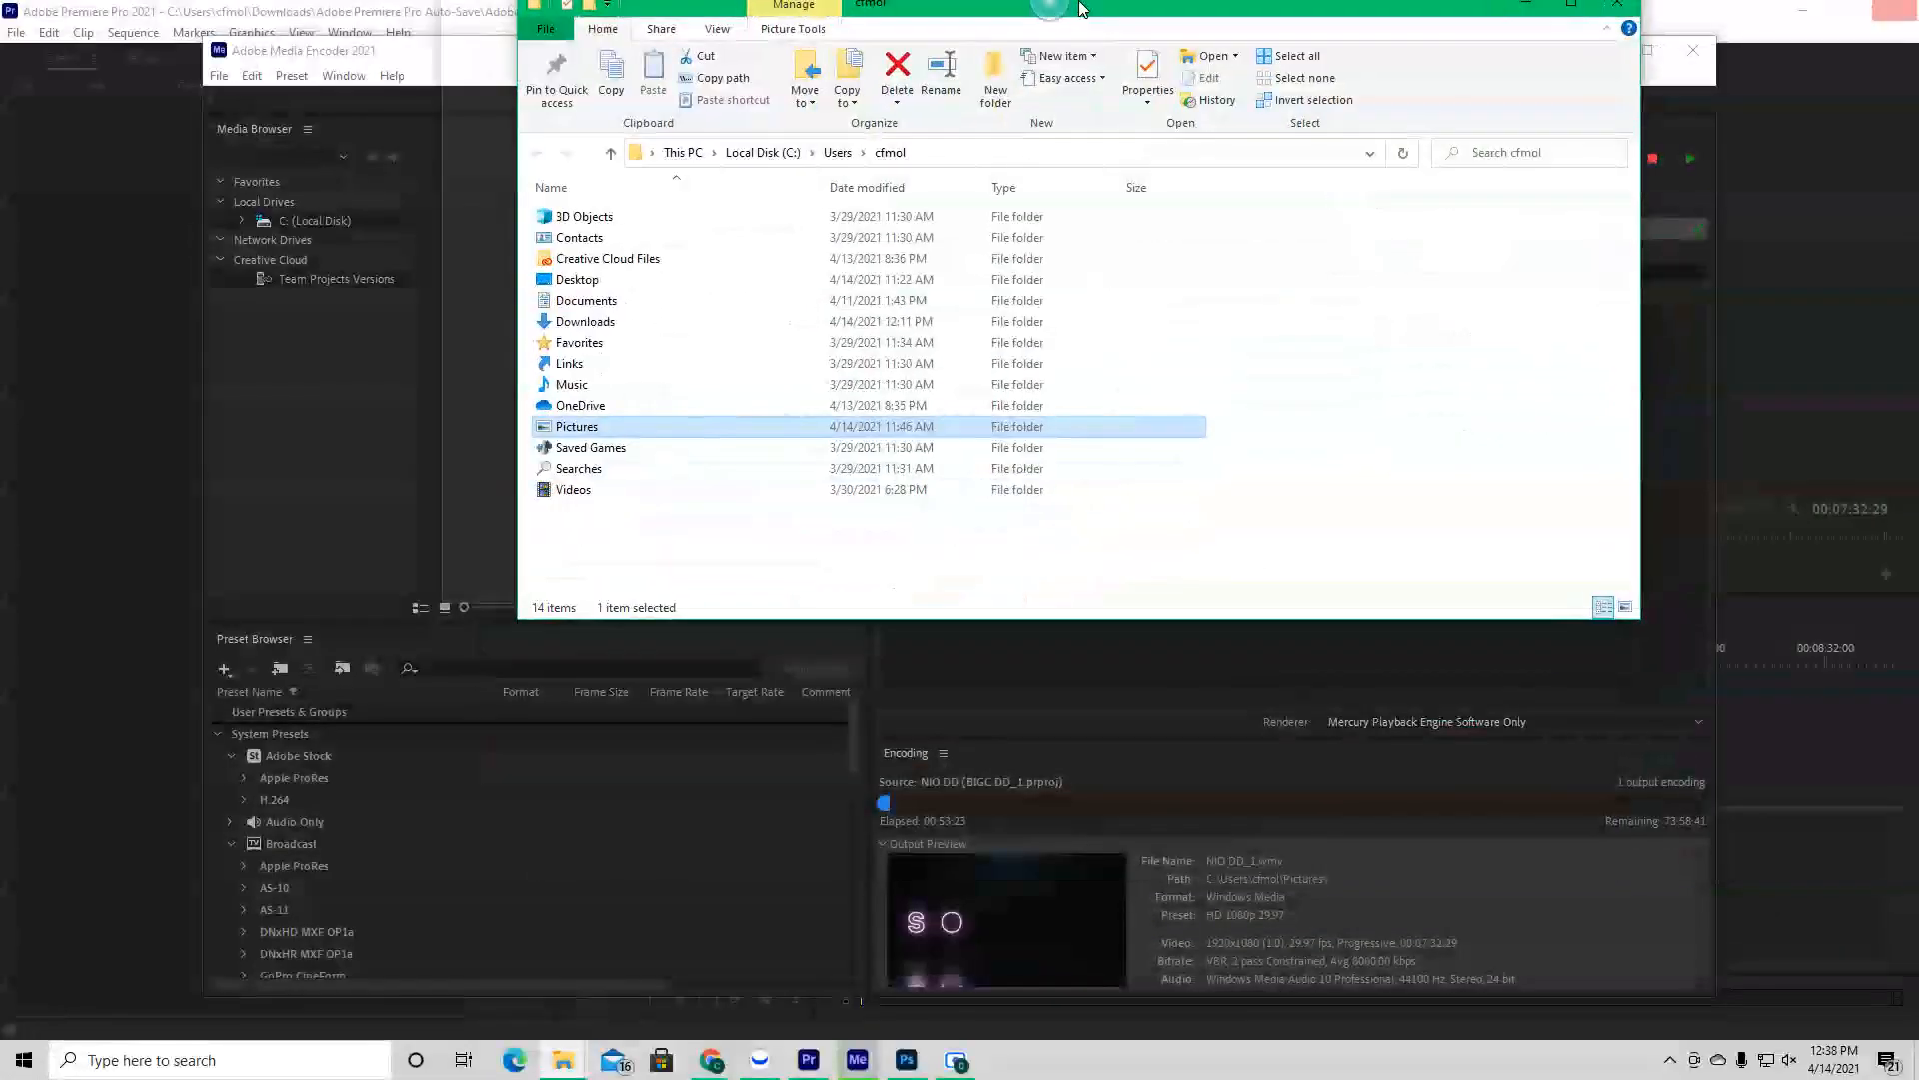
double_click(576, 425)
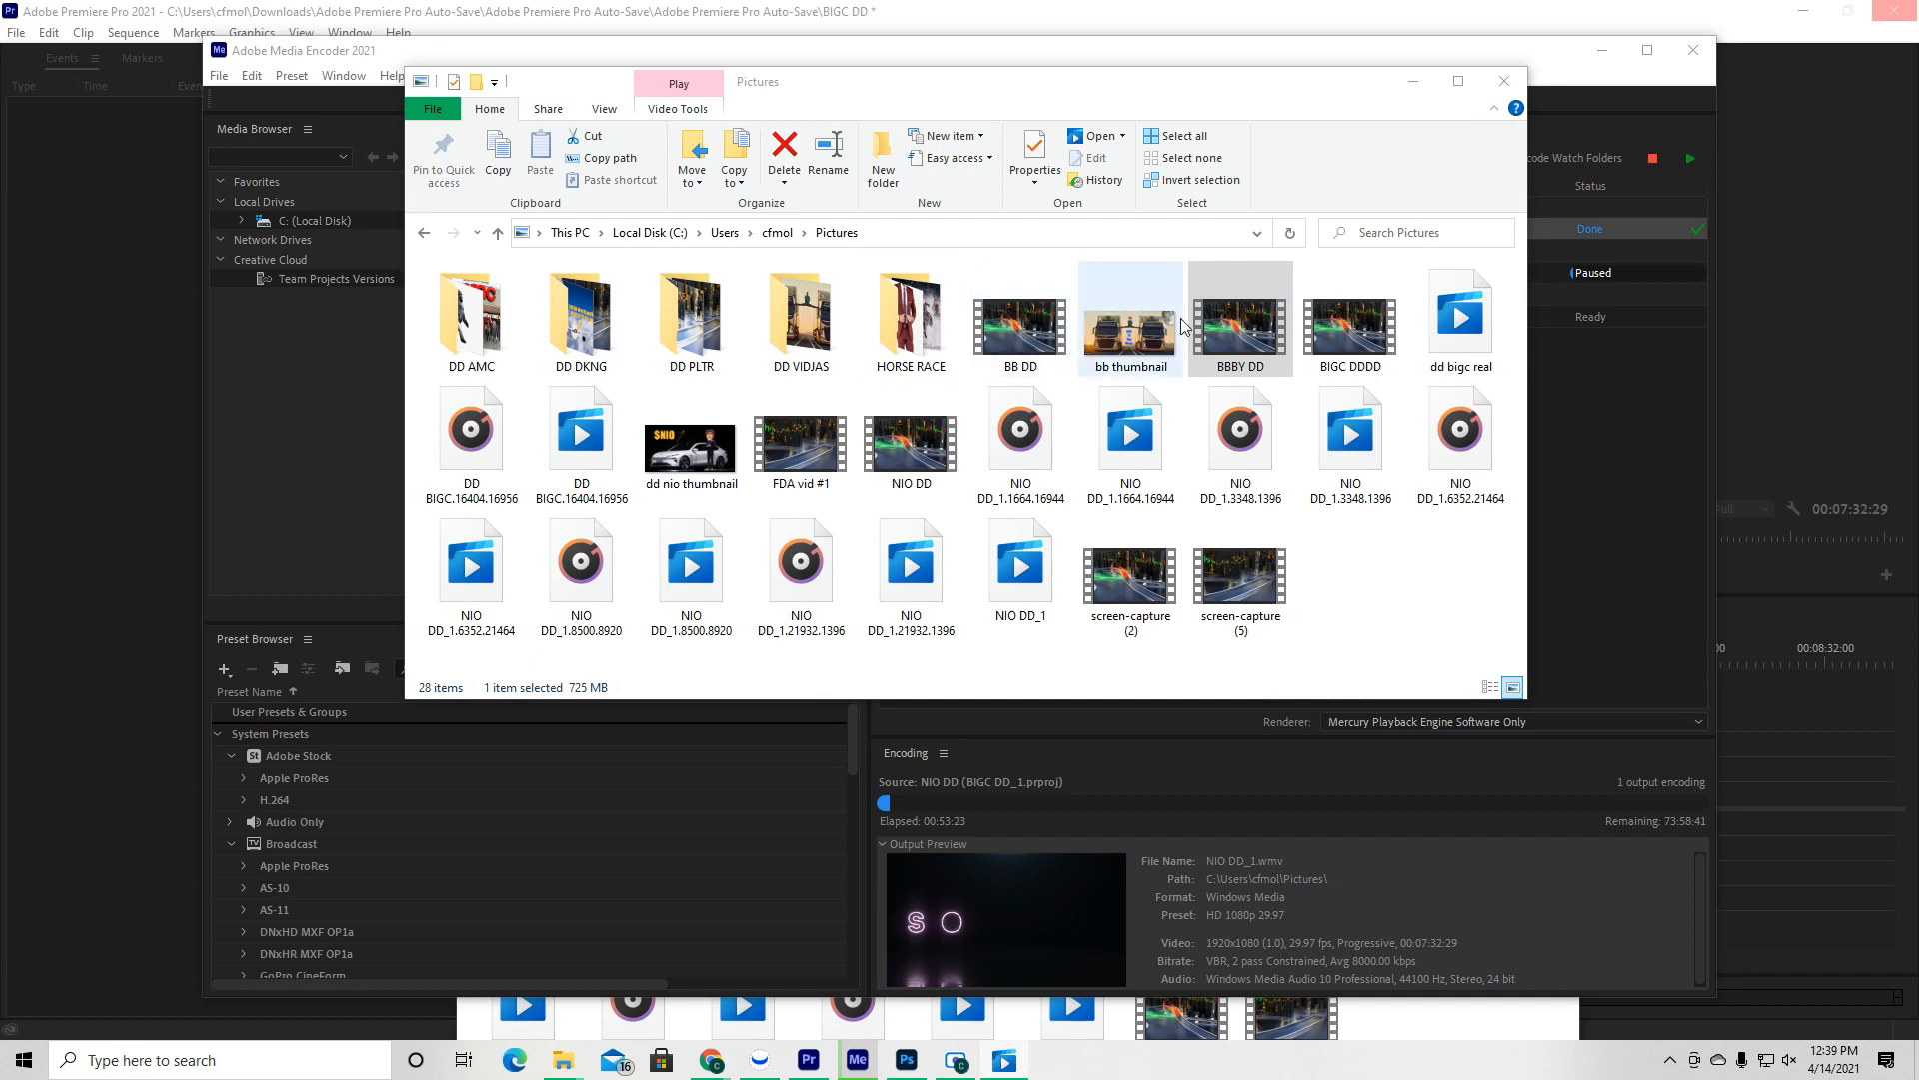
click(1240, 320)
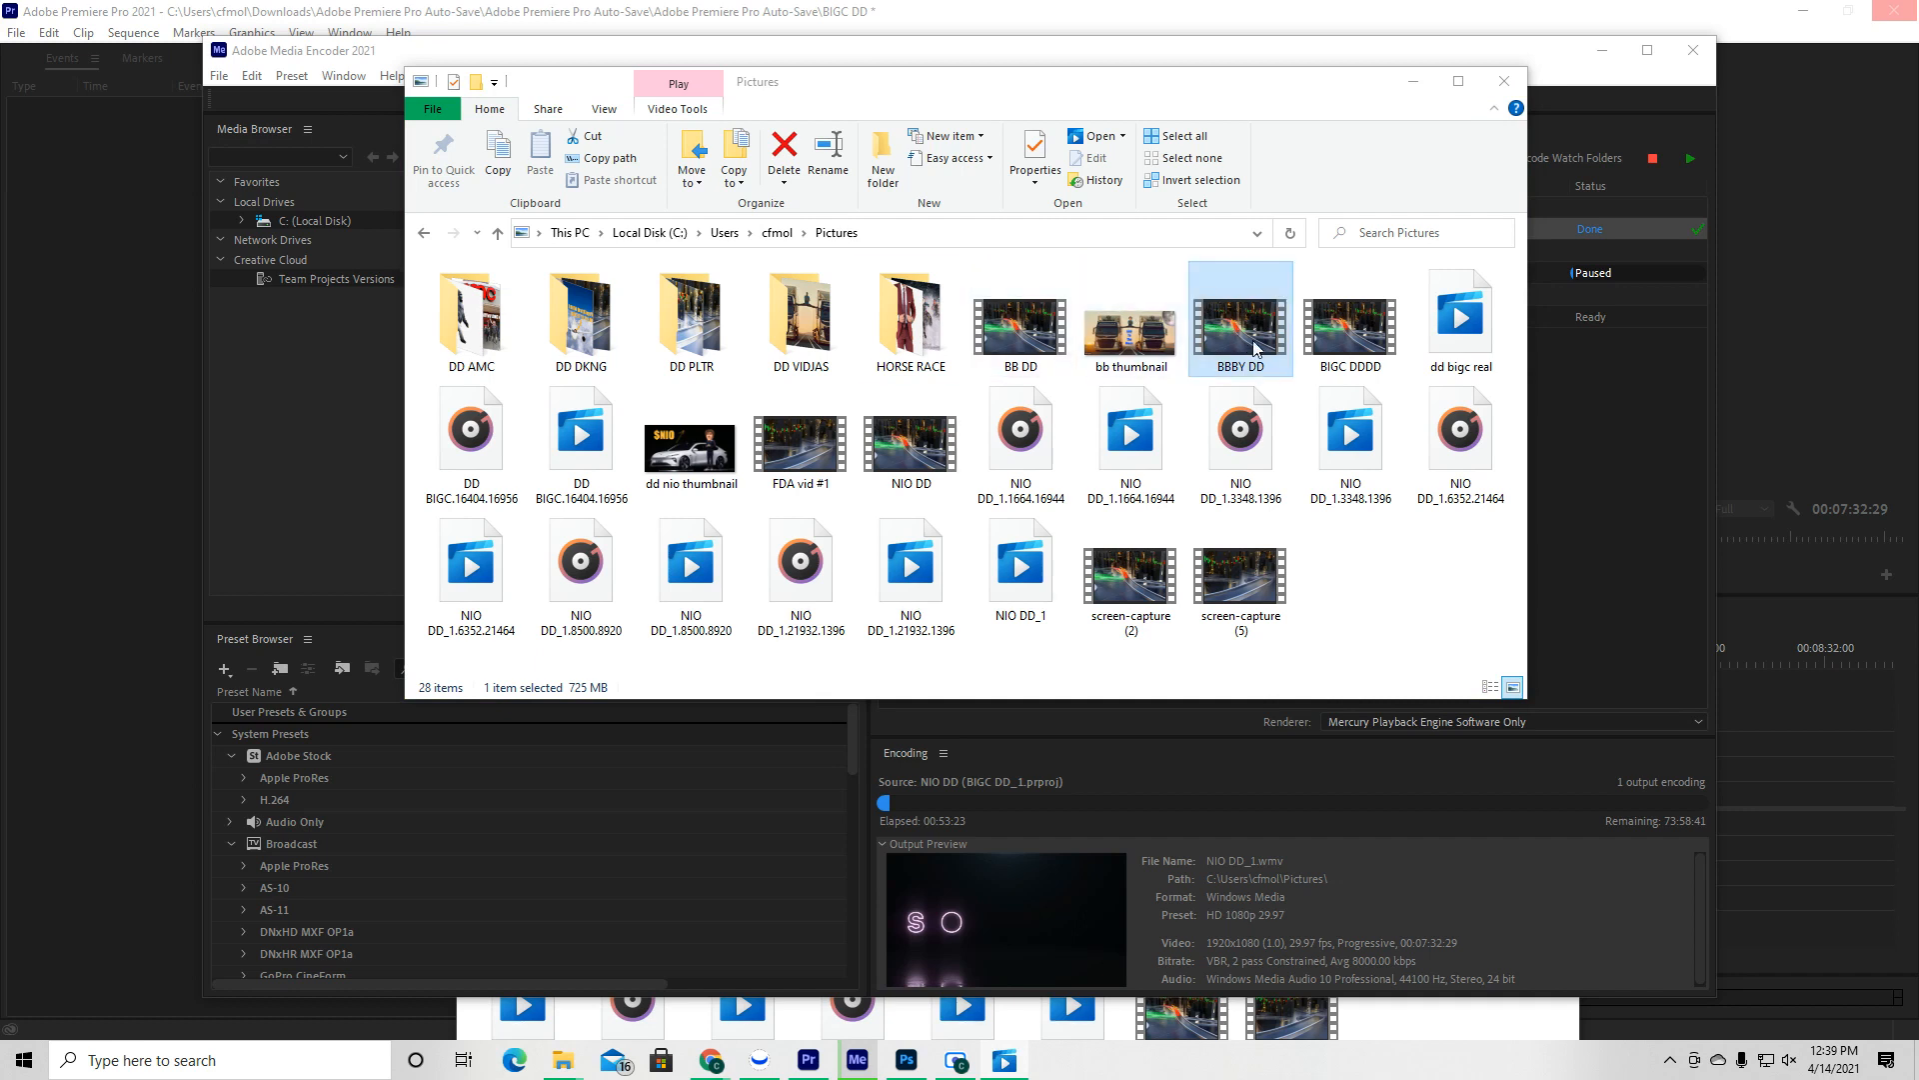